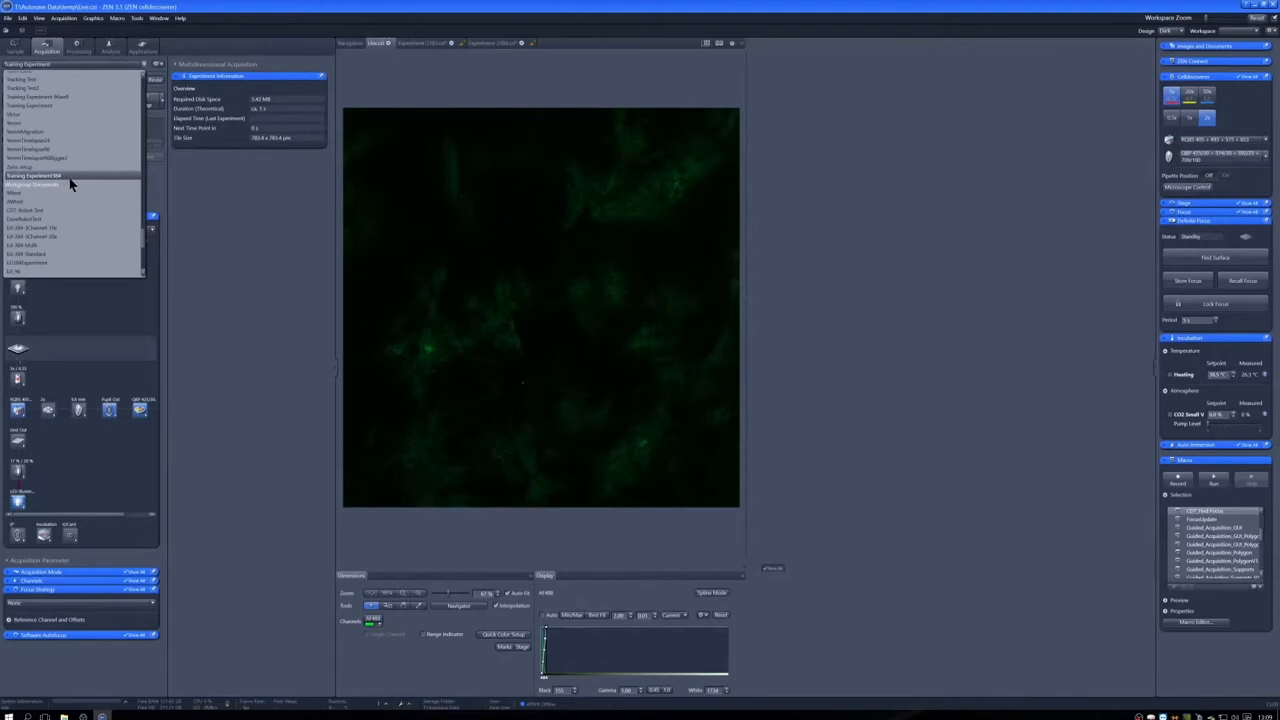
Load the Training Experiment entry from the Acquisition experiment list.
{"action": "left_click", "coordinate": [36, 176]}
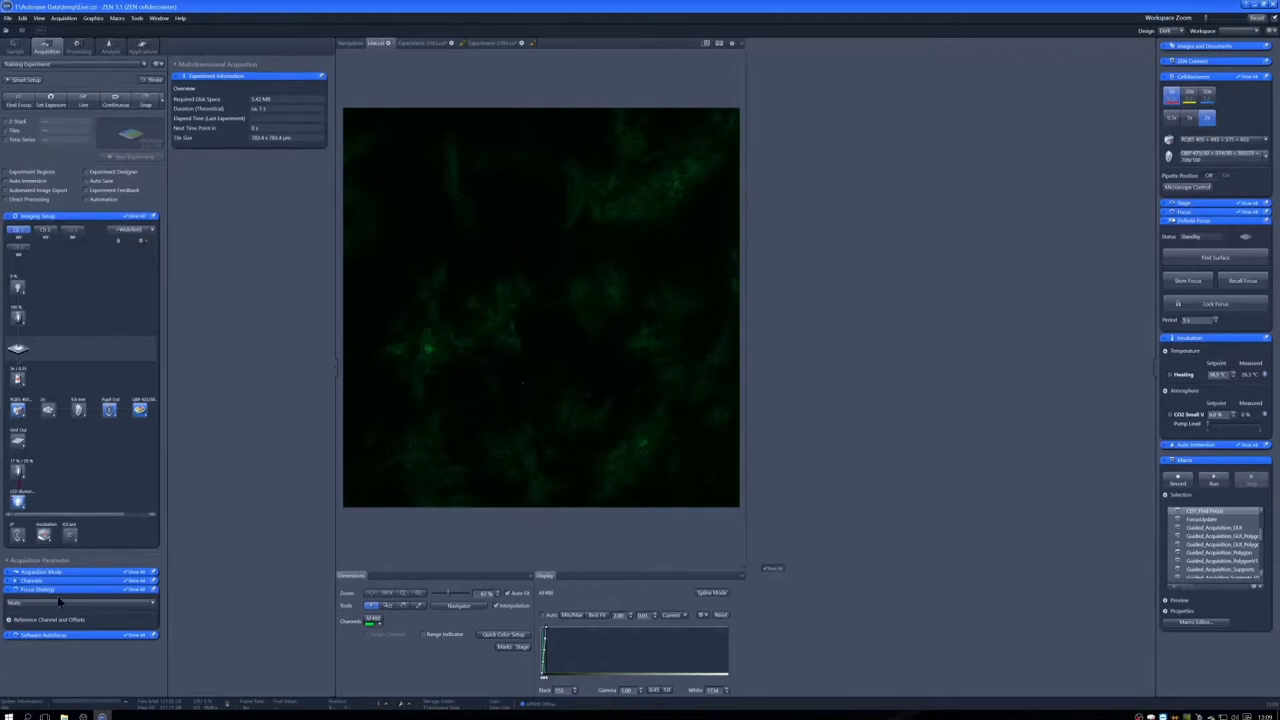
{"action": "mouse_move", "coordinate": [340, 336]}
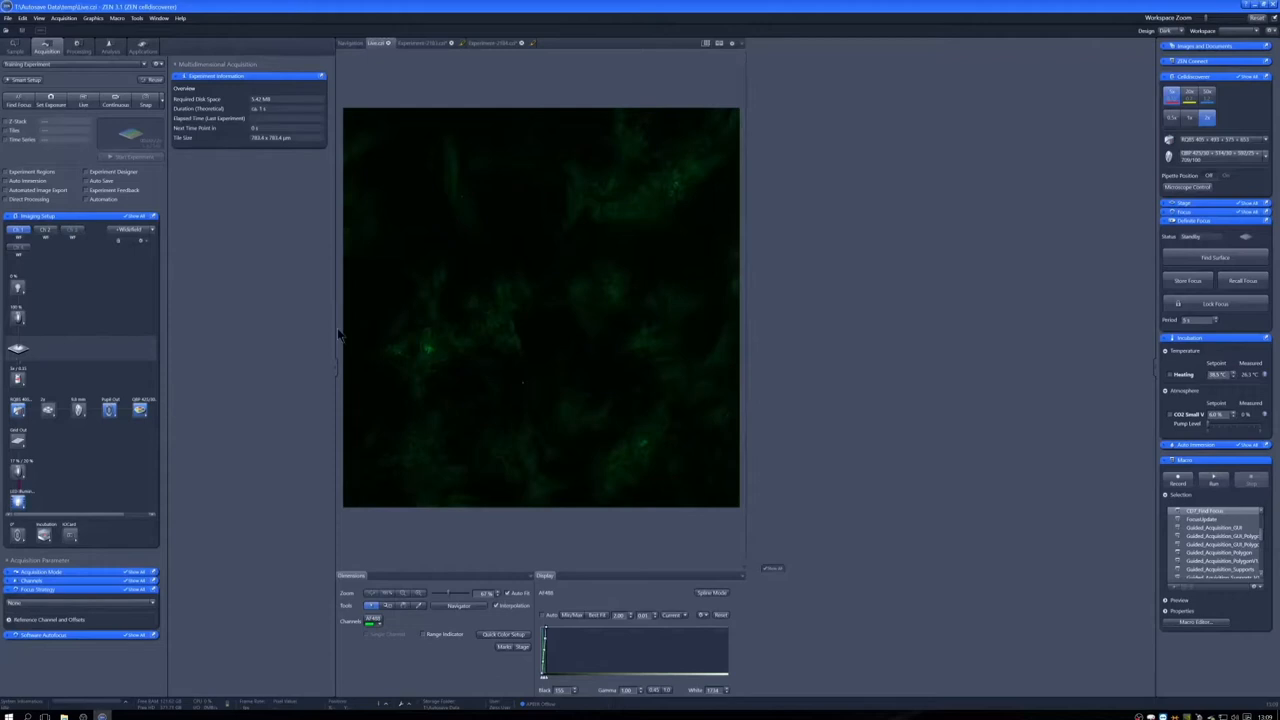
{"action": "mouse_move", "coordinate": [184, 248]}
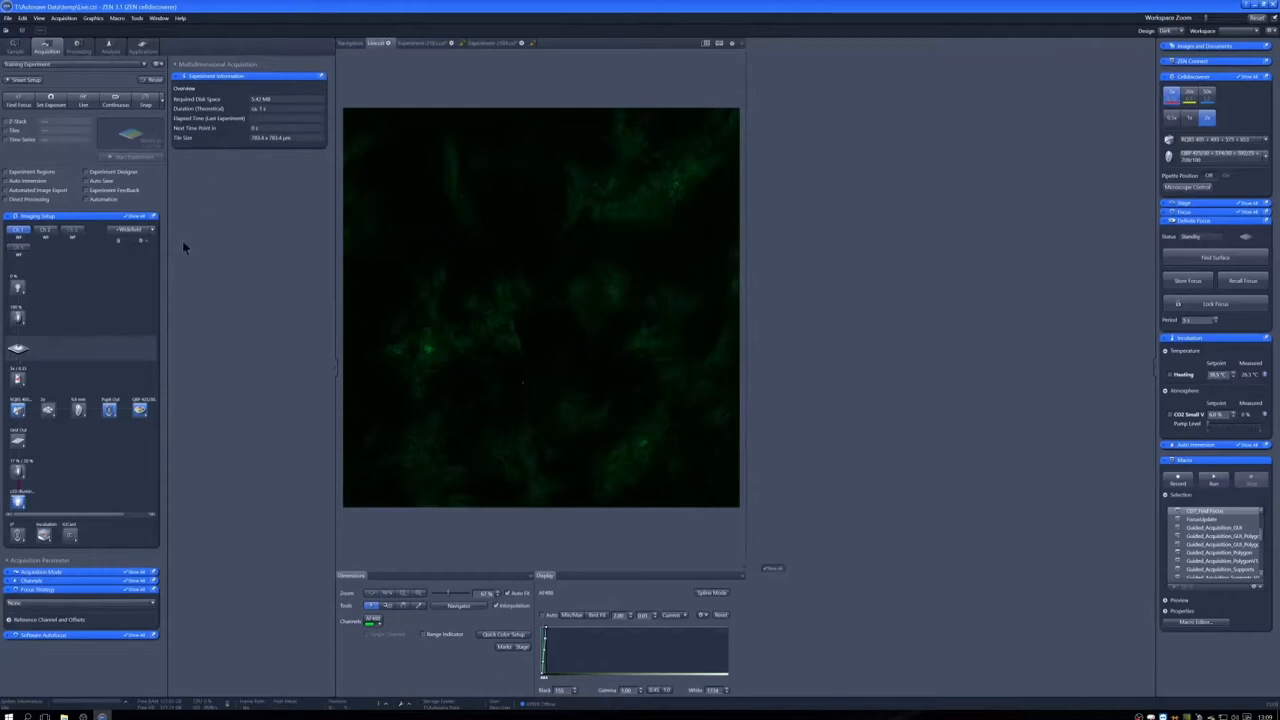
{"action": "mouse_move", "coordinate": [290, 440]}
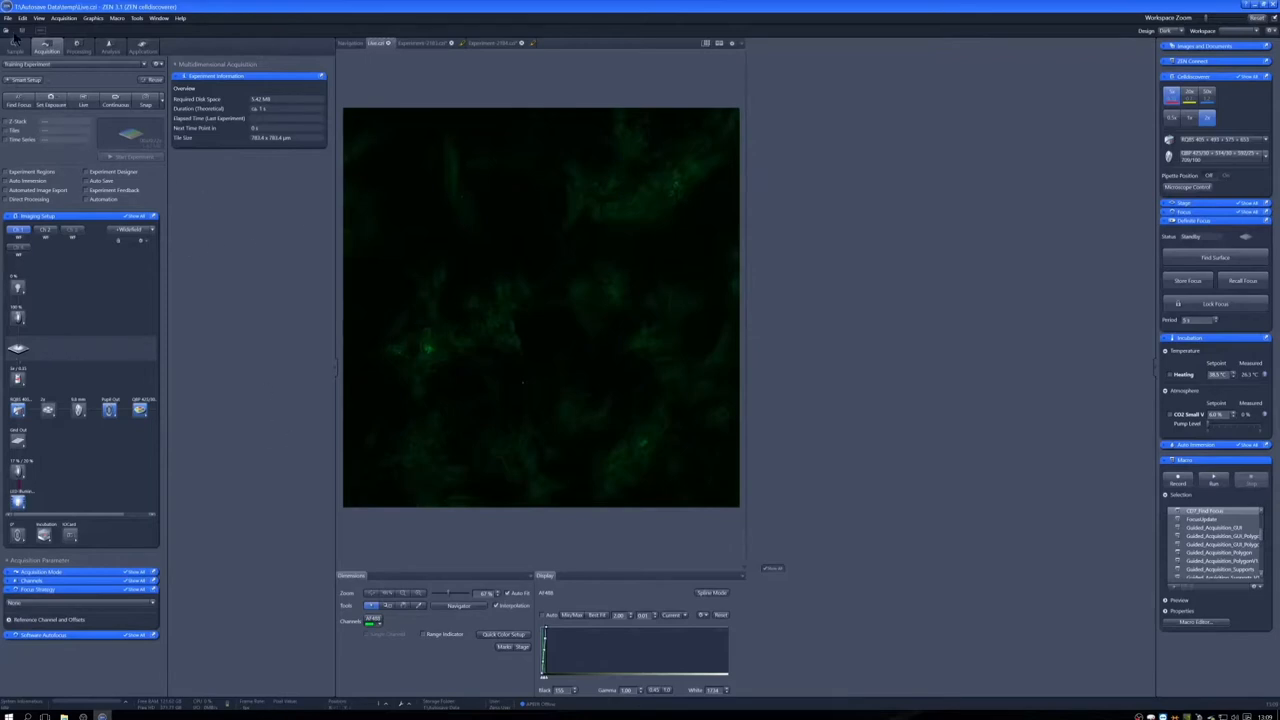
Switch ZEN to the Locate view showing the sample carrier setup.
{"action": "left_click", "coordinate": [16, 48]}
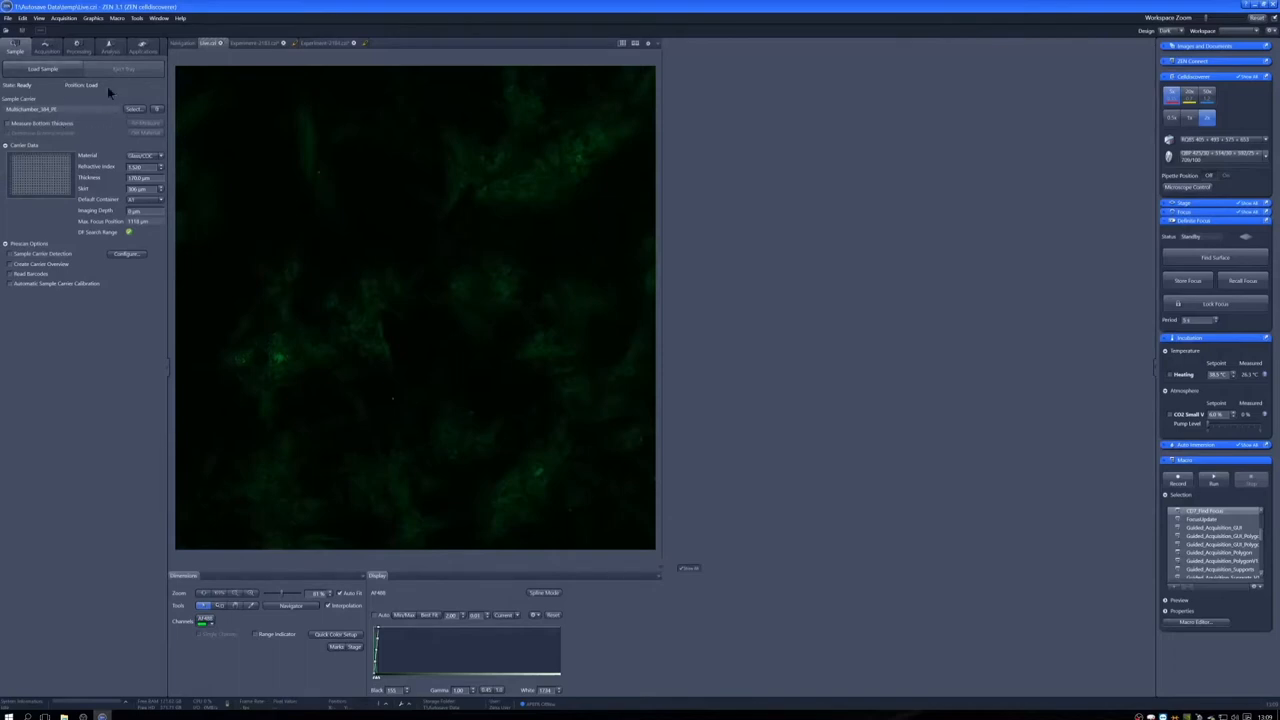
{"action": "mouse_move", "coordinate": [128, 212]}
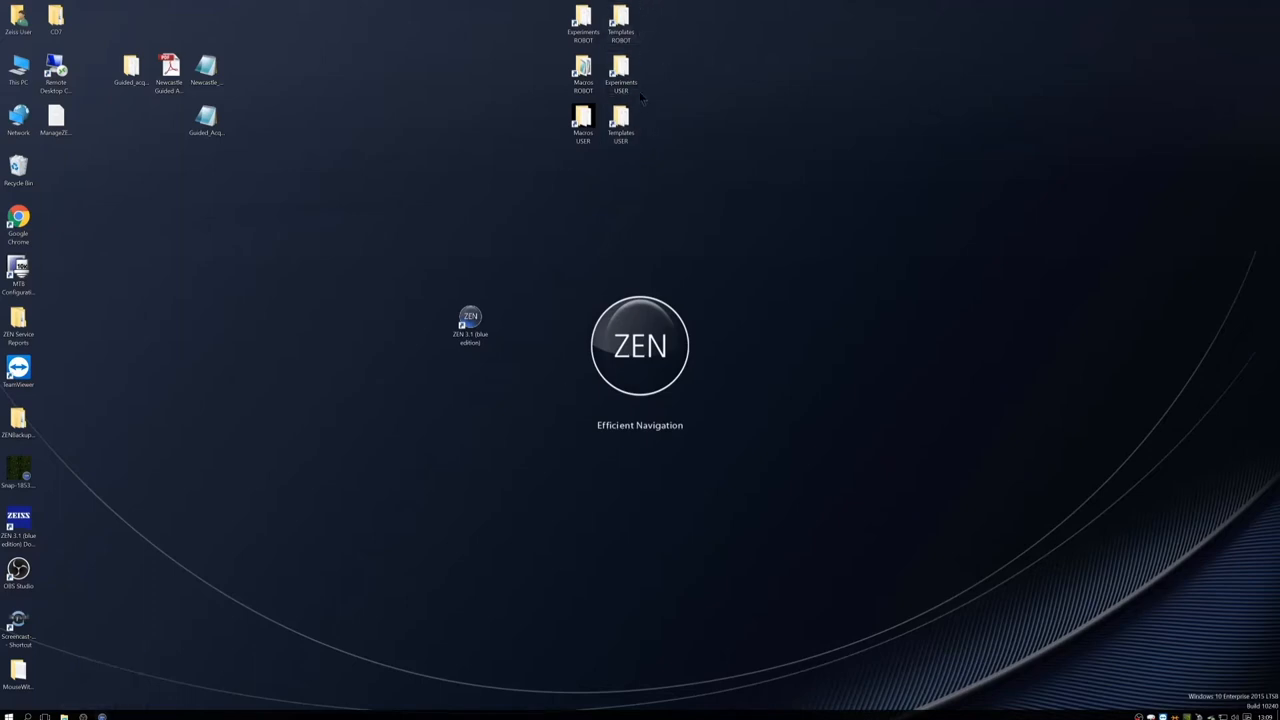
Copy the Training Experiment file from the user's Experiment Setups folder.
{"action": "left_click", "coordinate": [620, 22]}
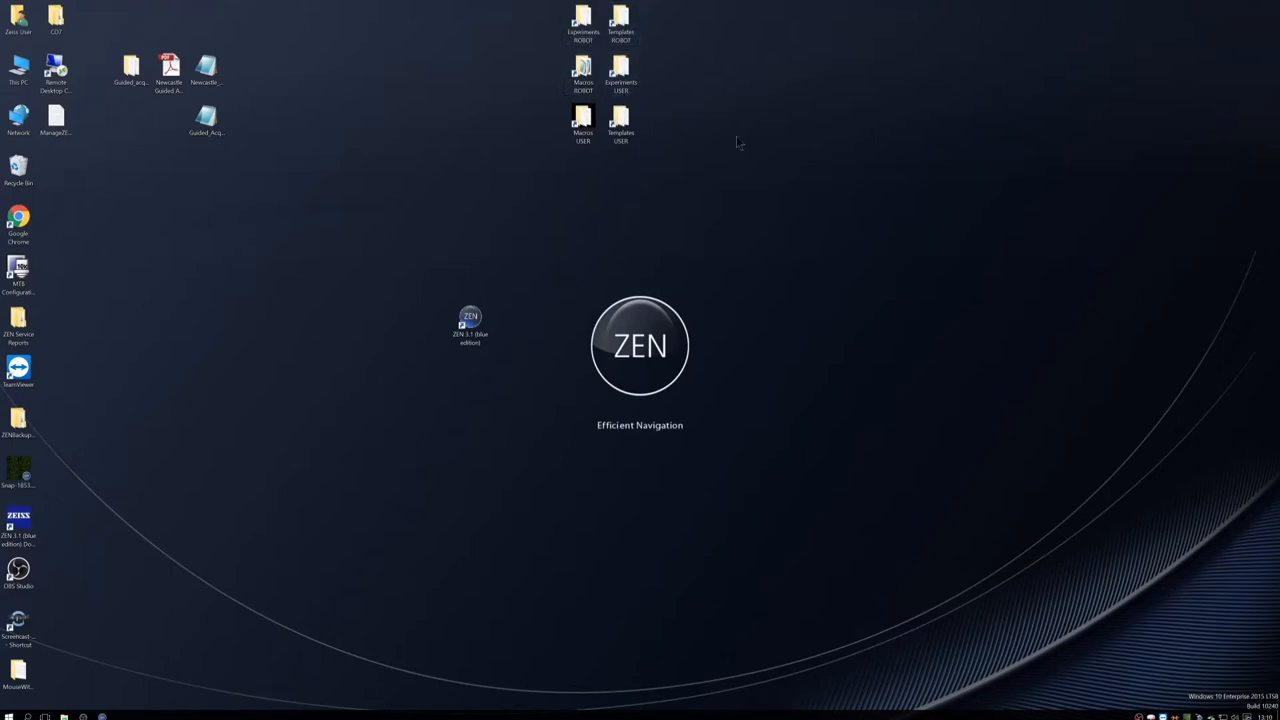
{"action": "mouse_move", "coordinate": [1170, 250]}
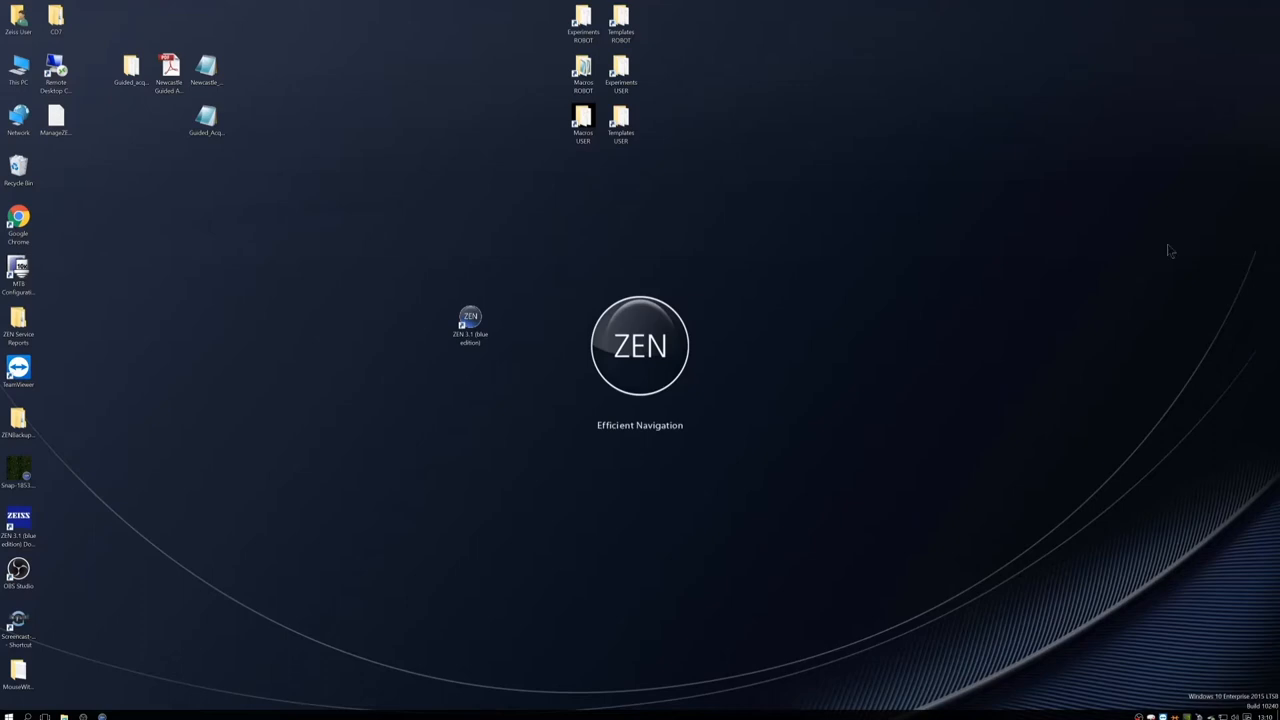
{"action": "mouse_move", "coordinate": [650, 24]}
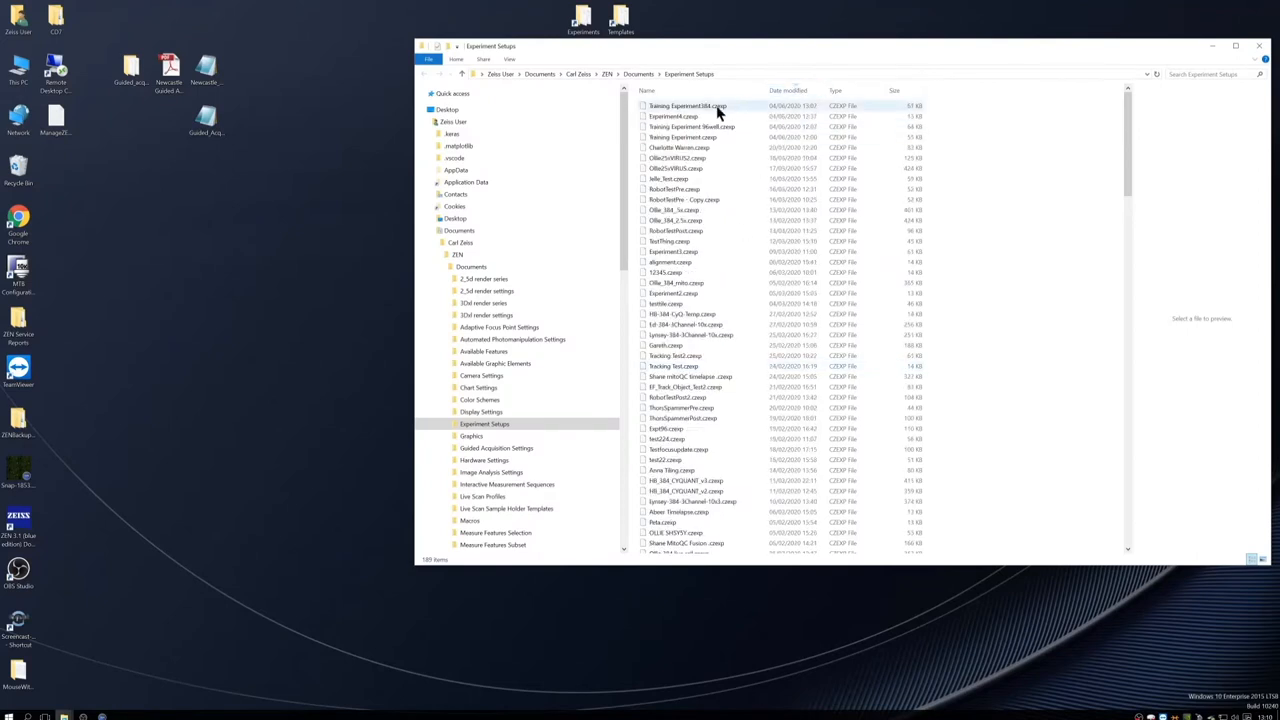
{"action": "mouse_move", "coordinate": [672, 116]}
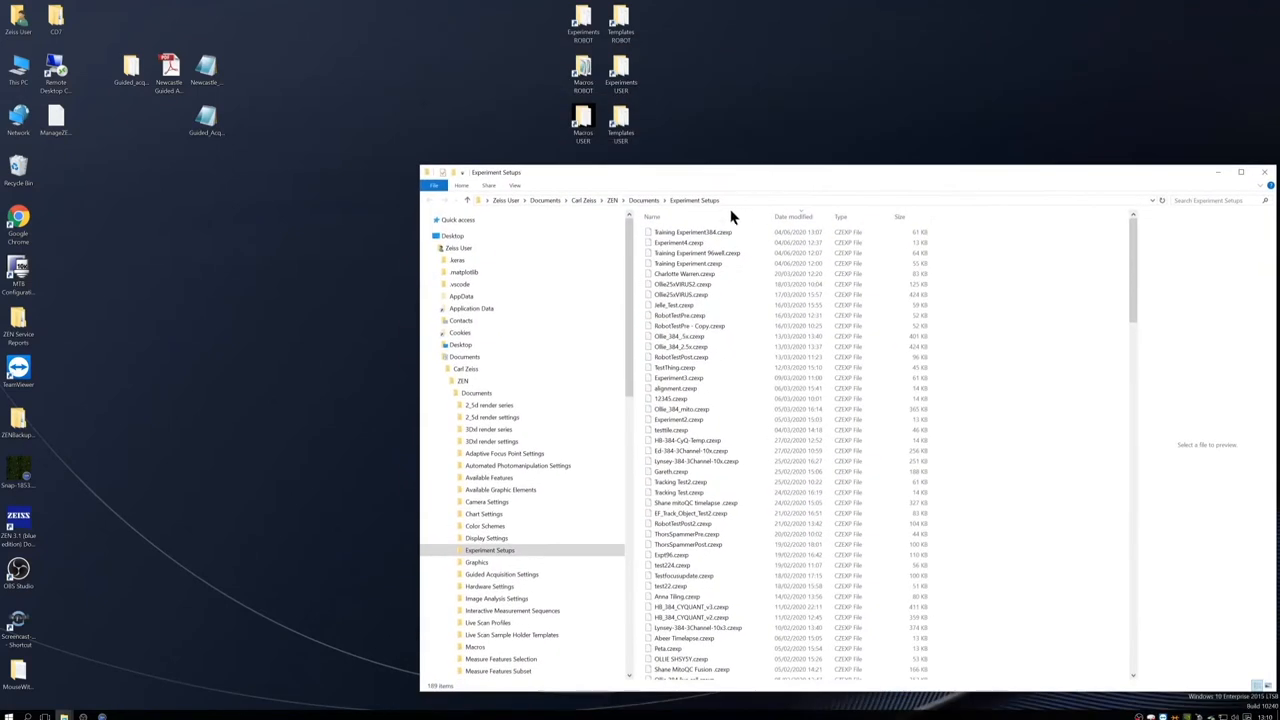
{"action": "right_click", "coordinate": [692, 232]}
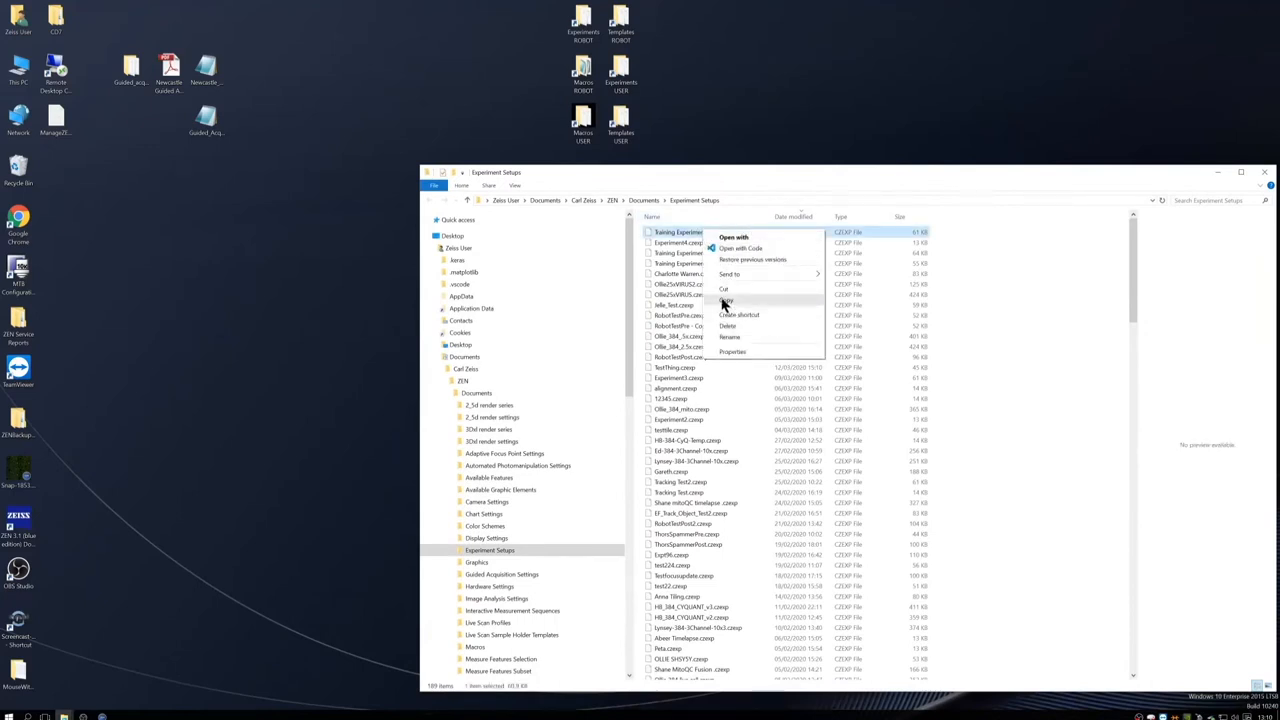
{"action": "left_click", "coordinate": [726, 300]}
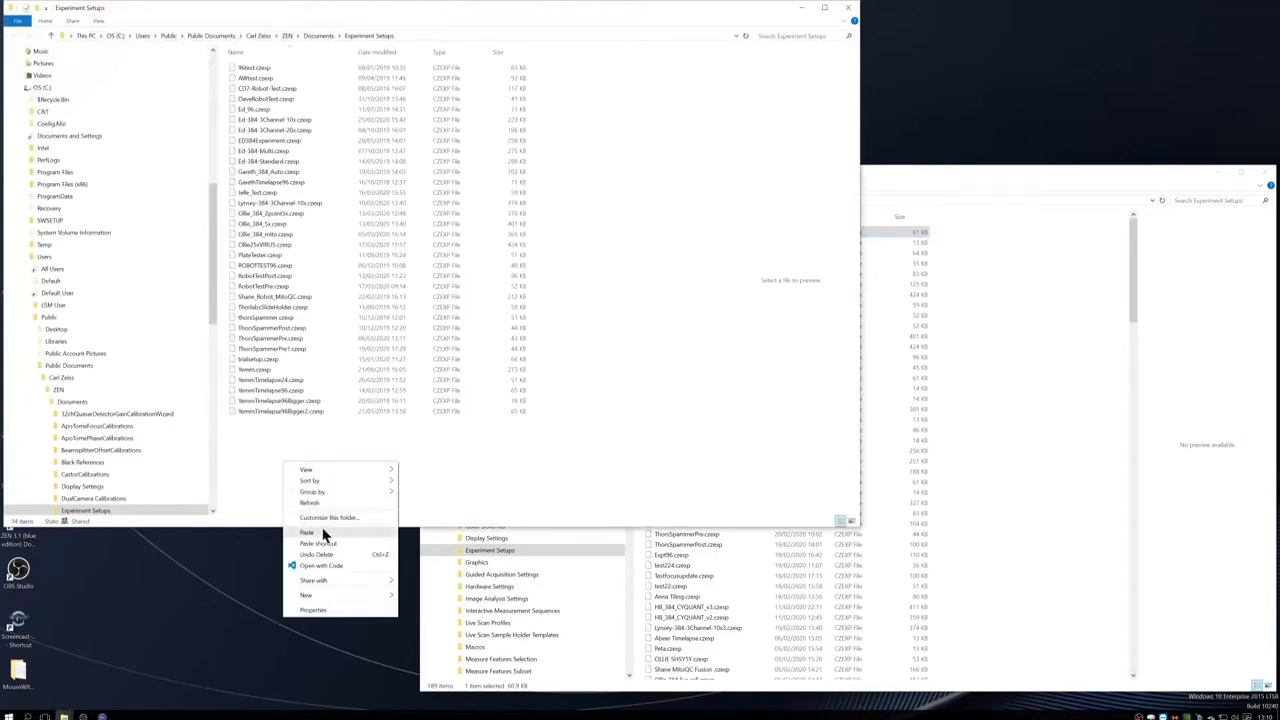
Paste the Training Experiment file into the shared Experiment Setups folder and begin renaming it.
{"action": "left_click", "coordinate": [308, 532]}
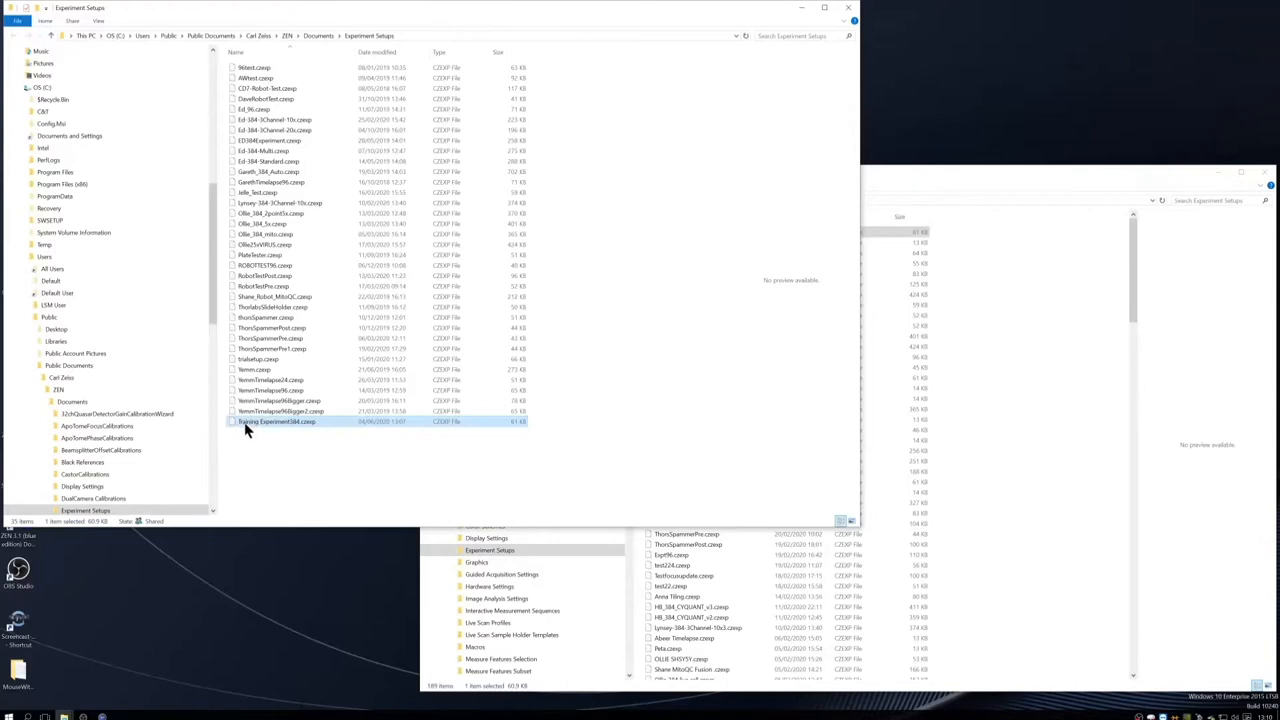
{"action": "right_click", "coordinate": [276, 420]}
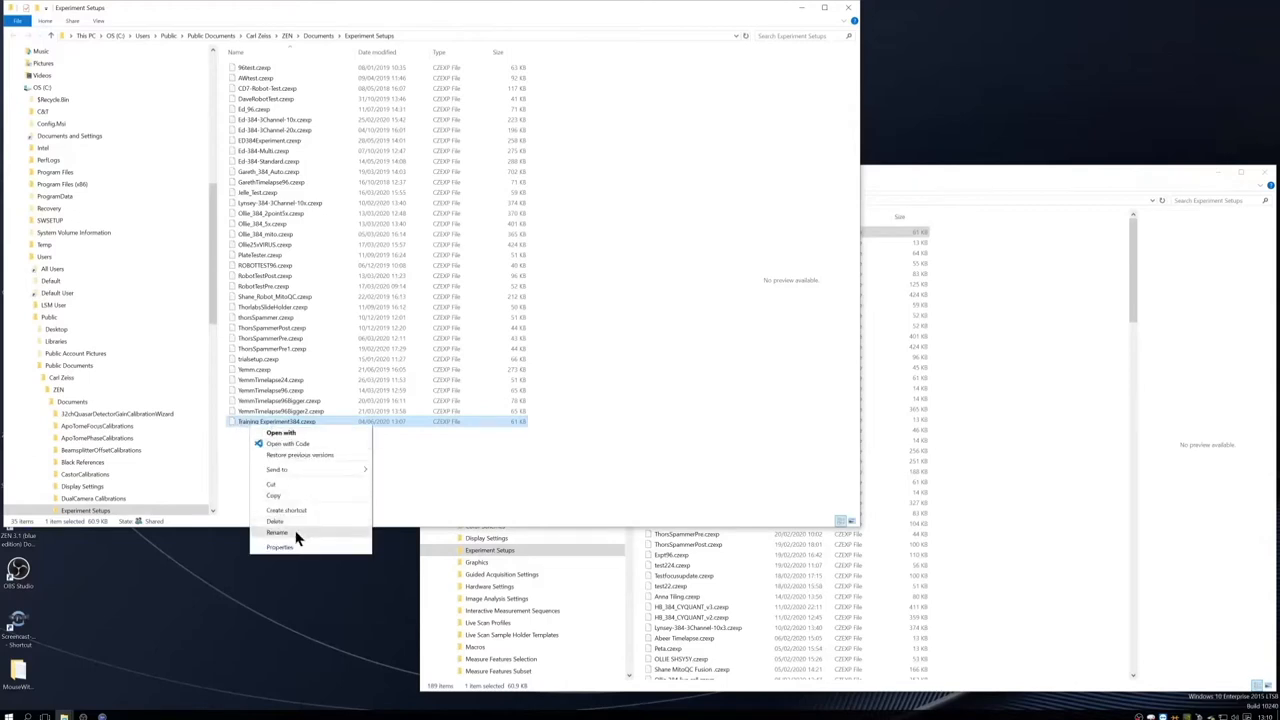
{"action": "left_click", "coordinate": [276, 532]}
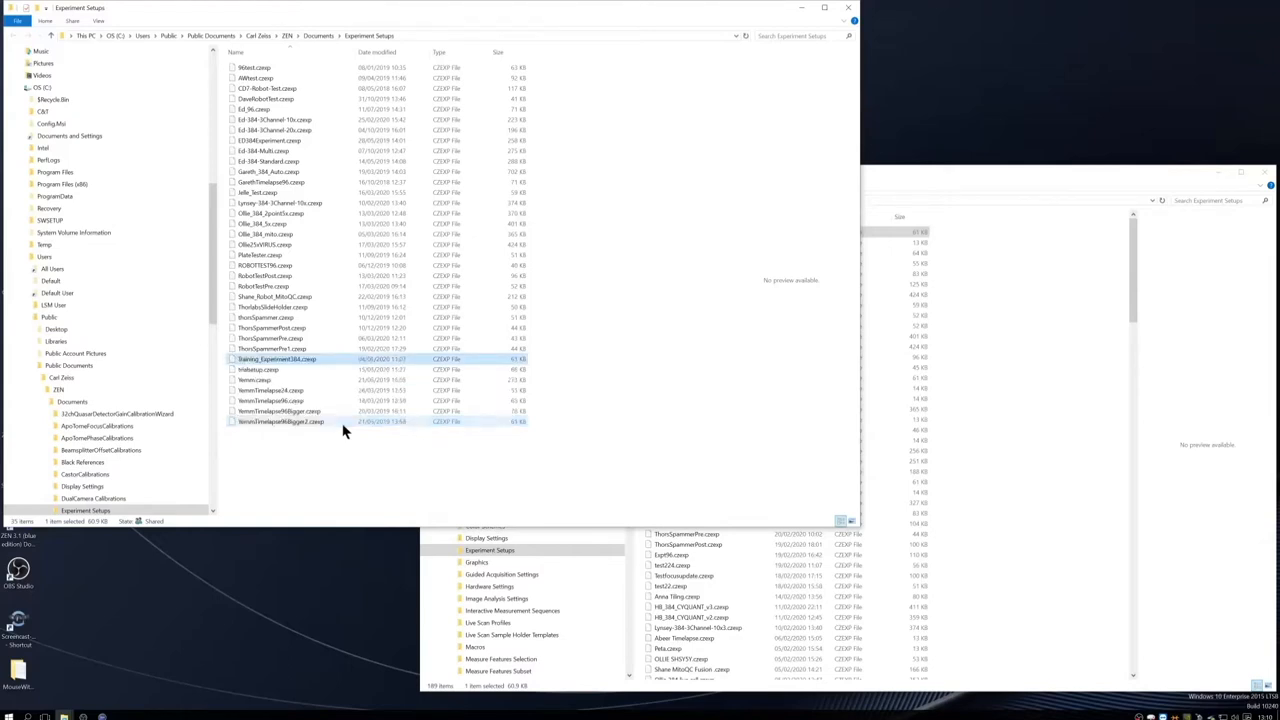
{"action": "mouse_move", "coordinate": [296, 364]}
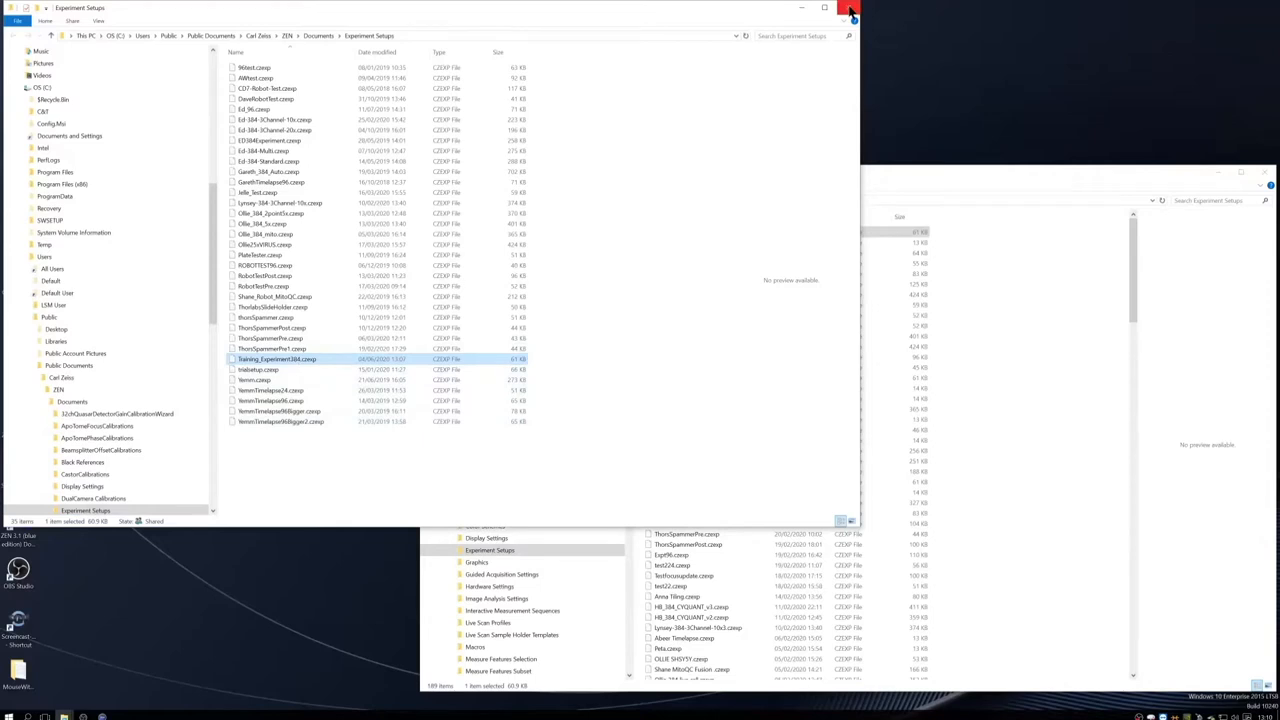
Close the shared folder window and load the copied training experiment in ZEN.
{"action": "left_click", "coordinate": [850, 8]}
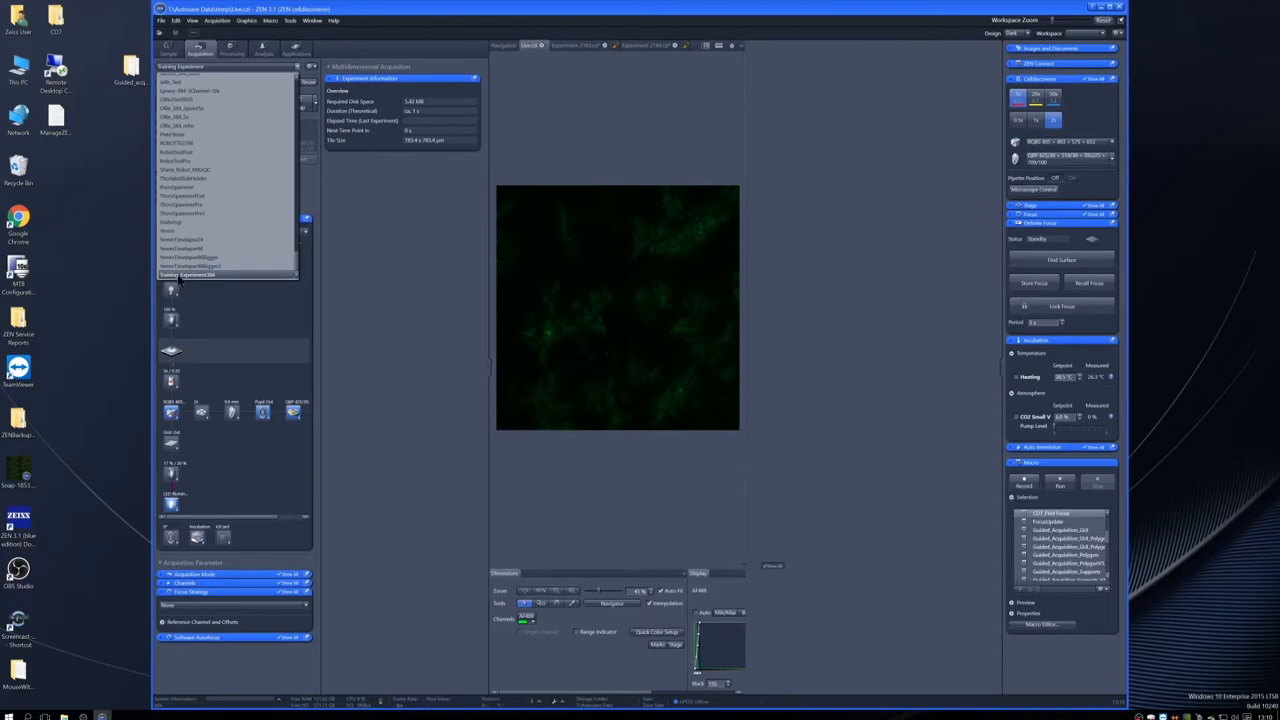
{"action": "left_click", "coordinate": [196, 274]}
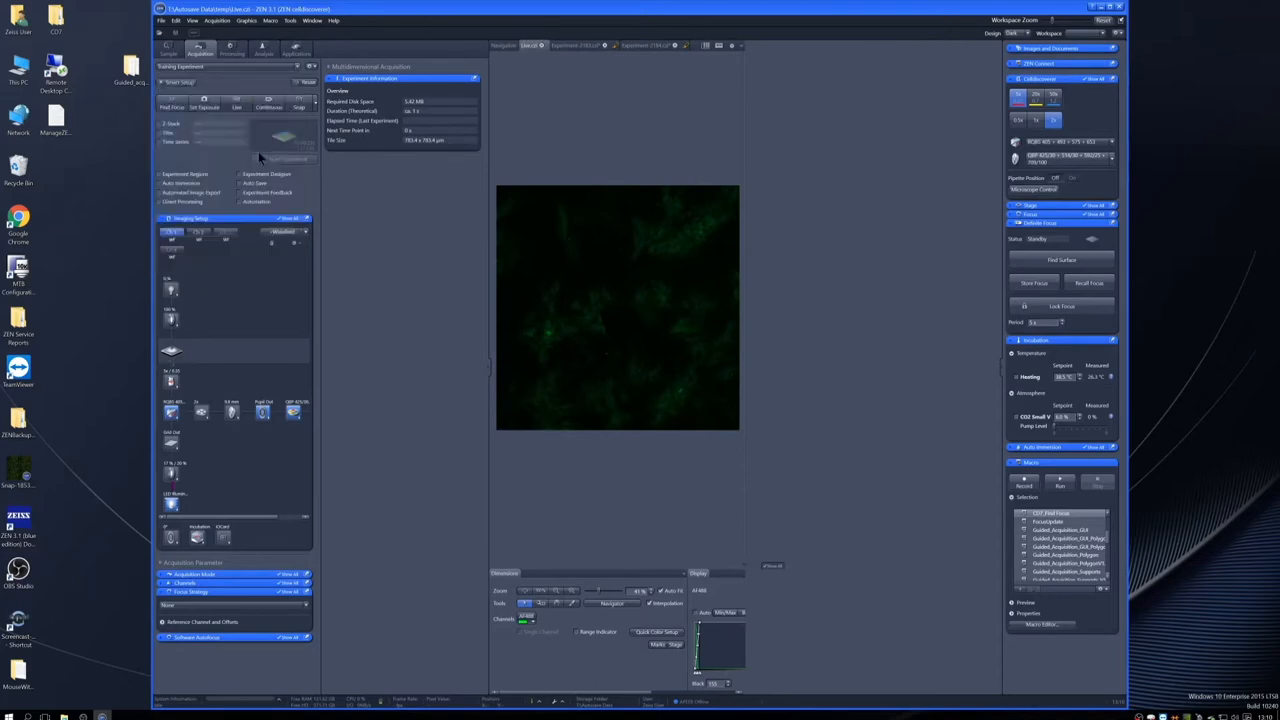
{"action": "mouse_move", "coordinate": [1004, 70]}
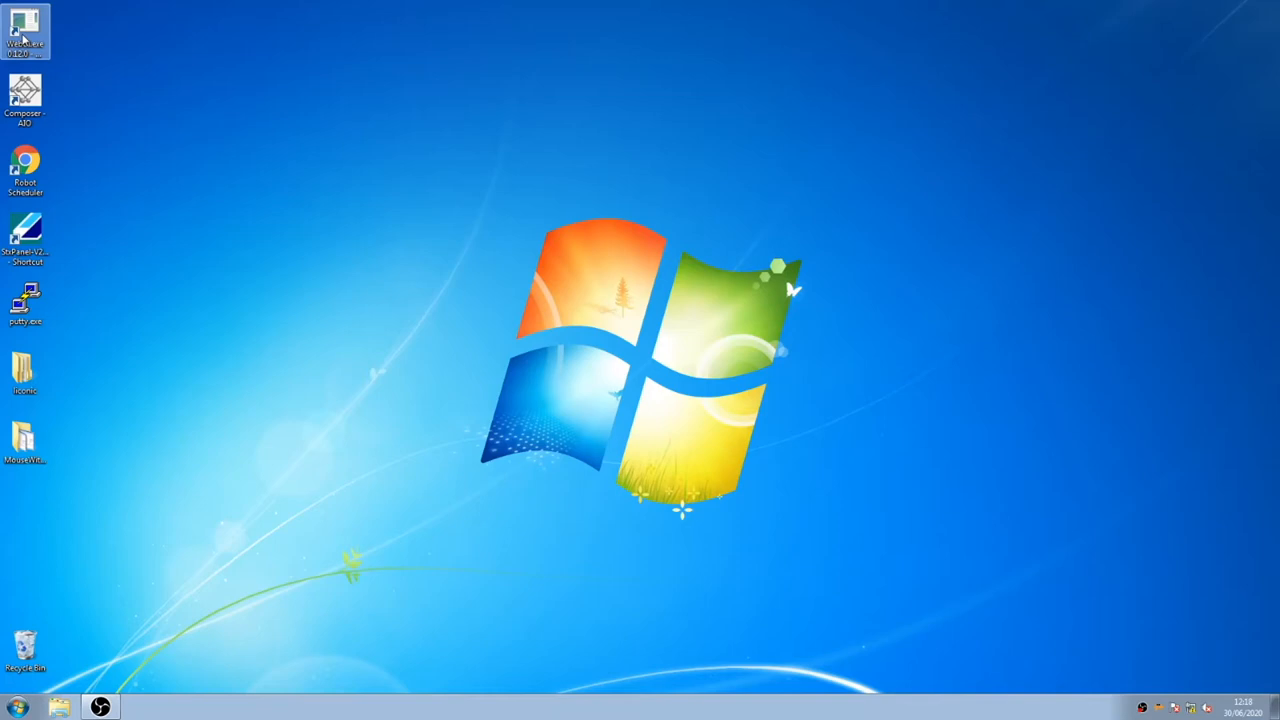
Start the WebUI server from the WebEase desktop shortcut.
{"action": "double_click", "coordinate": [24, 28]}
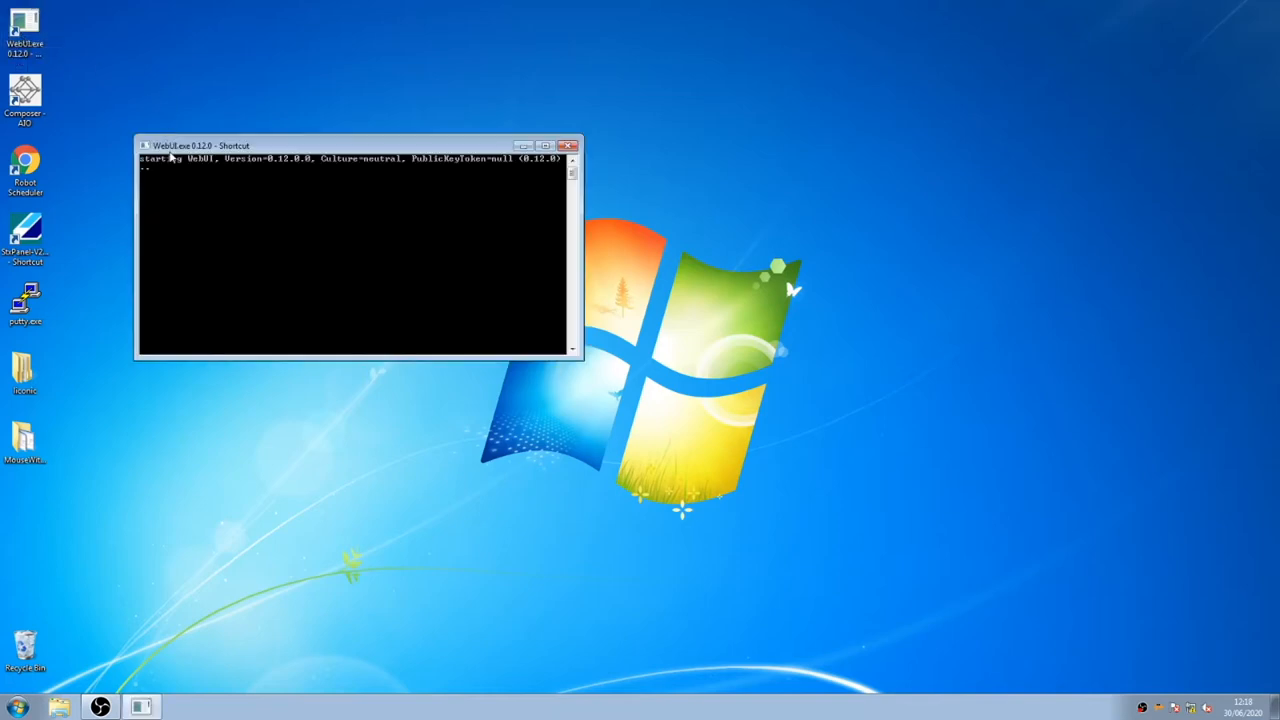
{"action": "mouse_move", "coordinate": [108, 168]}
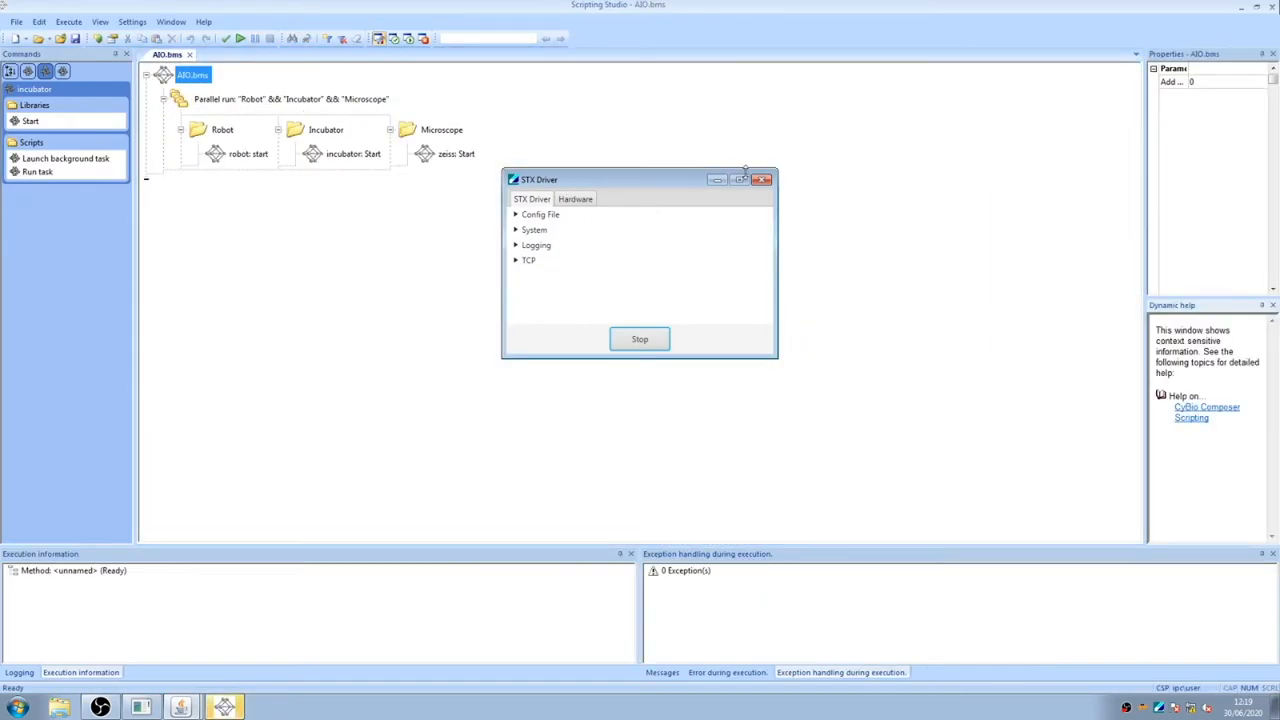
Minimise the STX Driver window and run the A83 method.
{"action": "left_click", "coordinate": [764, 180]}
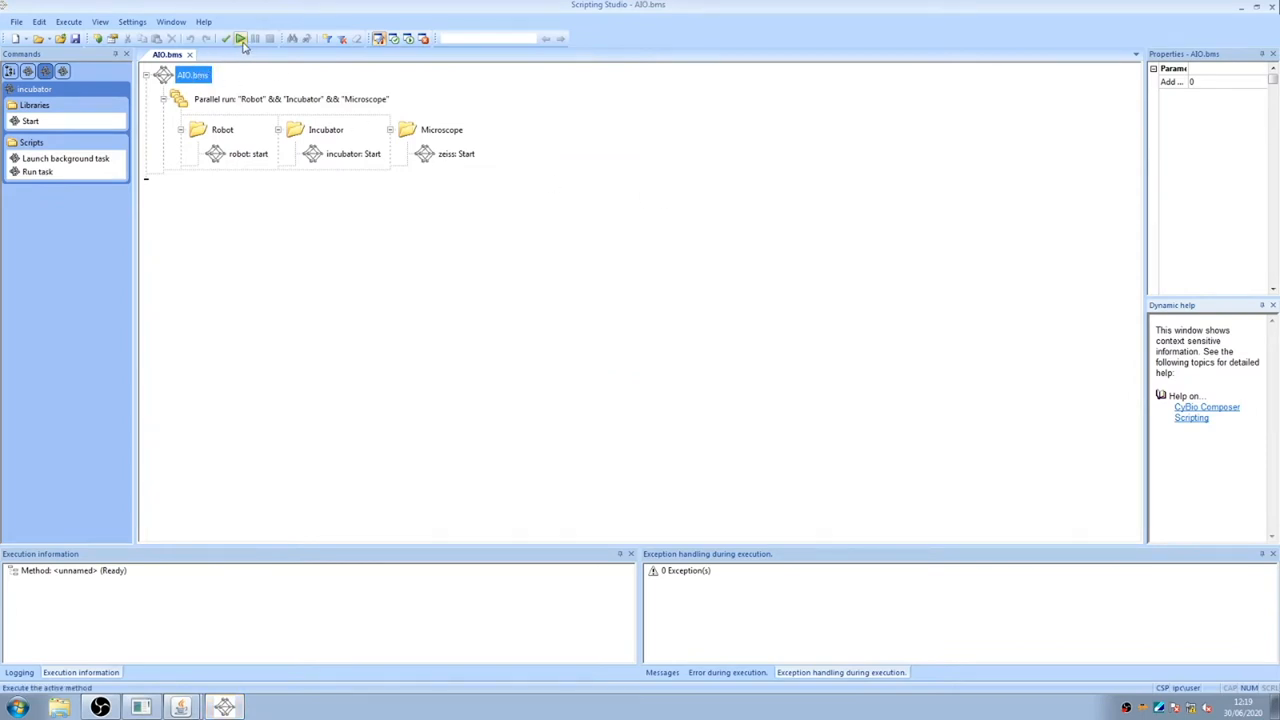
{"action": "left_click", "coordinate": [240, 38]}
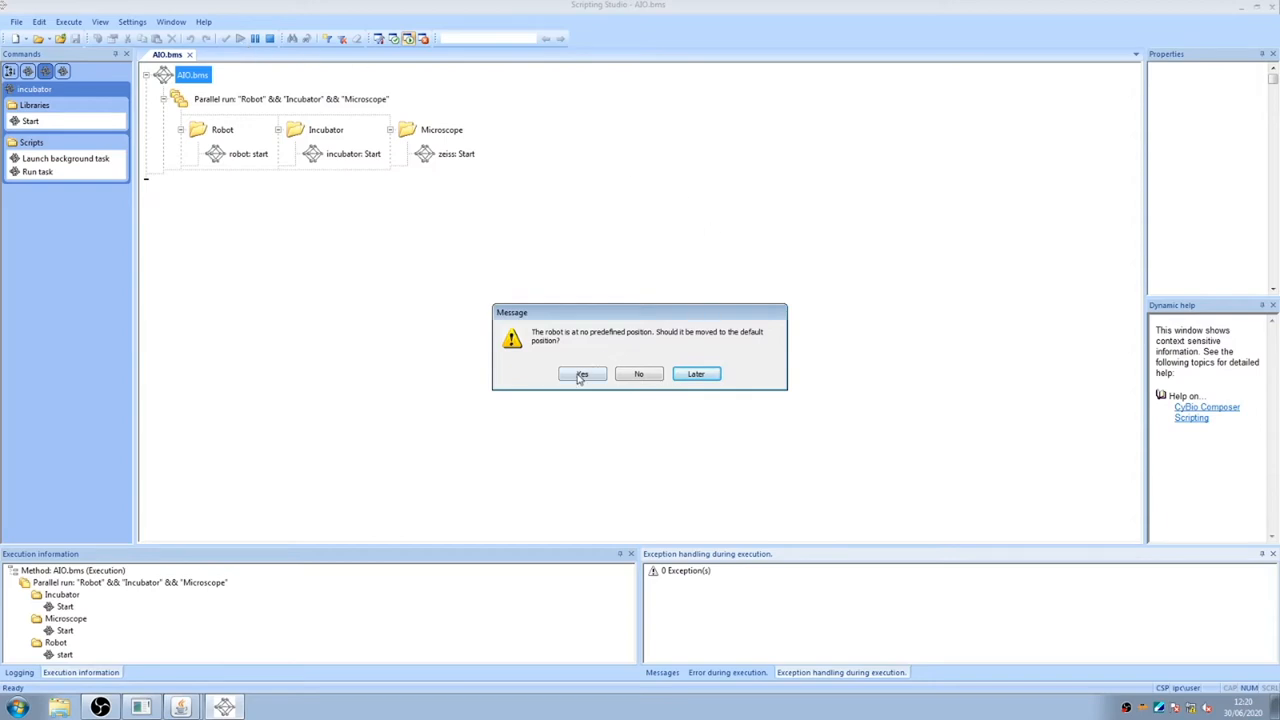
Confirm moving the robot to its default position and minimise Scripting Studio.
{"action": "left_click", "coordinate": [582, 374]}
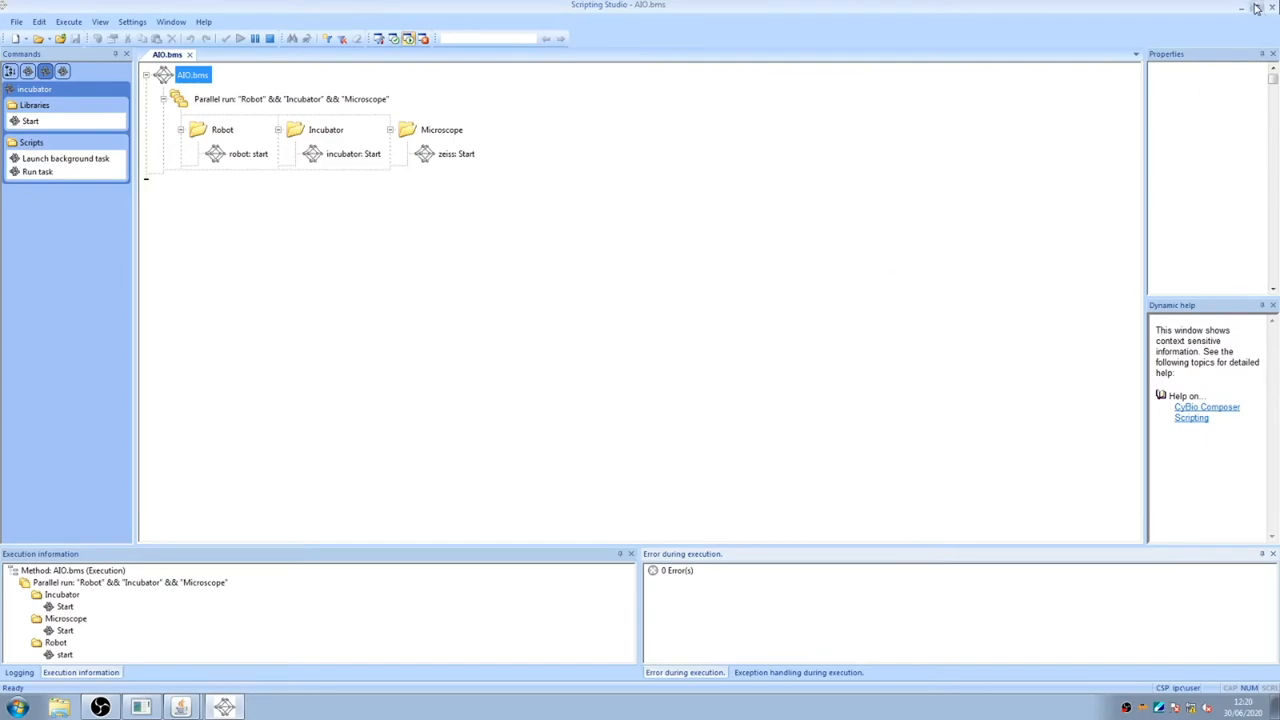
{"action": "left_click", "coordinate": [1258, 8]}
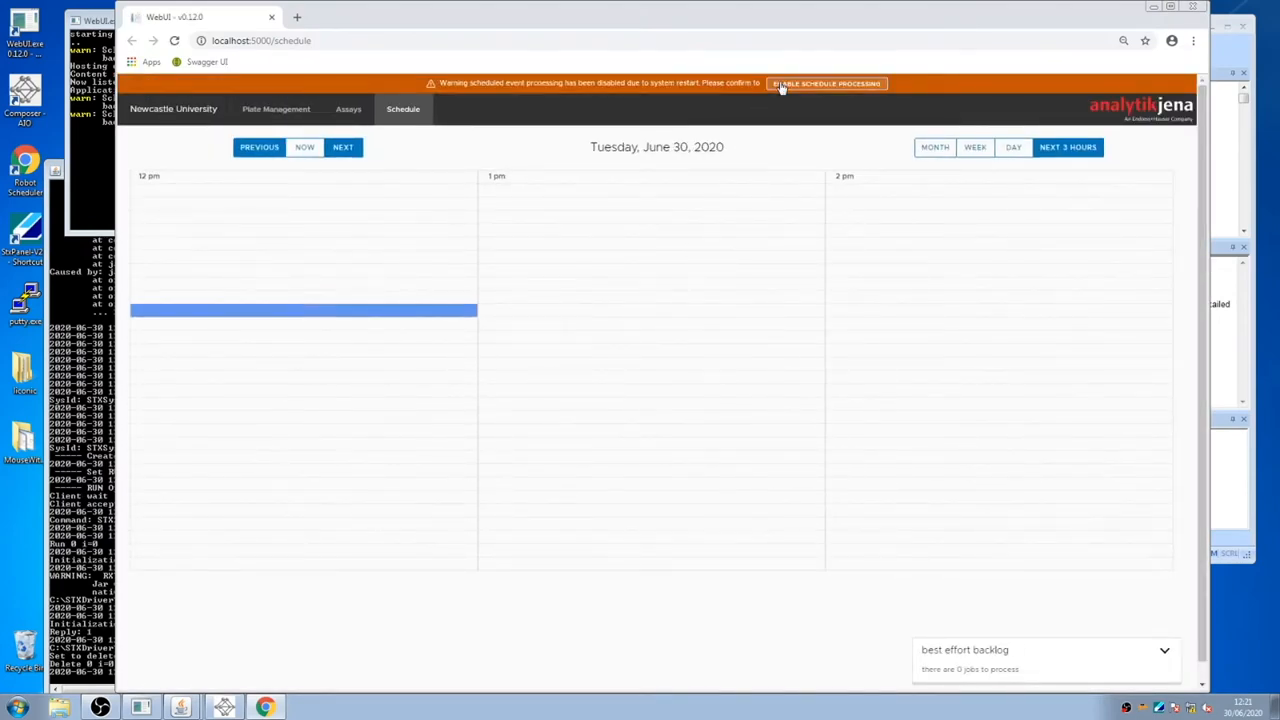
Enable schedule processing from the warning banner on the Schedule page.
{"action": "left_click", "coordinate": [824, 84]}
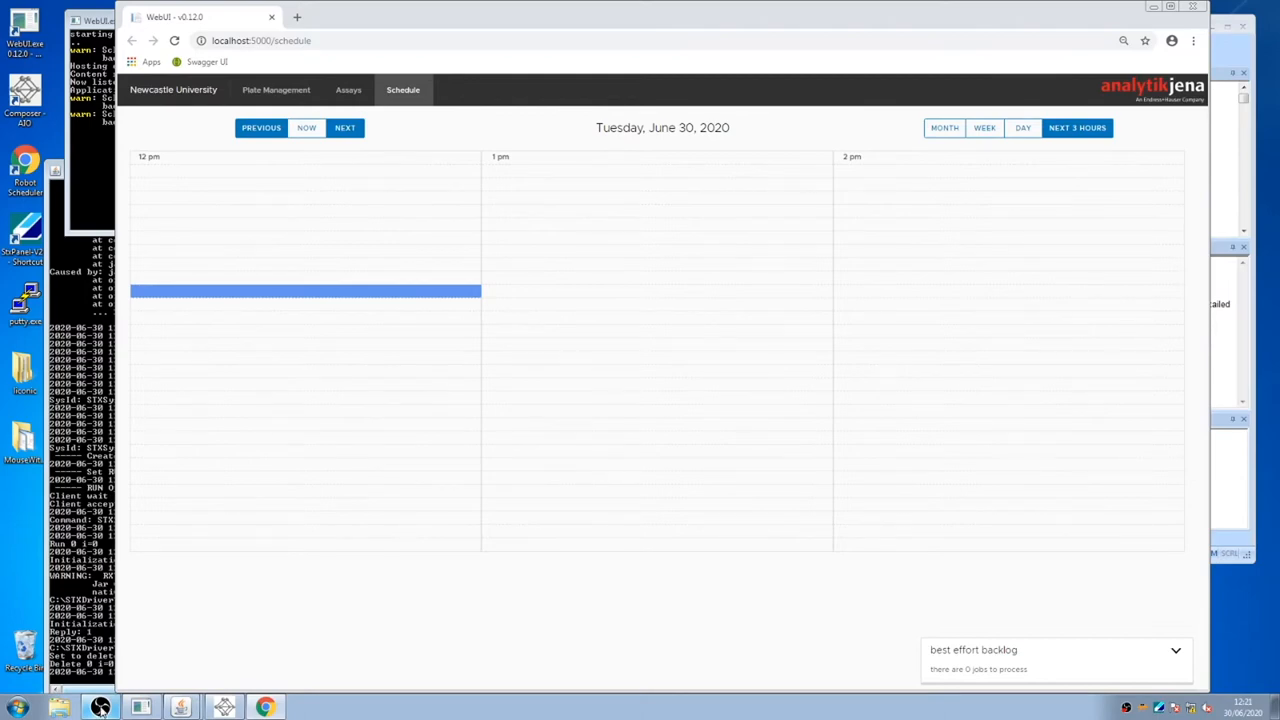
Register plate barcode 1004, description TEST PLATE4, as a 384-well multichamber plate.
{"action": "left_click", "coordinate": [276, 88]}
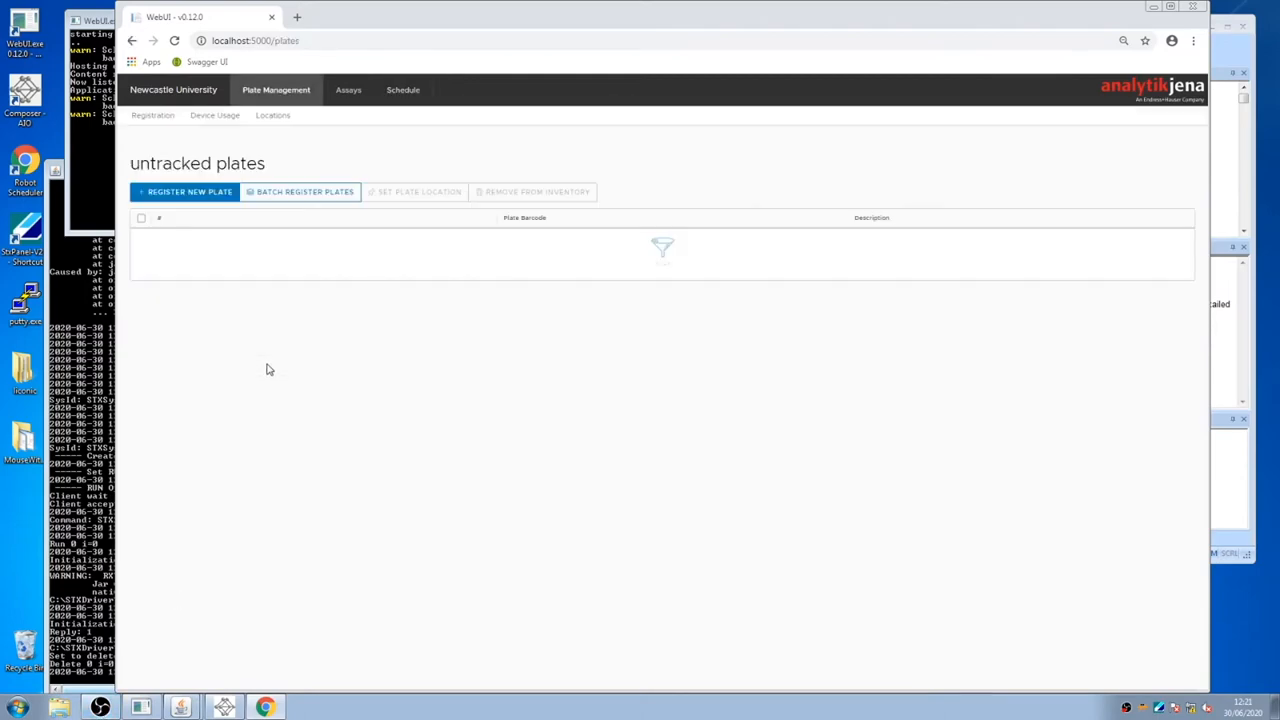
{"action": "mouse_move", "coordinate": [340, 274]}
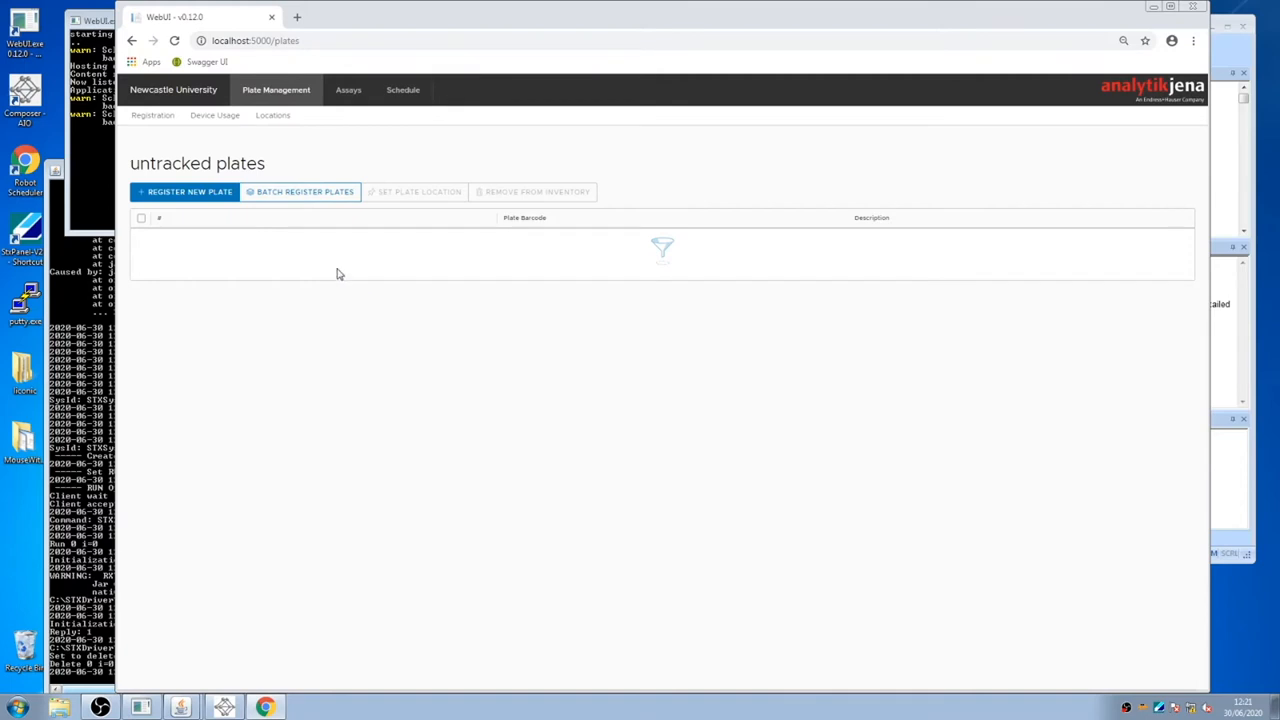
{"action": "left_click", "coordinate": [184, 192]}
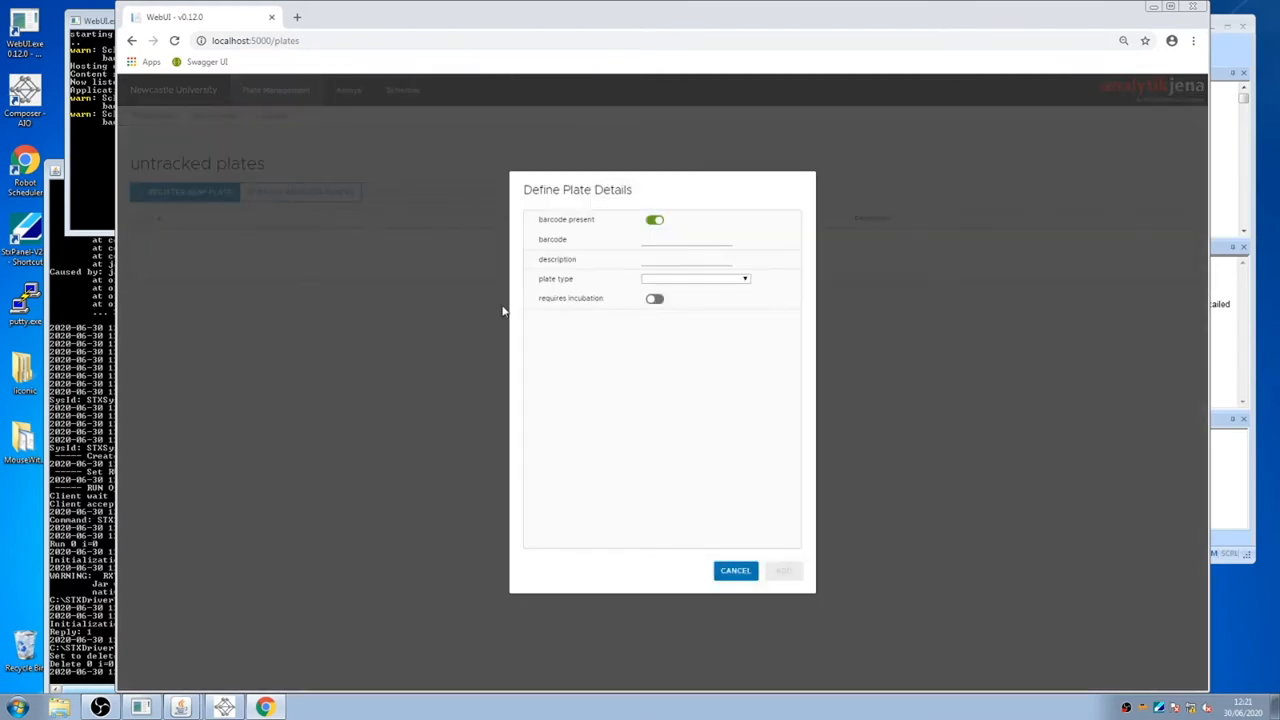
{"action": "mouse_move", "coordinate": [532, 228]}
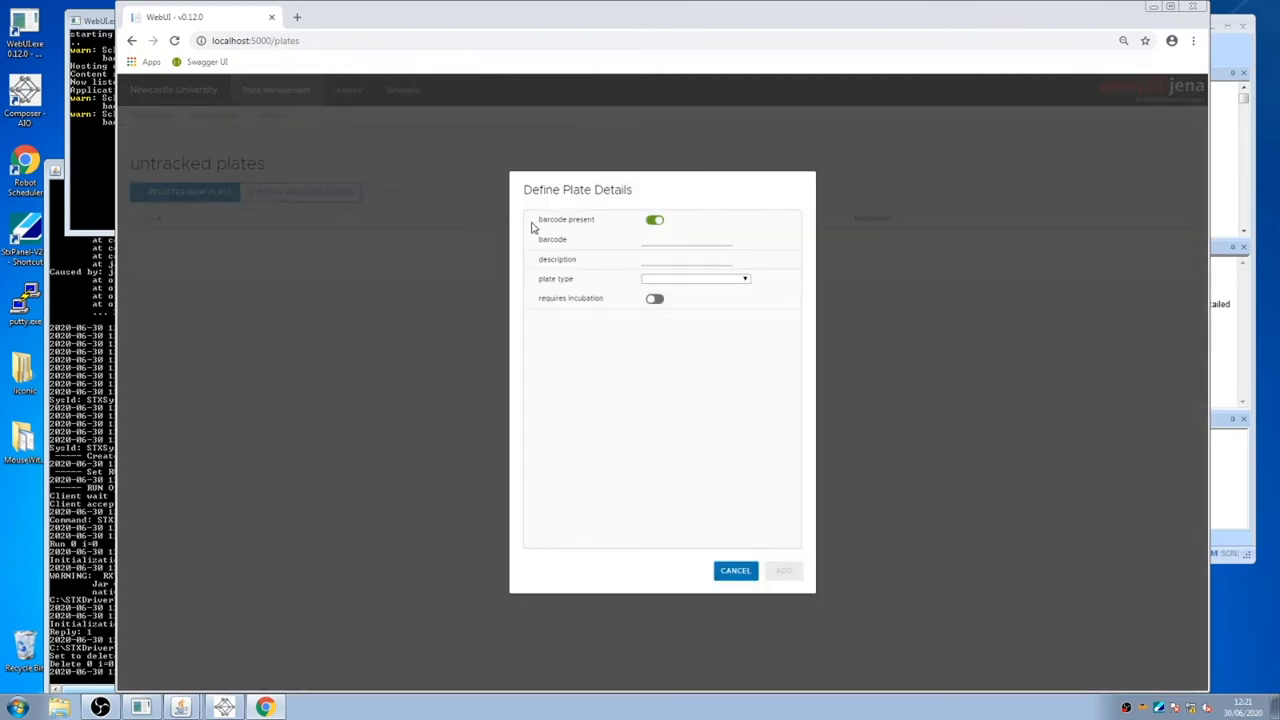
{"action": "left_click", "coordinate": [654, 220]}
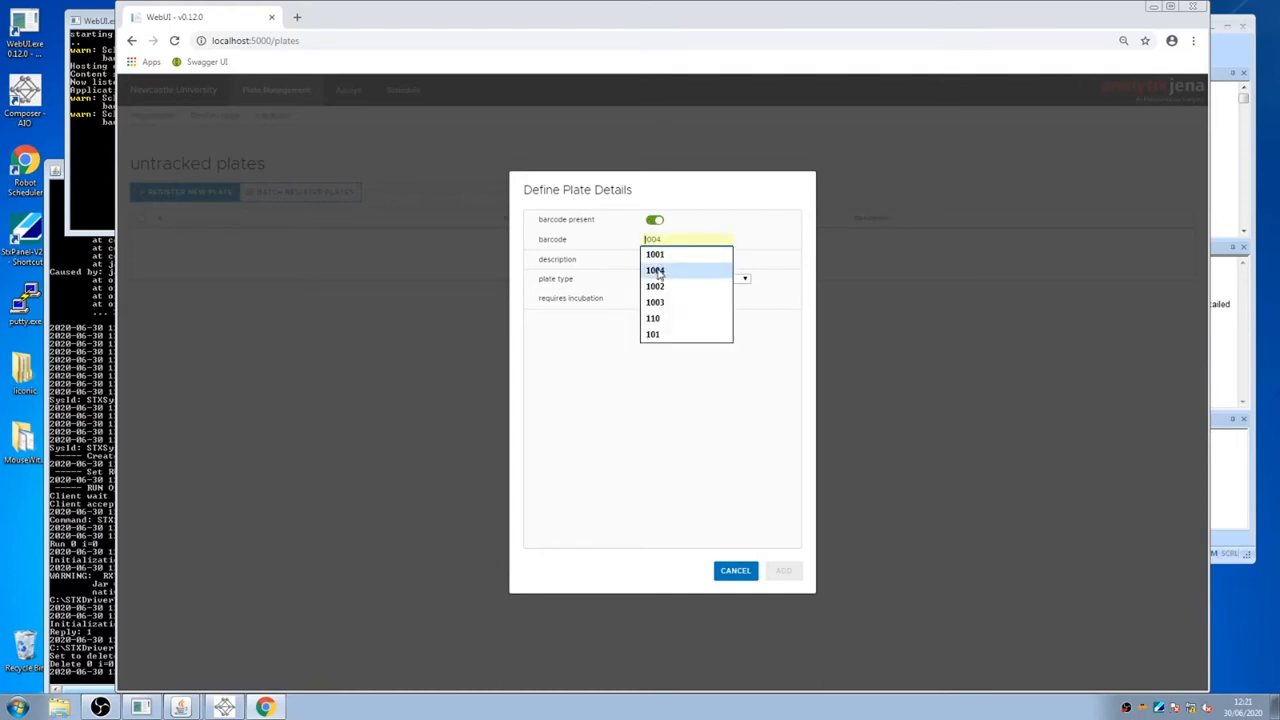
{"action": "left_click", "coordinate": [656, 270]}
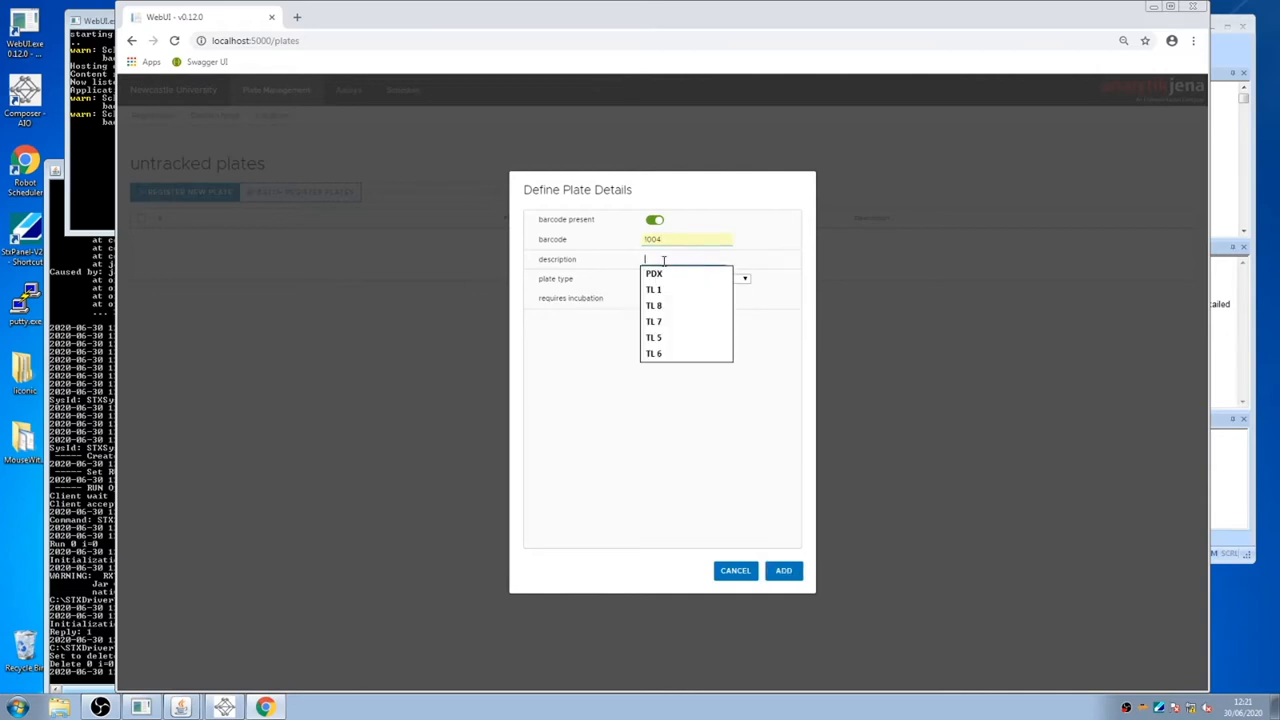
{"action": "type", "text": "TL"}
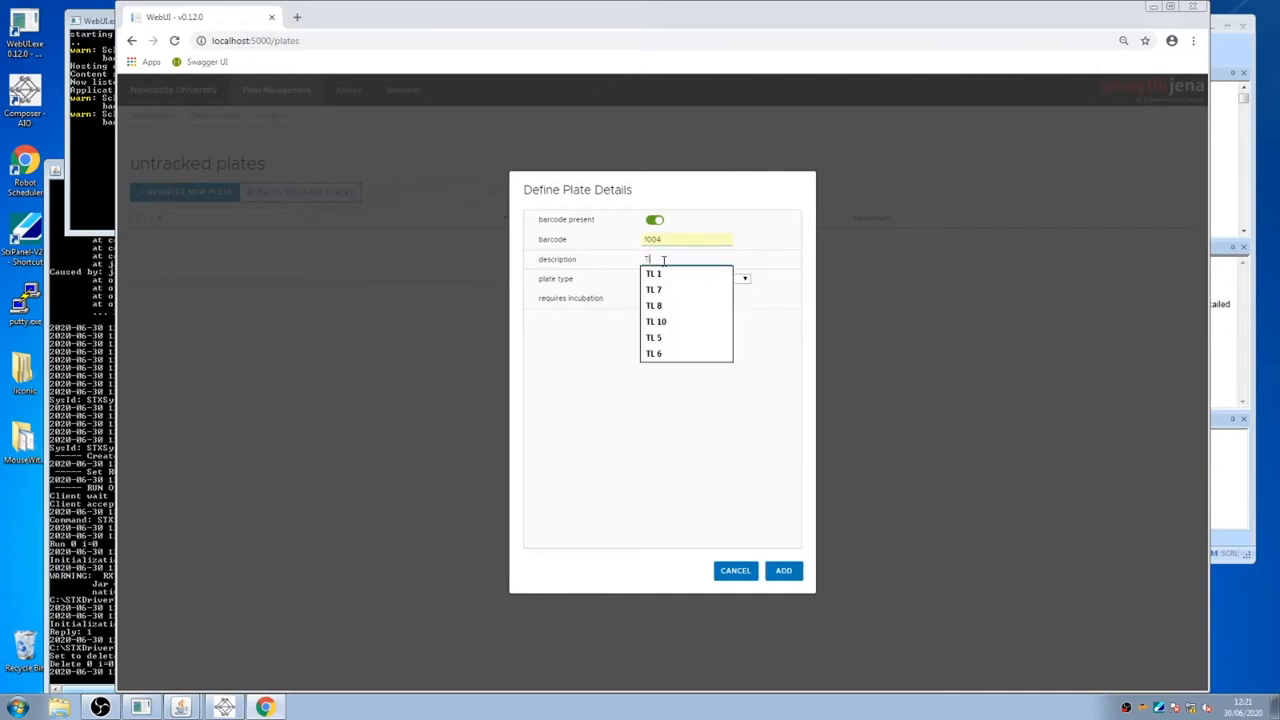
{"action": "type", "text": "E"}
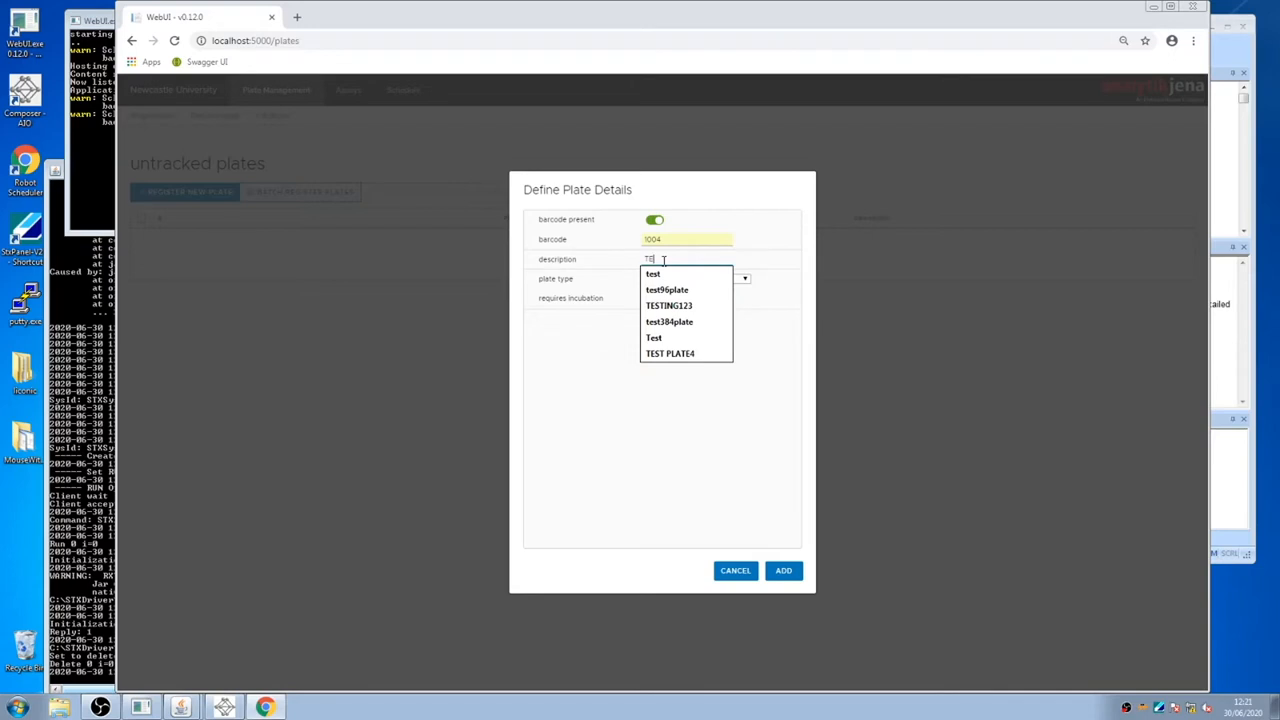
{"action": "left_click", "coordinate": [668, 352]}
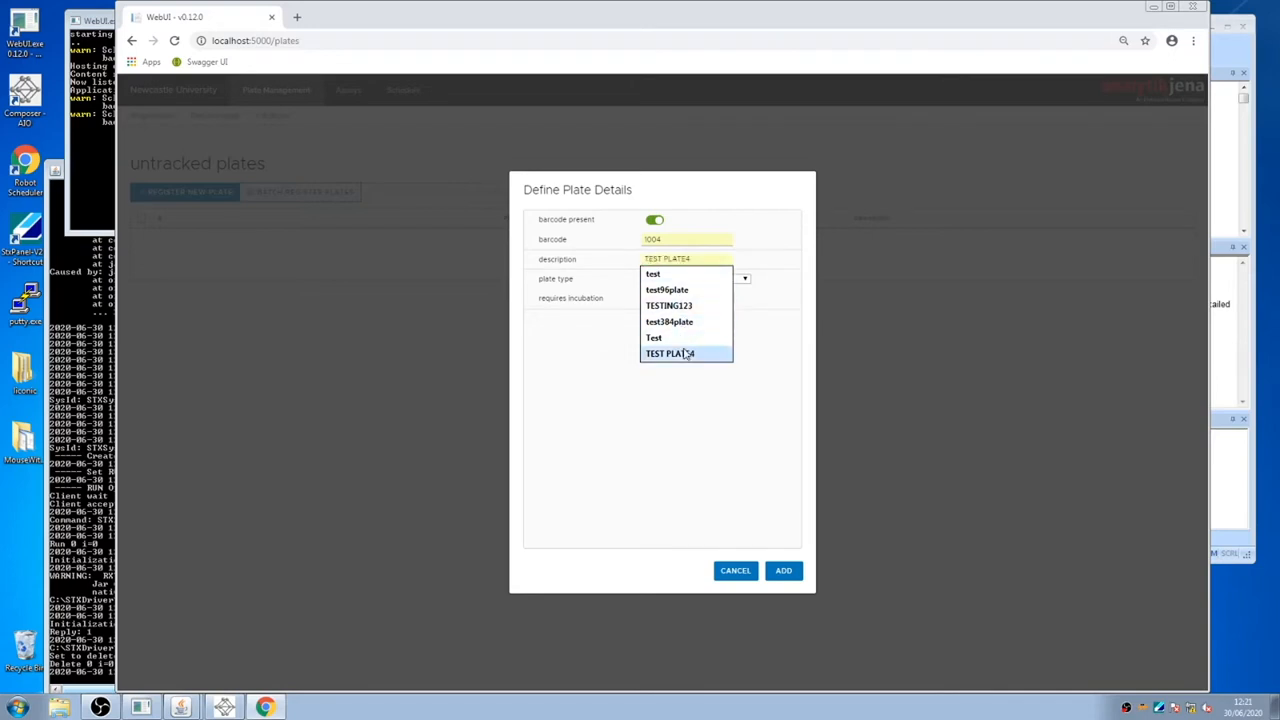
{"action": "left_click", "coordinate": [668, 352]}
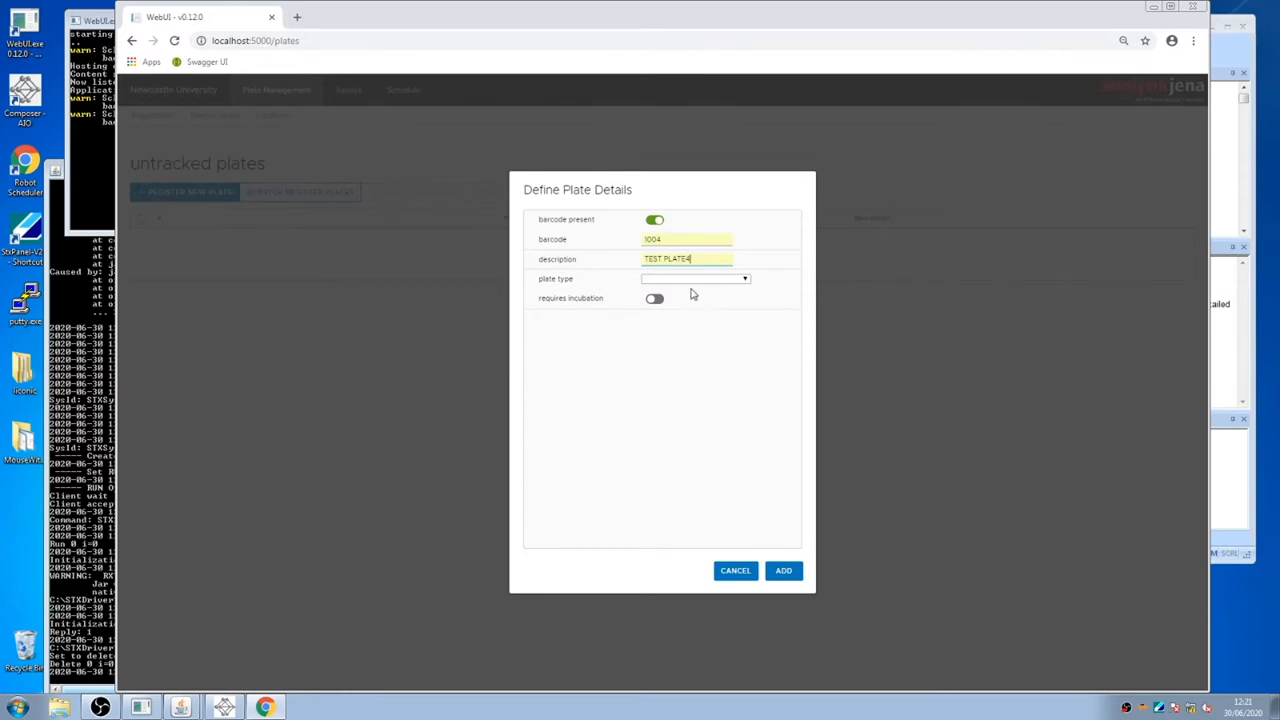
{"action": "left_click", "coordinate": [744, 278]}
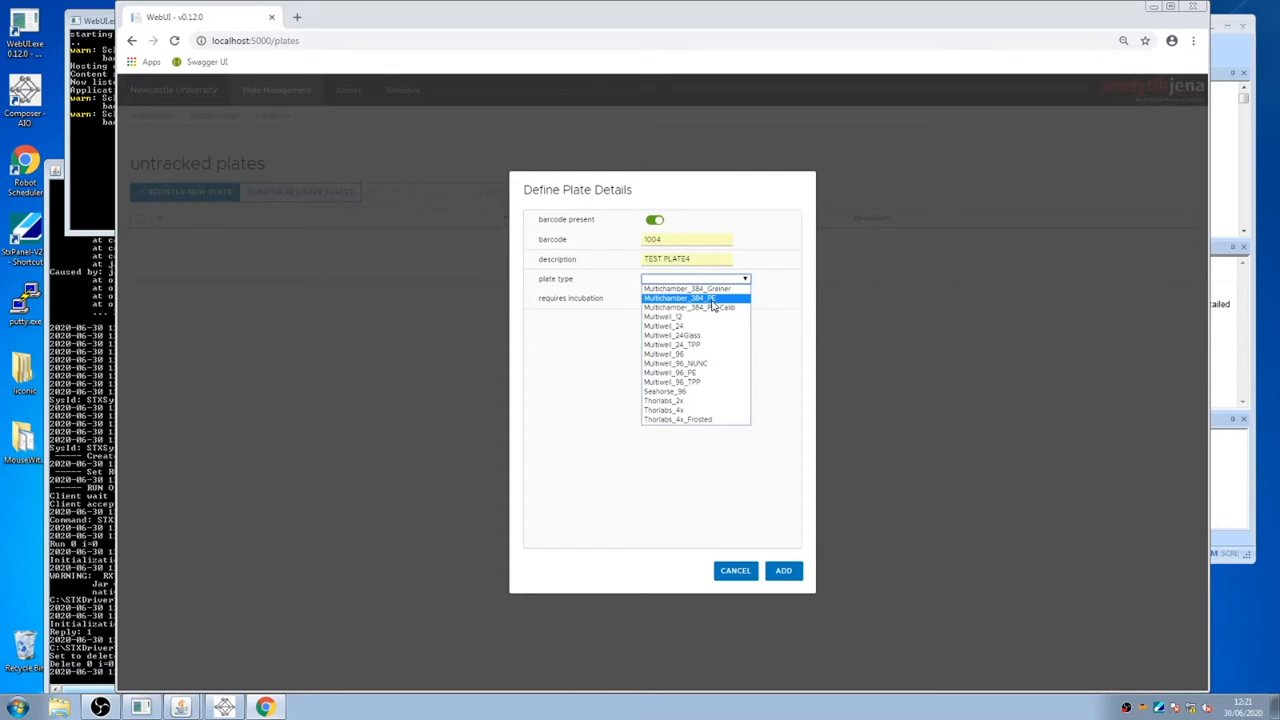
{"action": "left_click", "coordinate": [680, 298]}
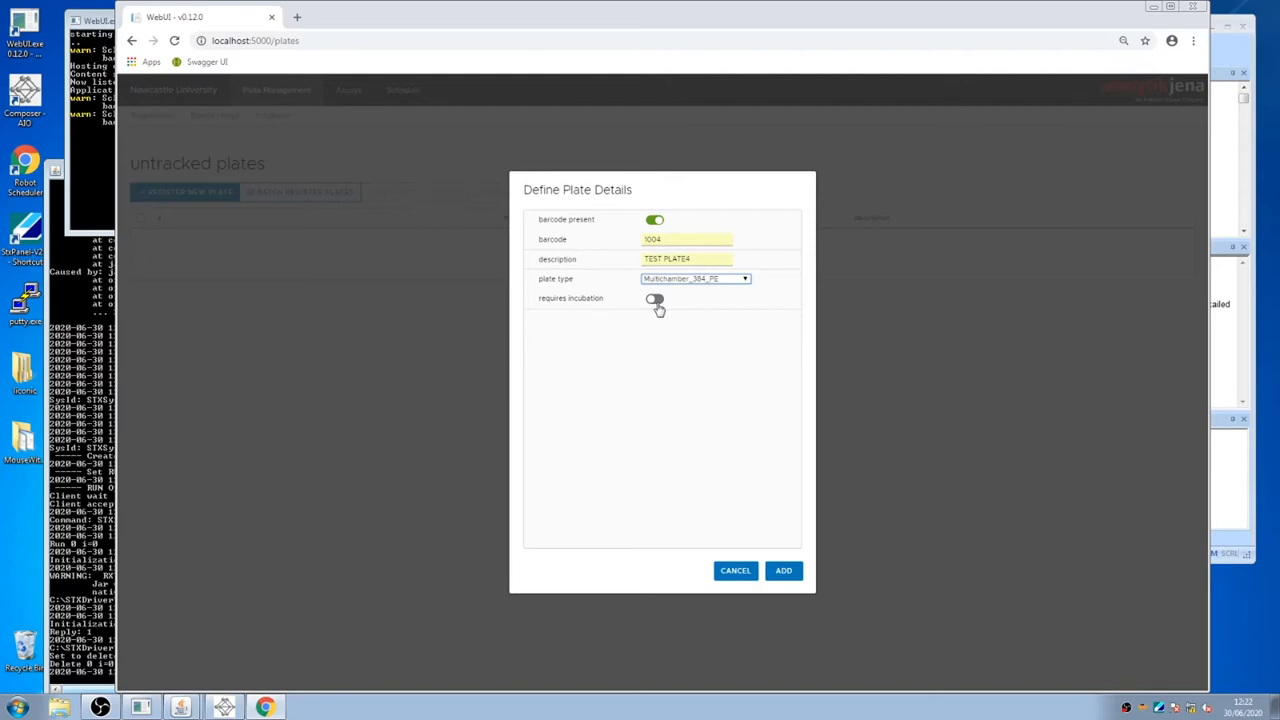
{"action": "left_click", "coordinate": [784, 570]}
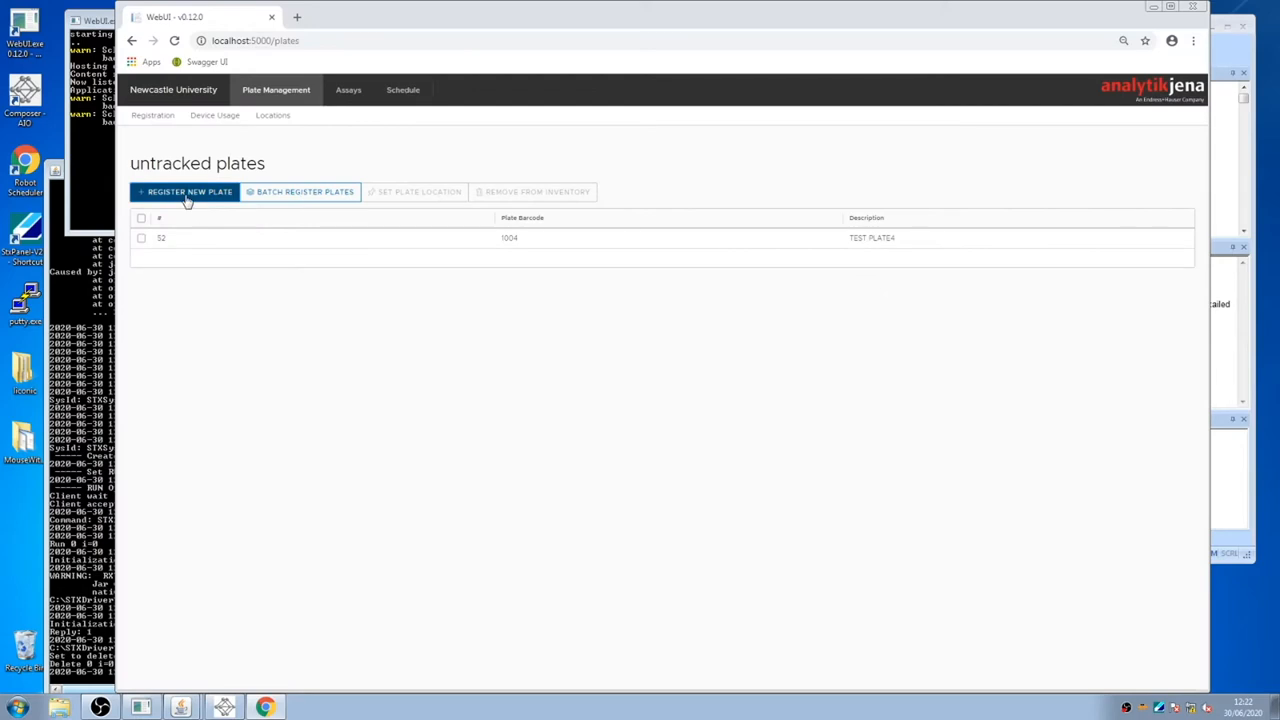
Register a second plate with barcode 1005, TEST PLATE5, and select both untracked plates.
{"action": "left_click", "coordinate": [184, 192]}
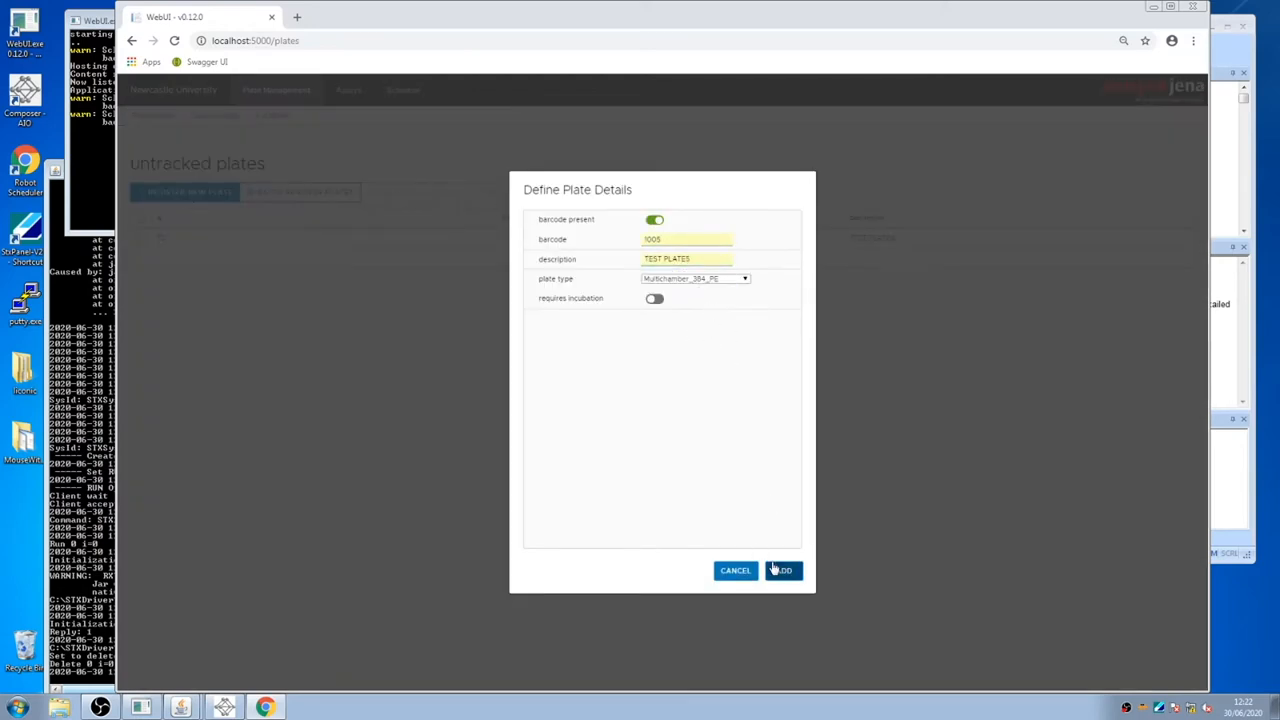
{"action": "left_click", "coordinate": [782, 570]}
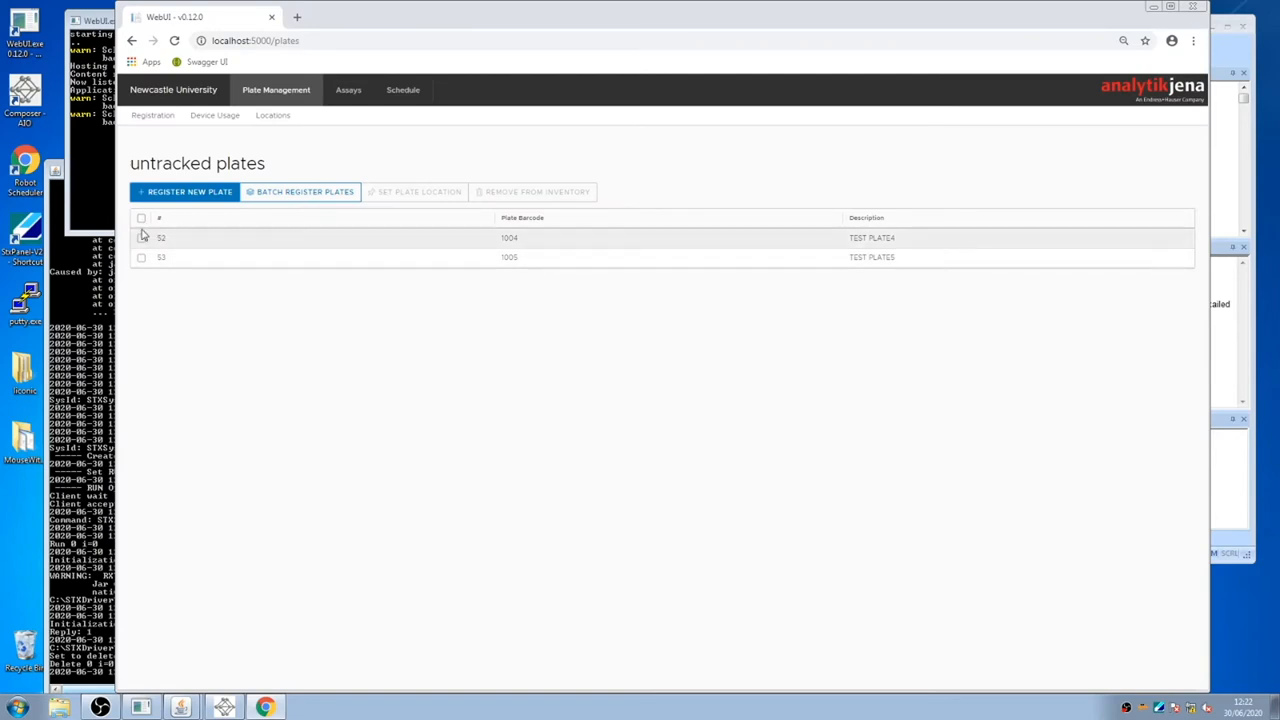
{"action": "left_click", "coordinate": [140, 218]}
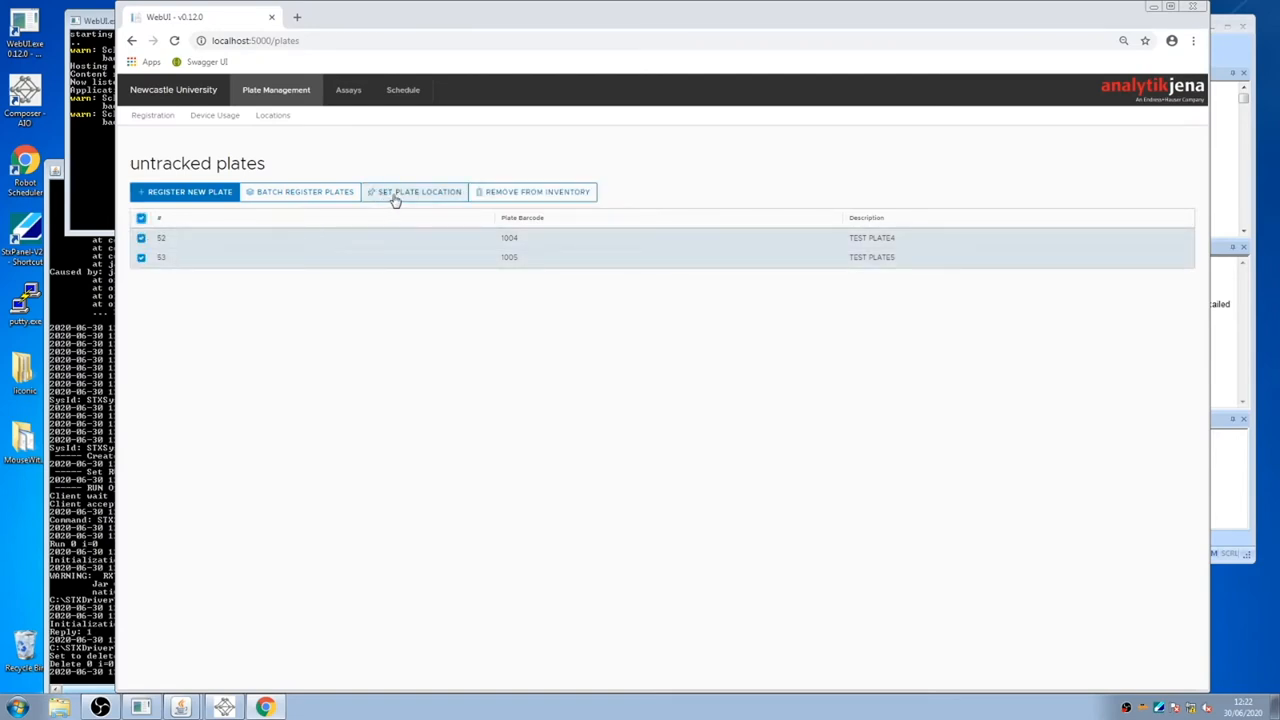
Assign both new plates plate_store positions on Rack1 via Set Plate Location.
{"action": "left_click", "coordinate": [412, 192]}
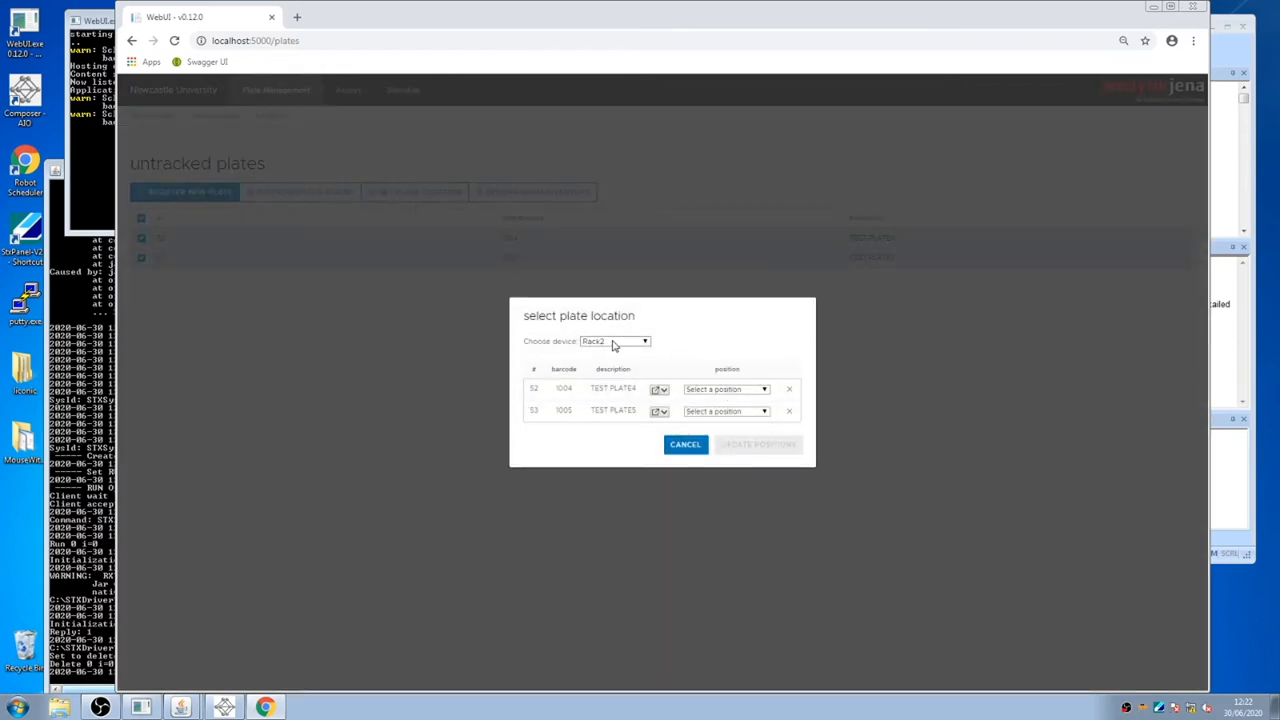
{"action": "left_click", "coordinate": [616, 340]}
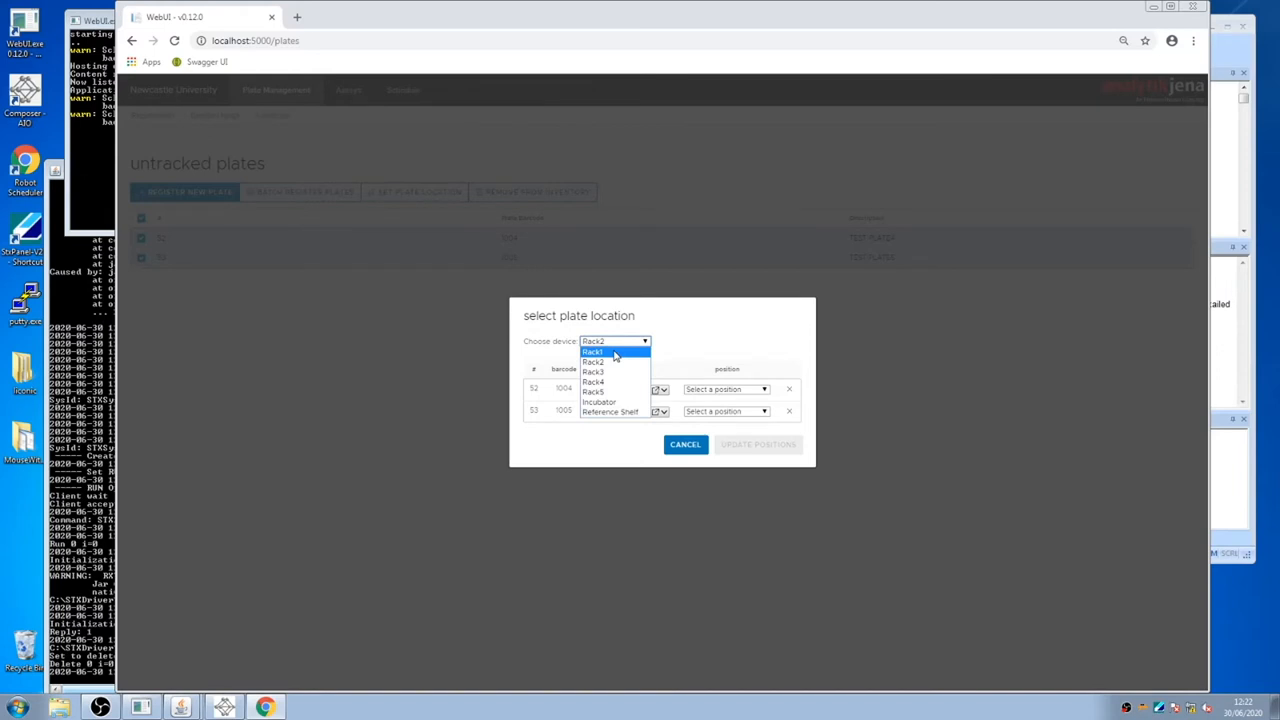
{"action": "left_click", "coordinate": [592, 352]}
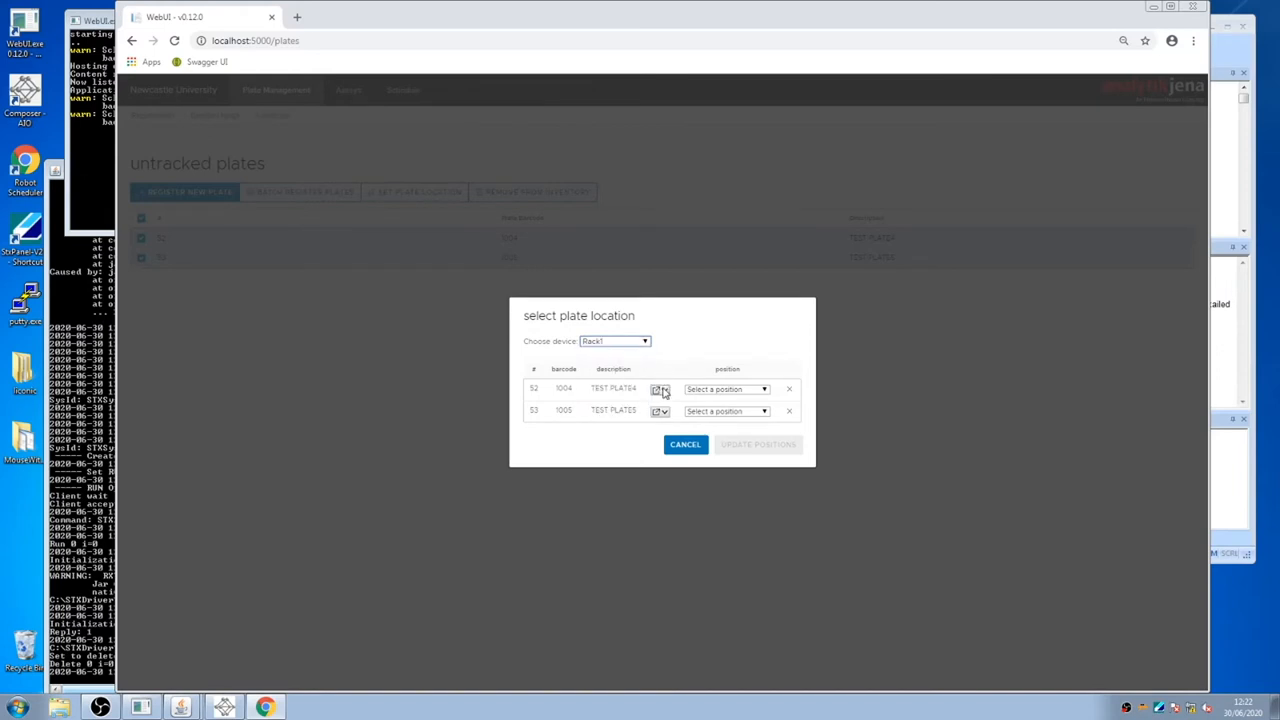
{"action": "left_click", "coordinate": [656, 388]}
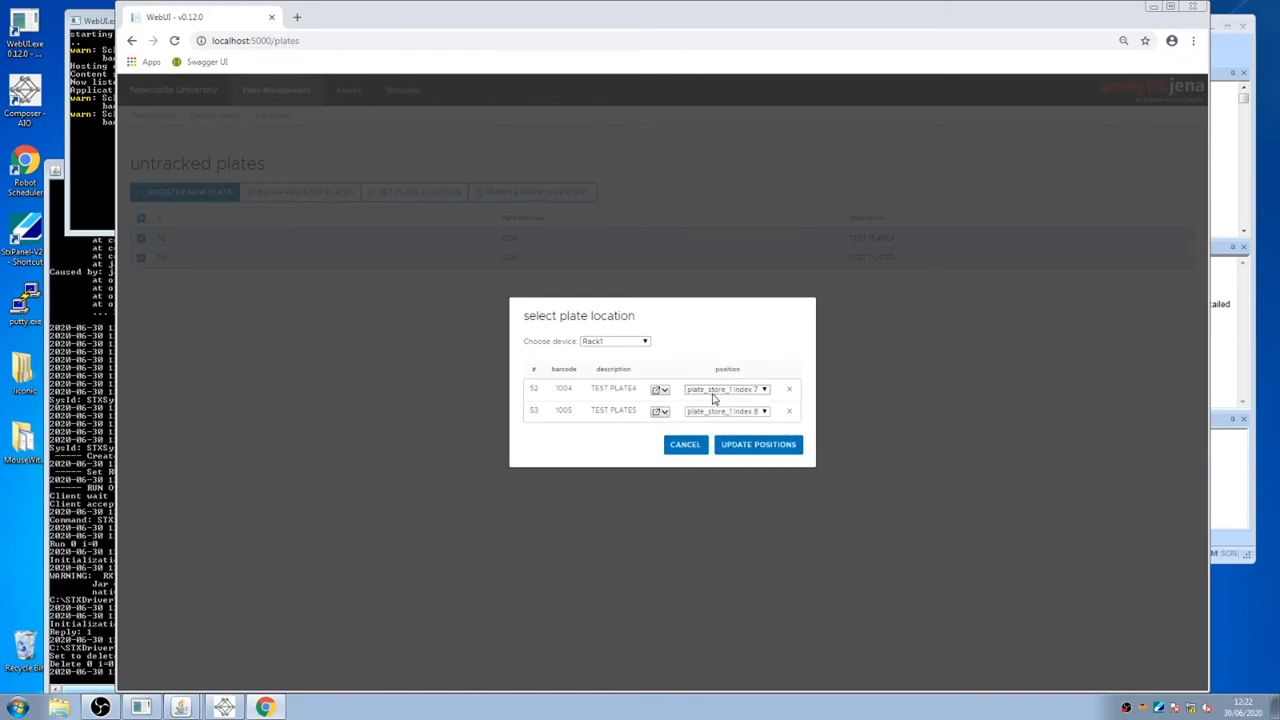
{"action": "left_click", "coordinate": [724, 388]}
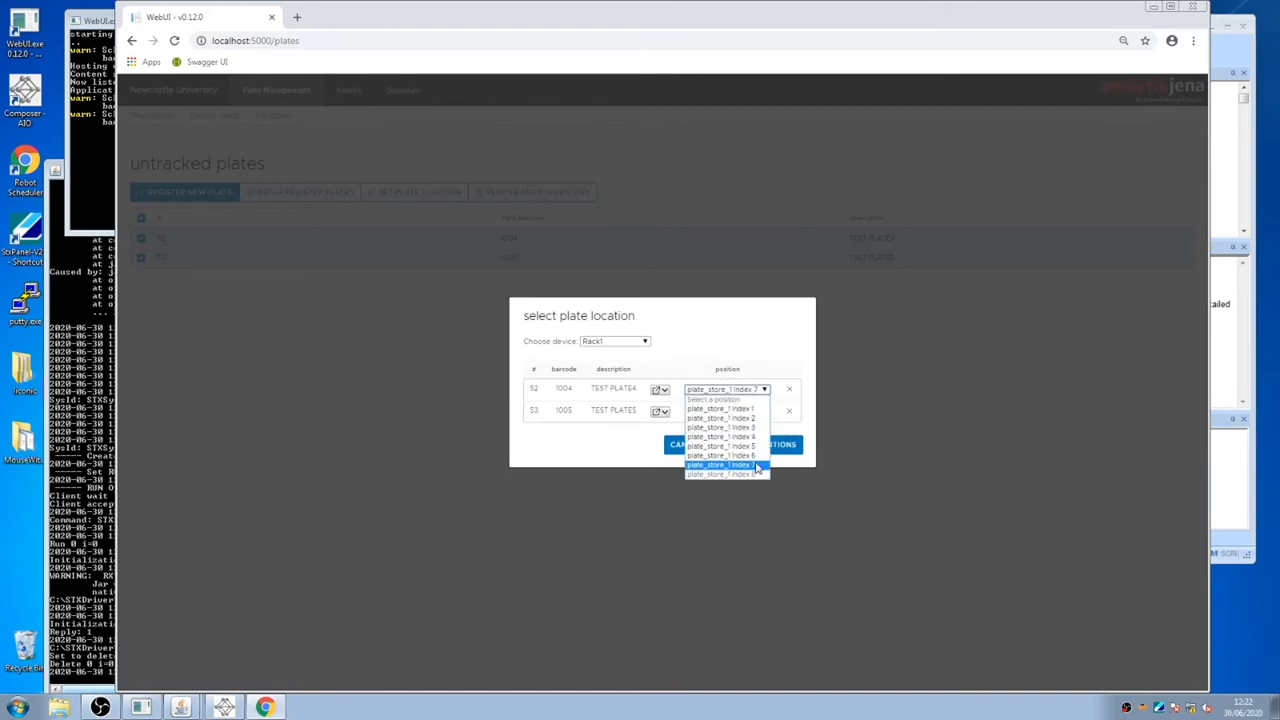
{"action": "left_click", "coordinate": [724, 472]}
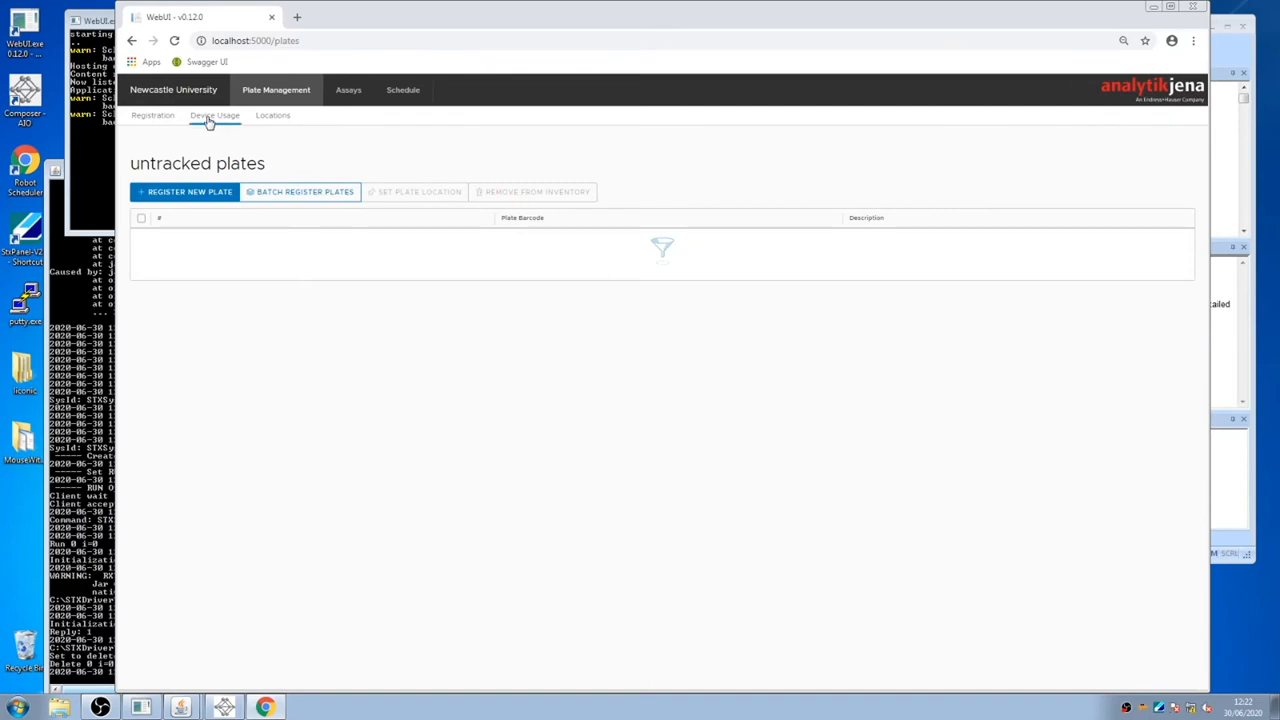
Inspect Rack 1 in Device Usage and review the Locations list of stored plates.
{"action": "left_click", "coordinate": [214, 114]}
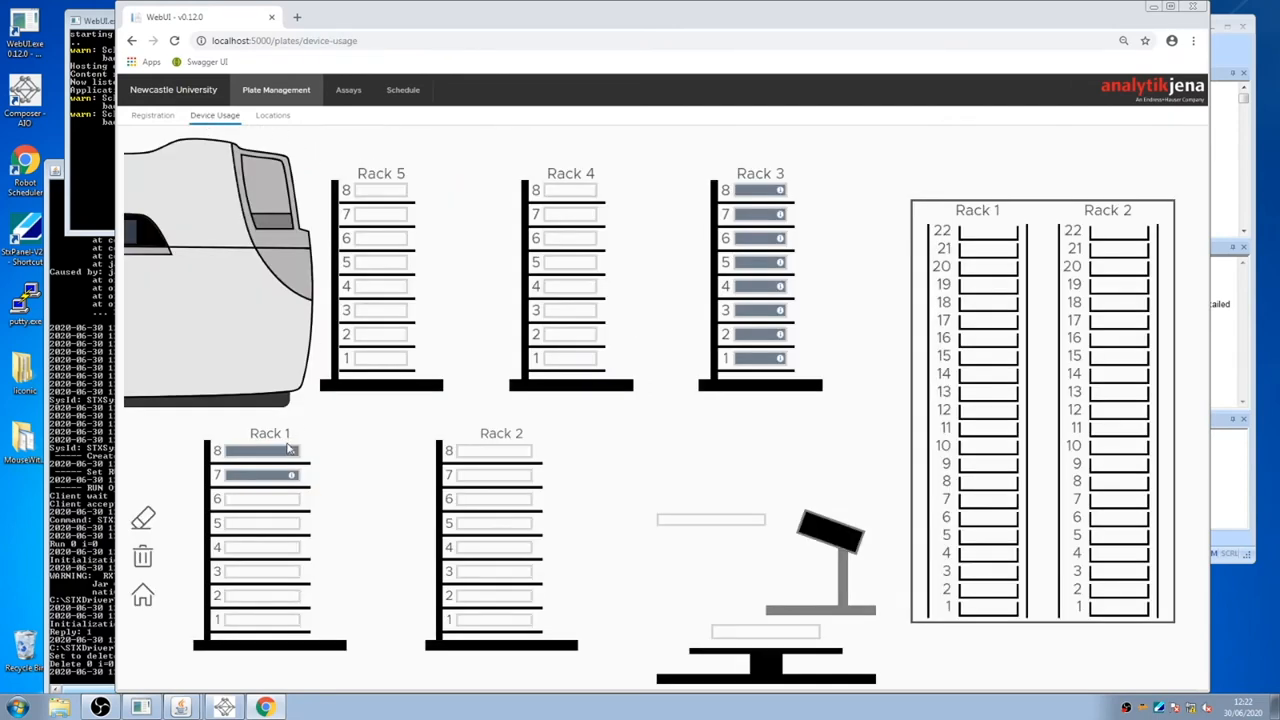
{"action": "mouse_move", "coordinate": [290, 476]}
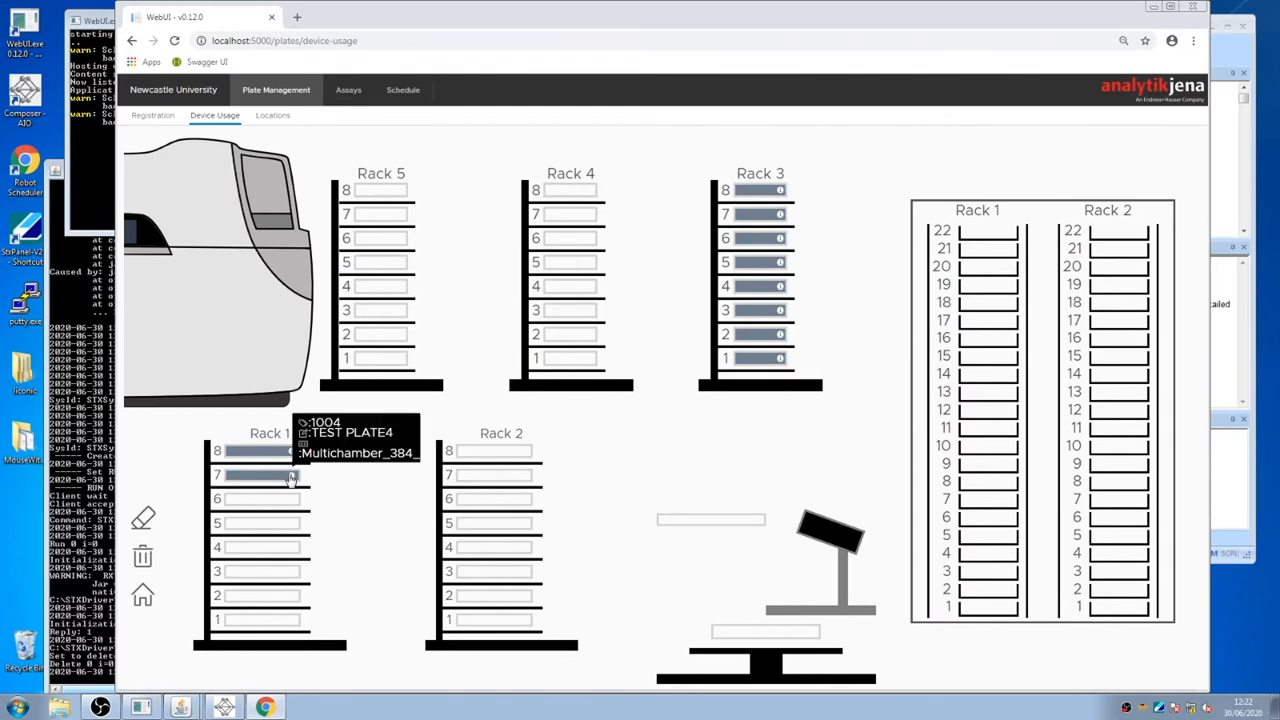
{"action": "mouse_move", "coordinate": [498, 420]}
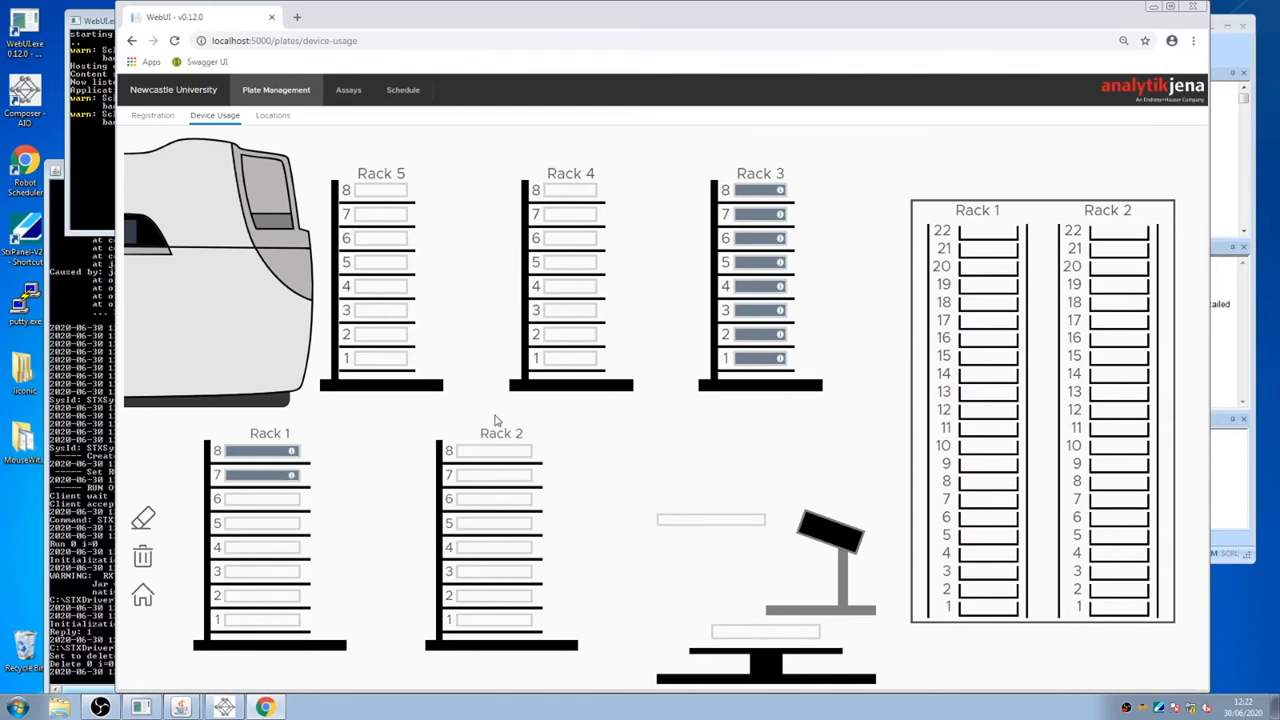
{"action": "left_click", "coordinate": [272, 114]}
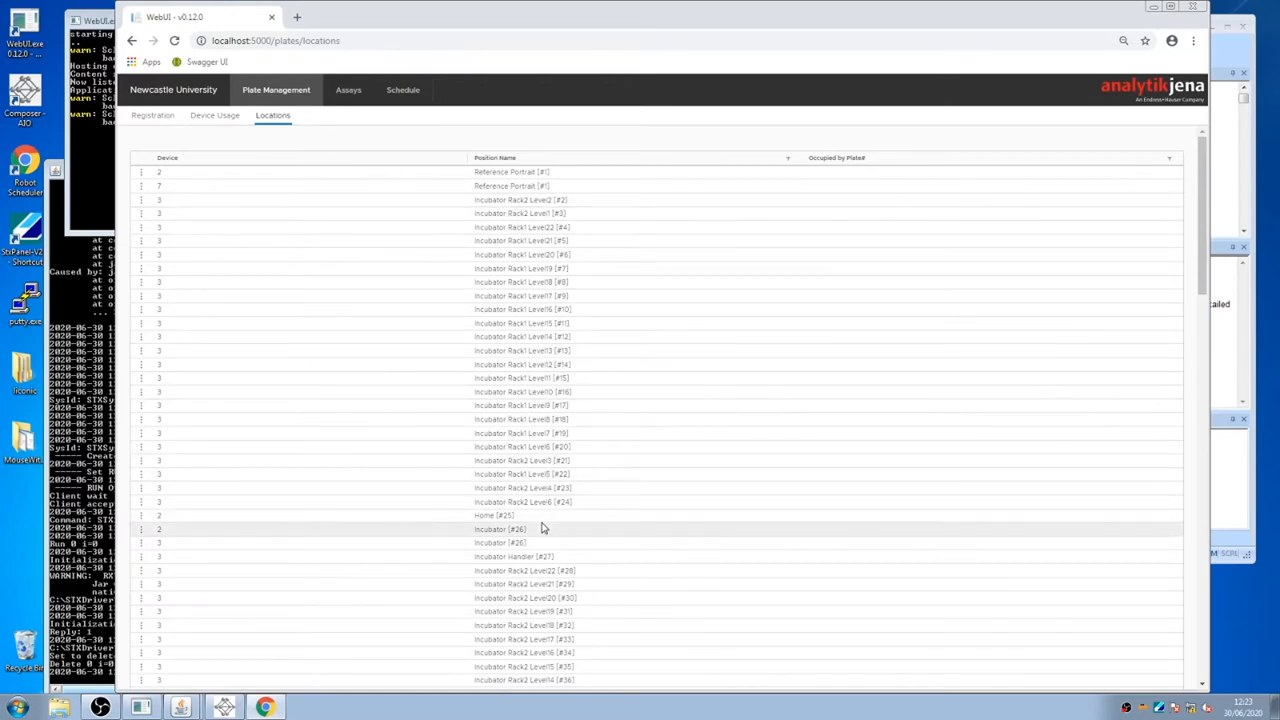
{"action": "scroll", "scroll_direction": "down", "scroll_amount": 3}
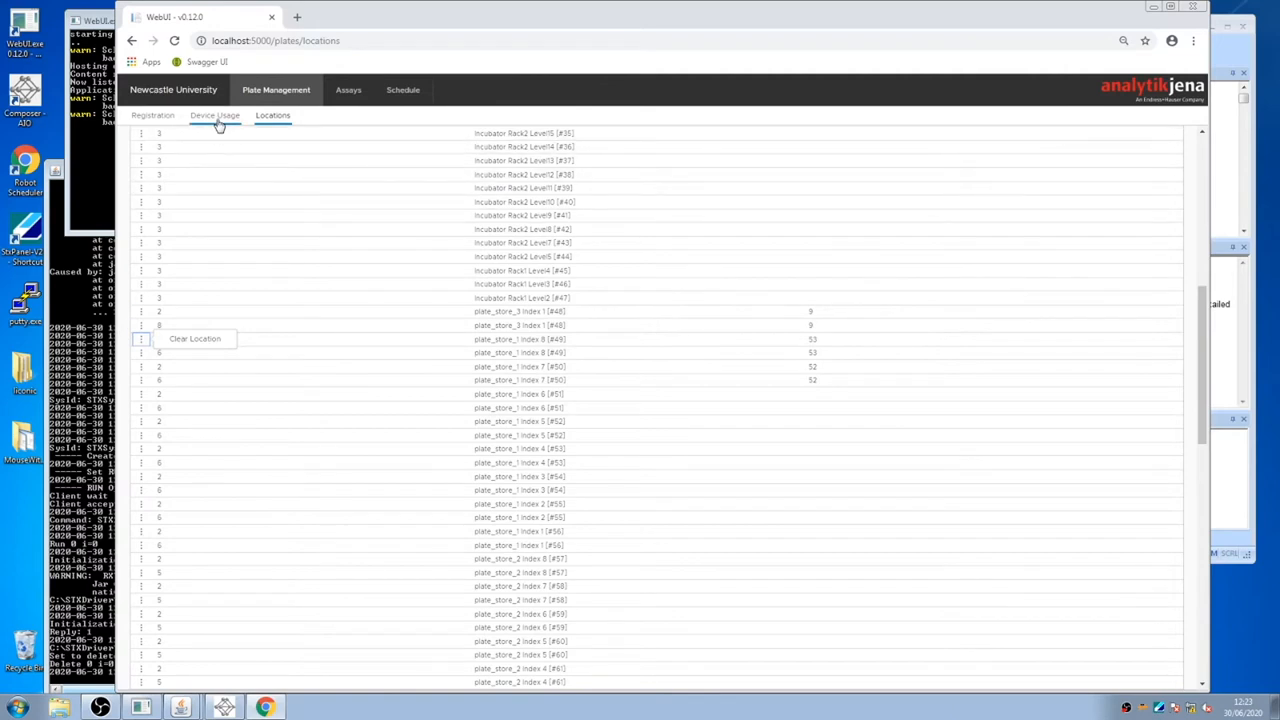
{"action": "left_click", "coordinate": [214, 114]}
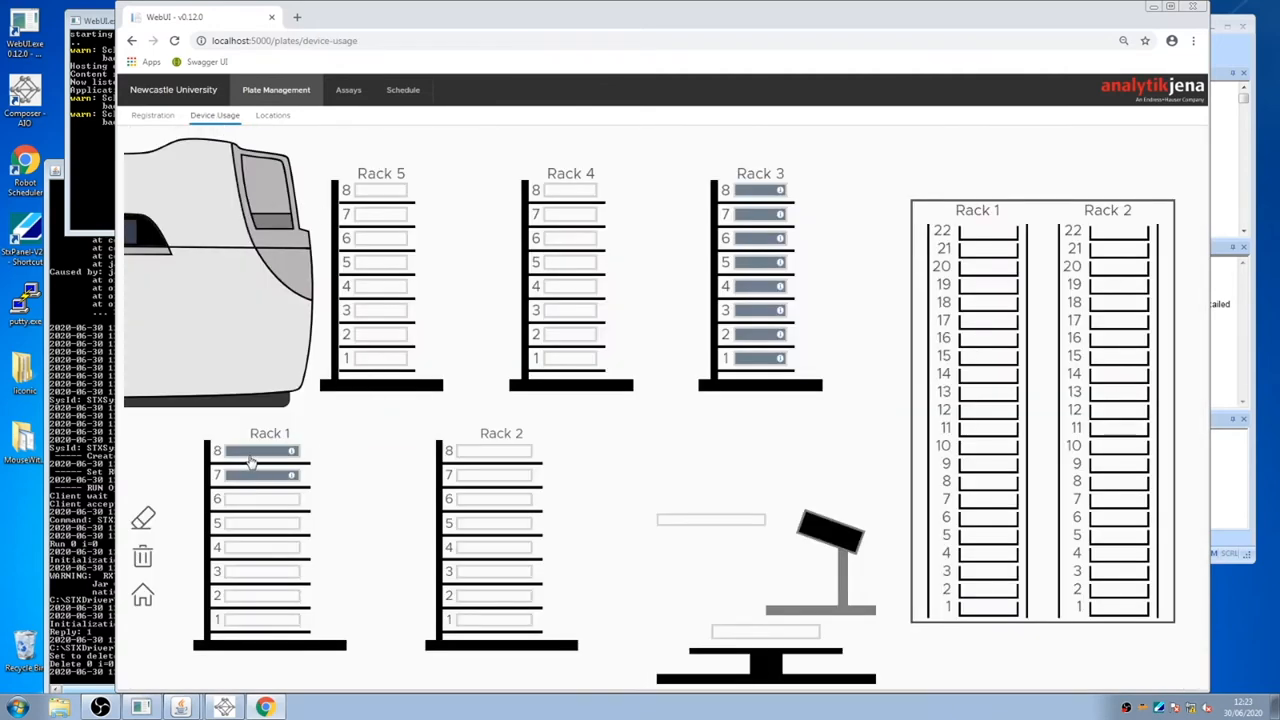
{"action": "mouse_move", "coordinate": [178, 522]}
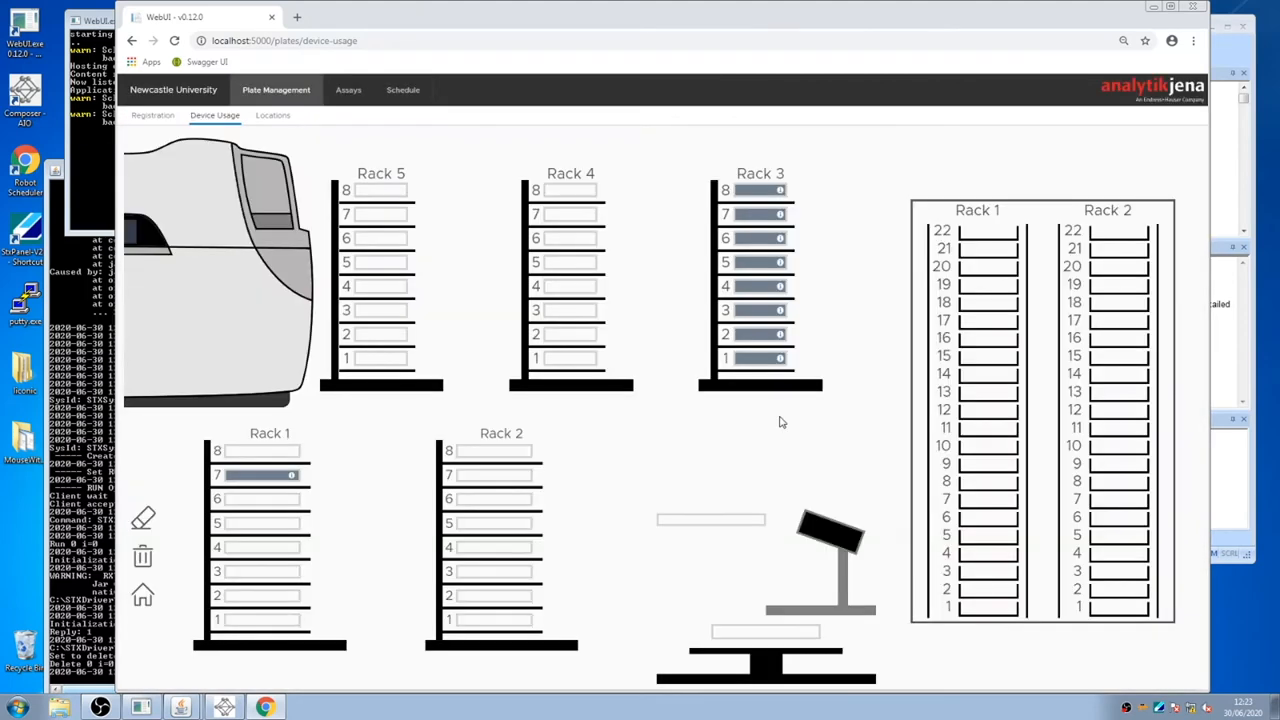
{"action": "mouse_move", "coordinate": [152, 114]}
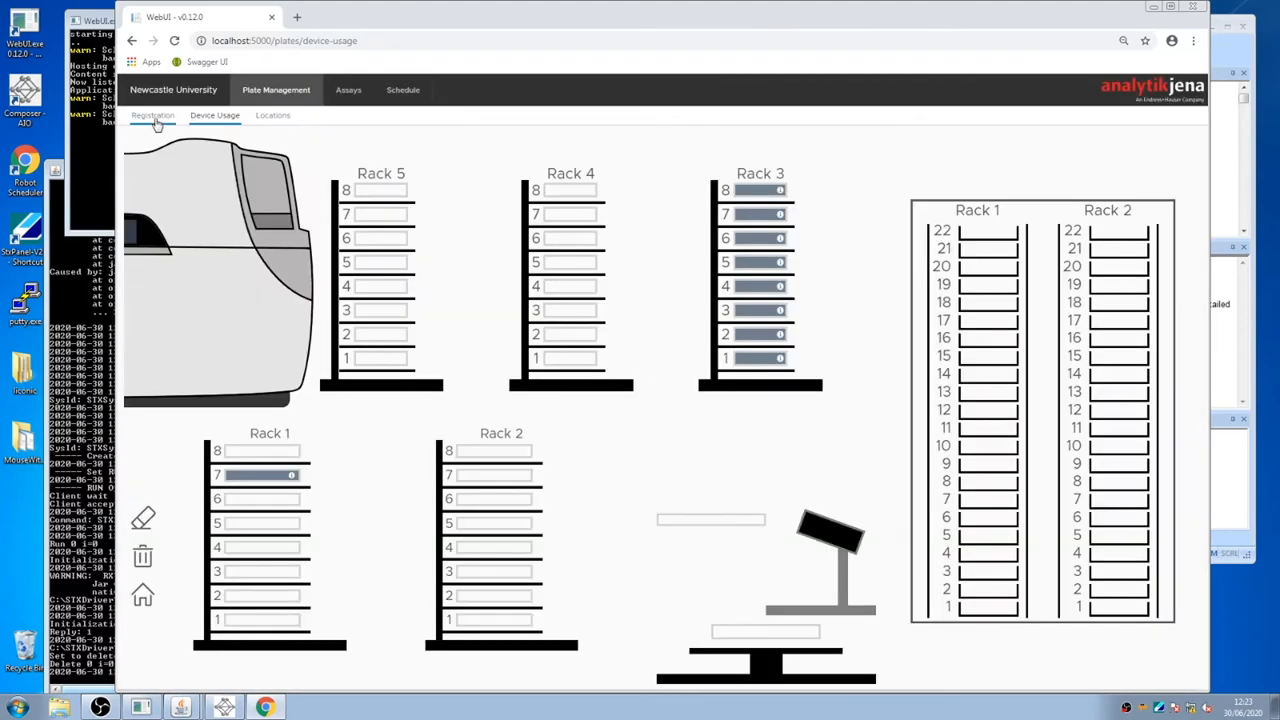
Assign untracked plate 1005 a Rack1 slot from the Registration page.
{"action": "left_click", "coordinate": [152, 114]}
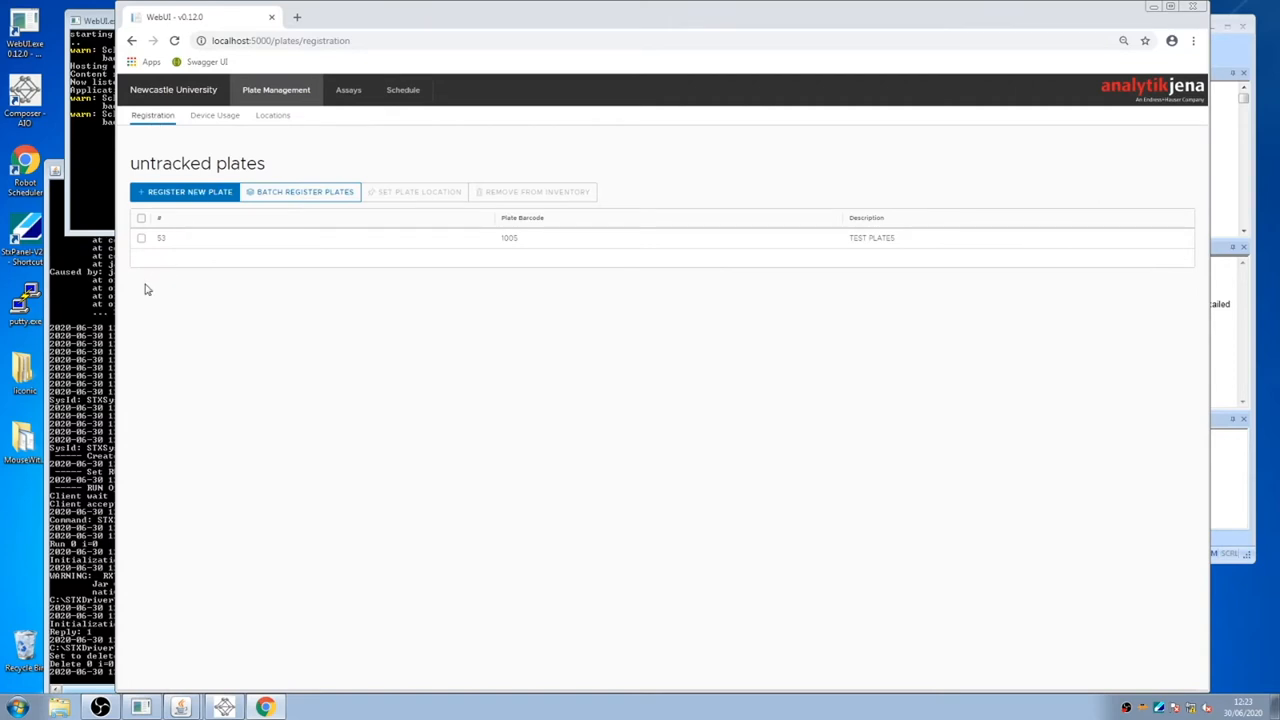
{"action": "left_click", "coordinate": [140, 236]}
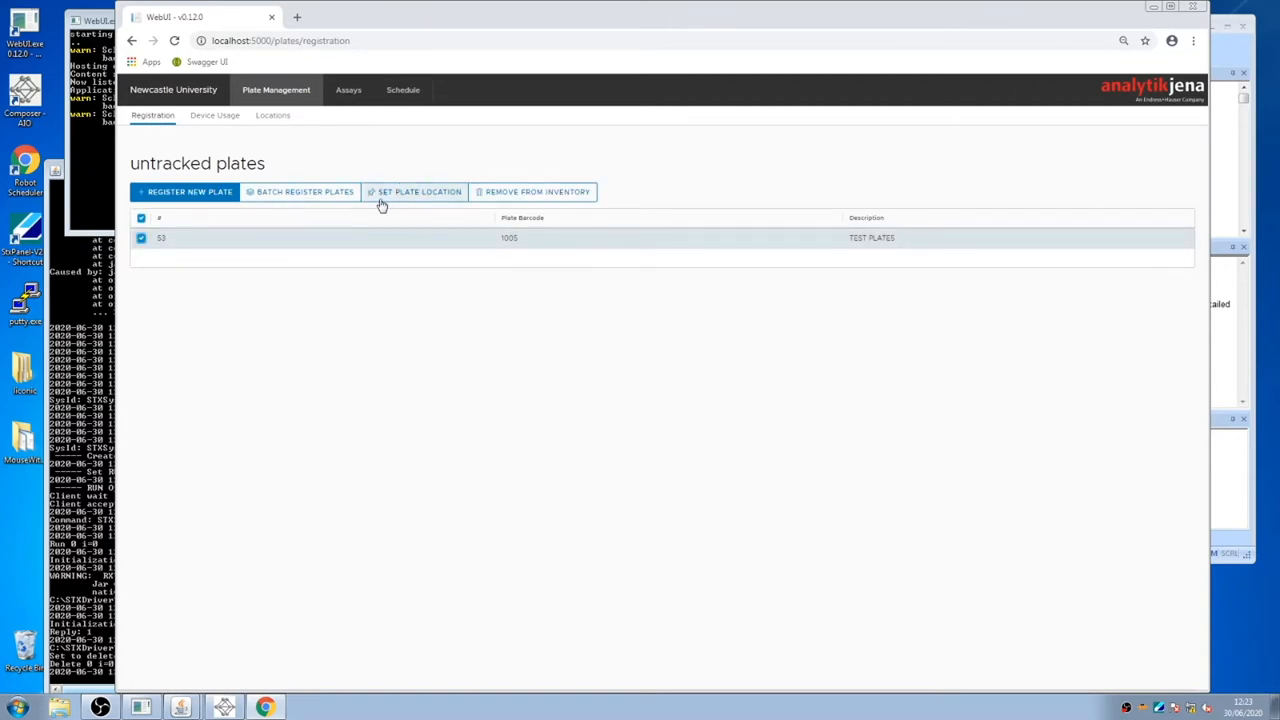
{"action": "left_click", "coordinate": [414, 192]}
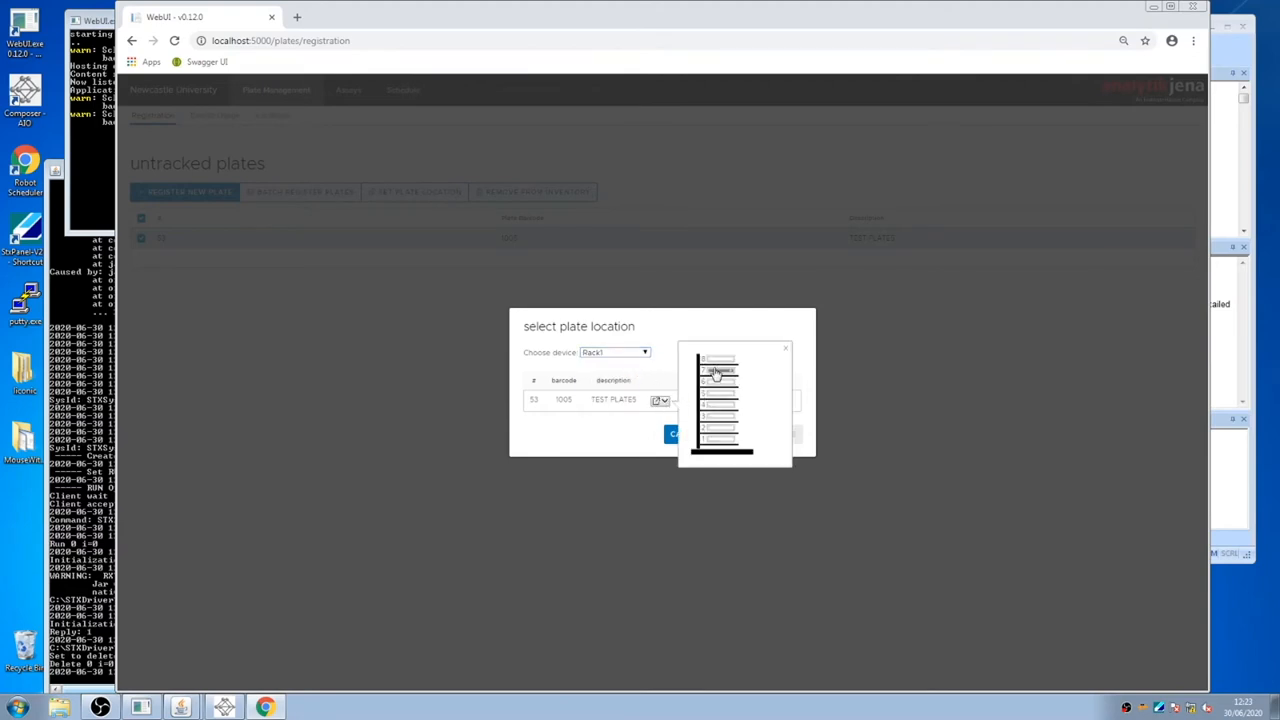
{"action": "left_click", "coordinate": [672, 432]}
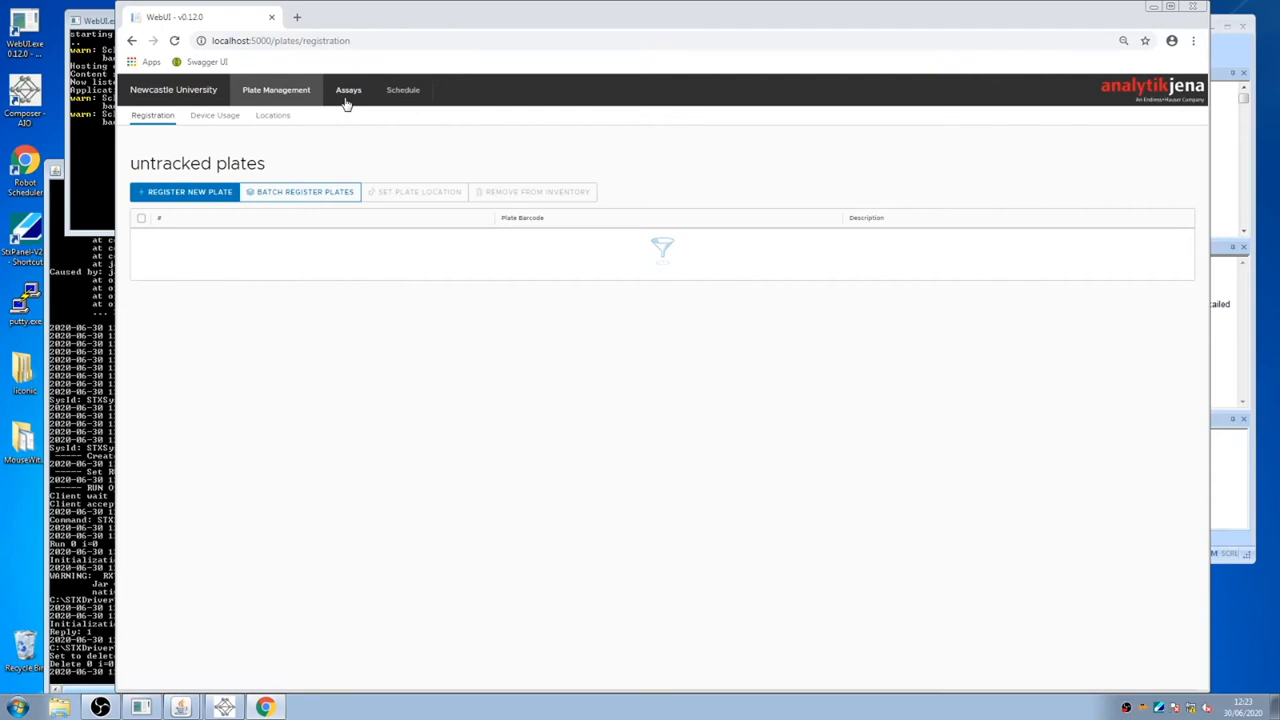
Create a new assay titled TRAINING TEST with the training experiment file and 10-minute duration.
{"action": "left_click", "coordinate": [348, 88]}
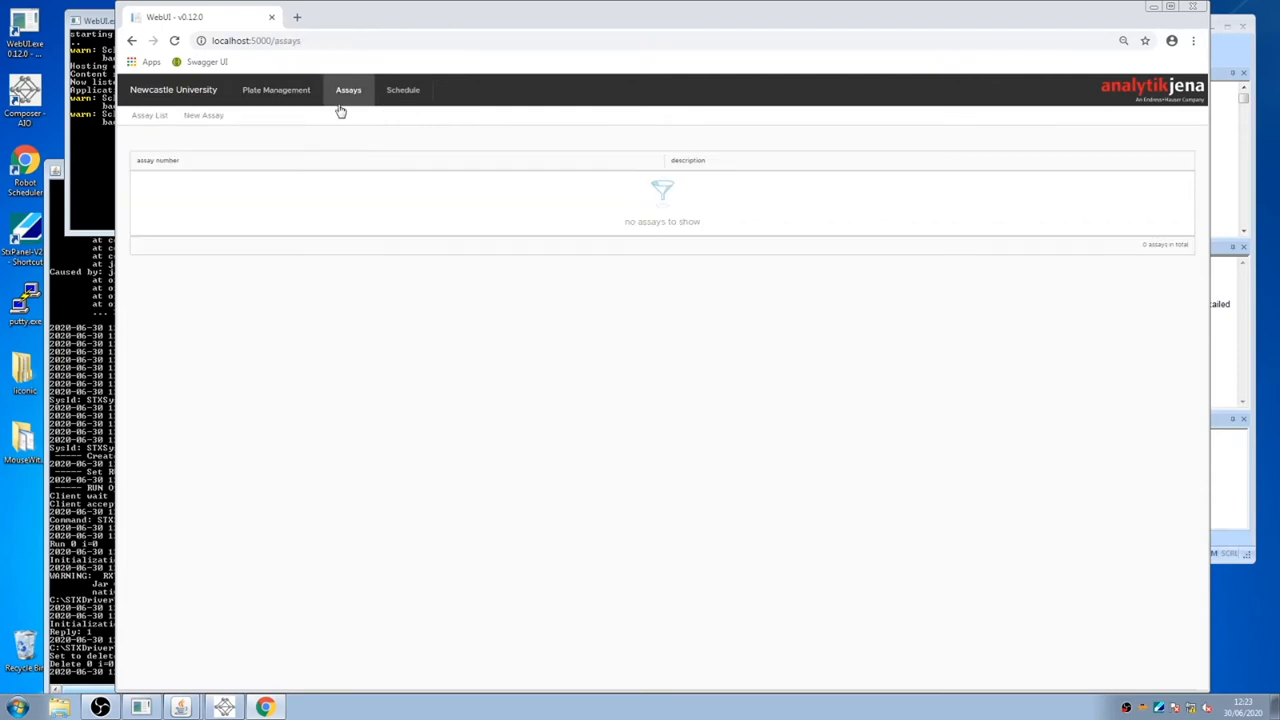
{"action": "mouse_move", "coordinate": [398, 116]}
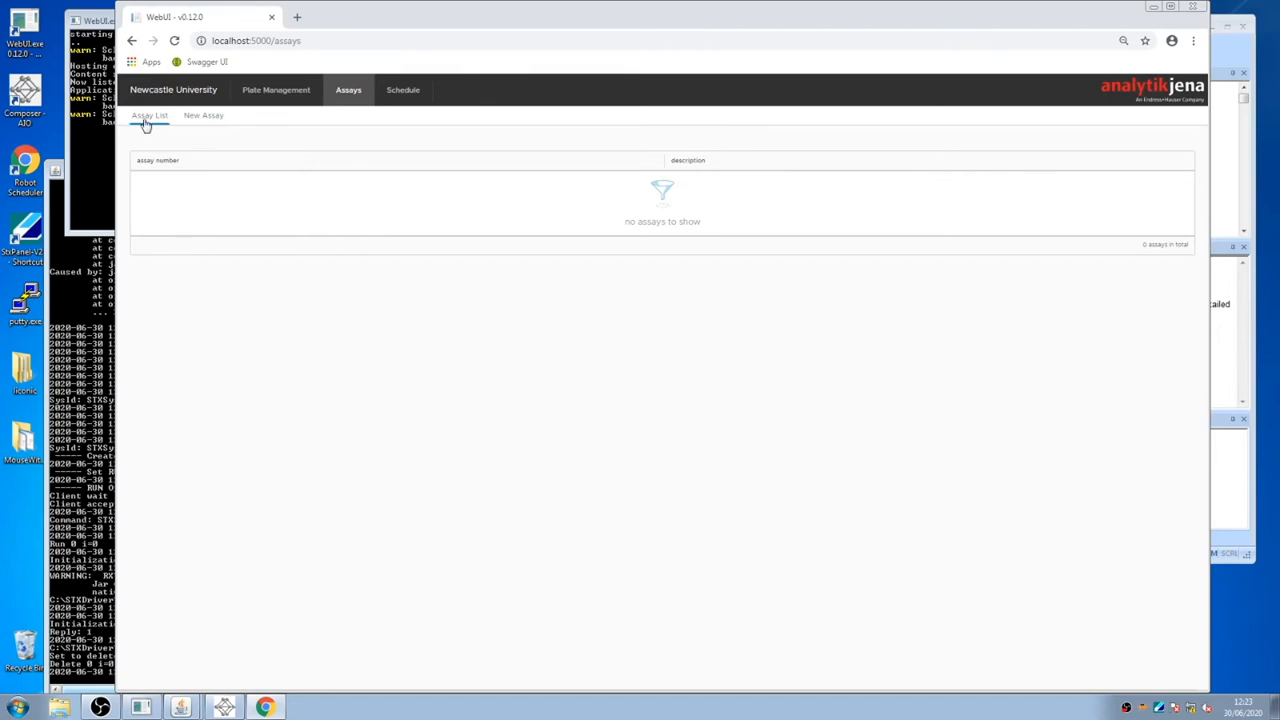
{"action": "left_click", "coordinate": [204, 114]}
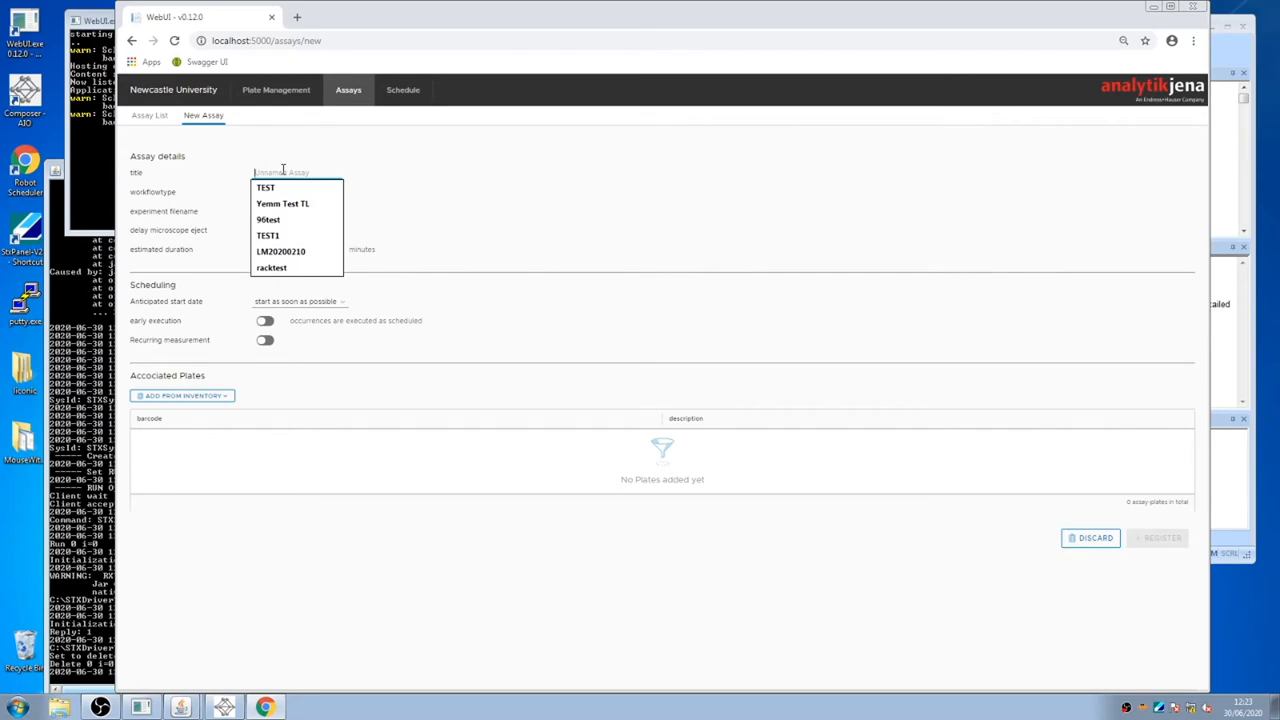
{"action": "type", "text": "TRAINING"}
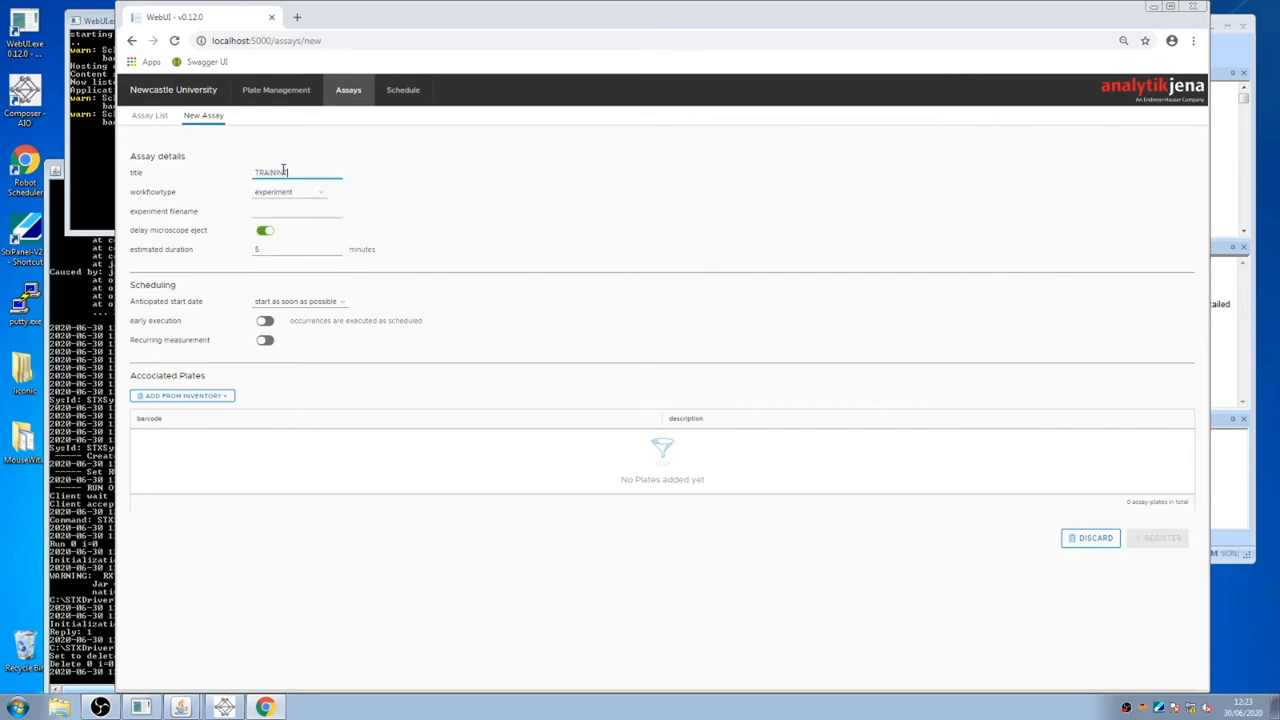
{"action": "type", "text": "TEST"}
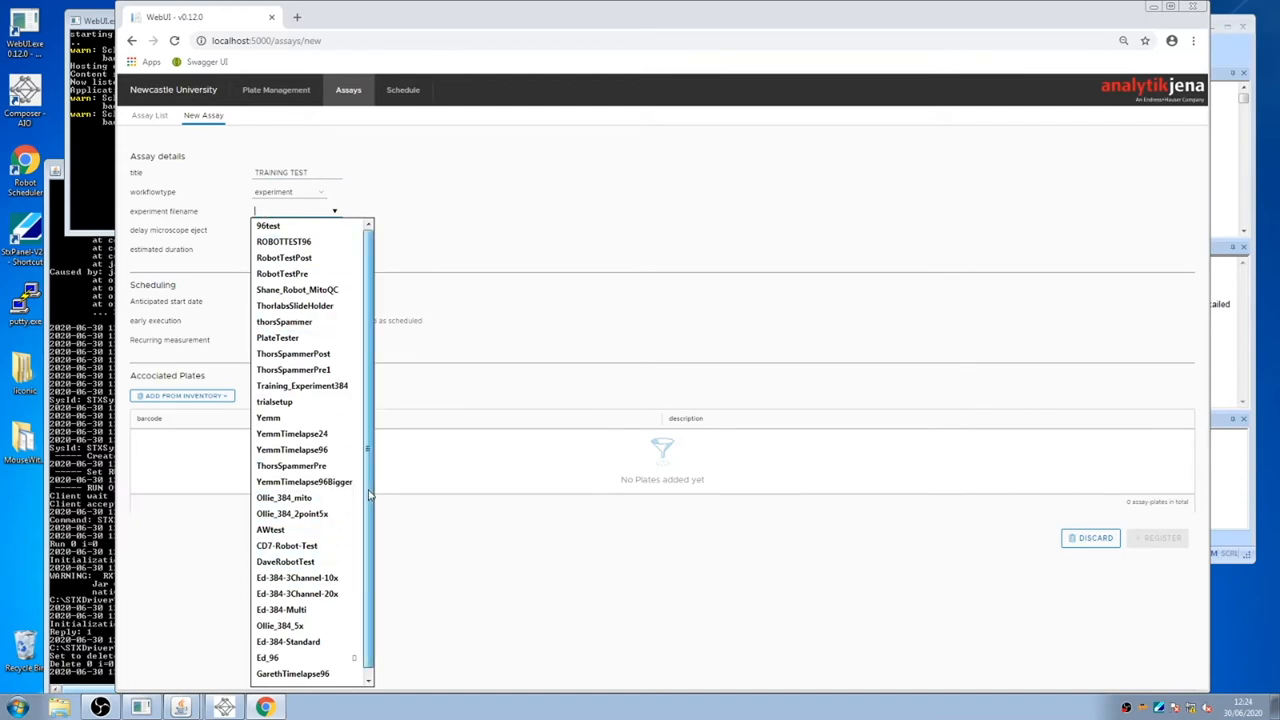
{"action": "mouse_move", "coordinate": [302, 384]}
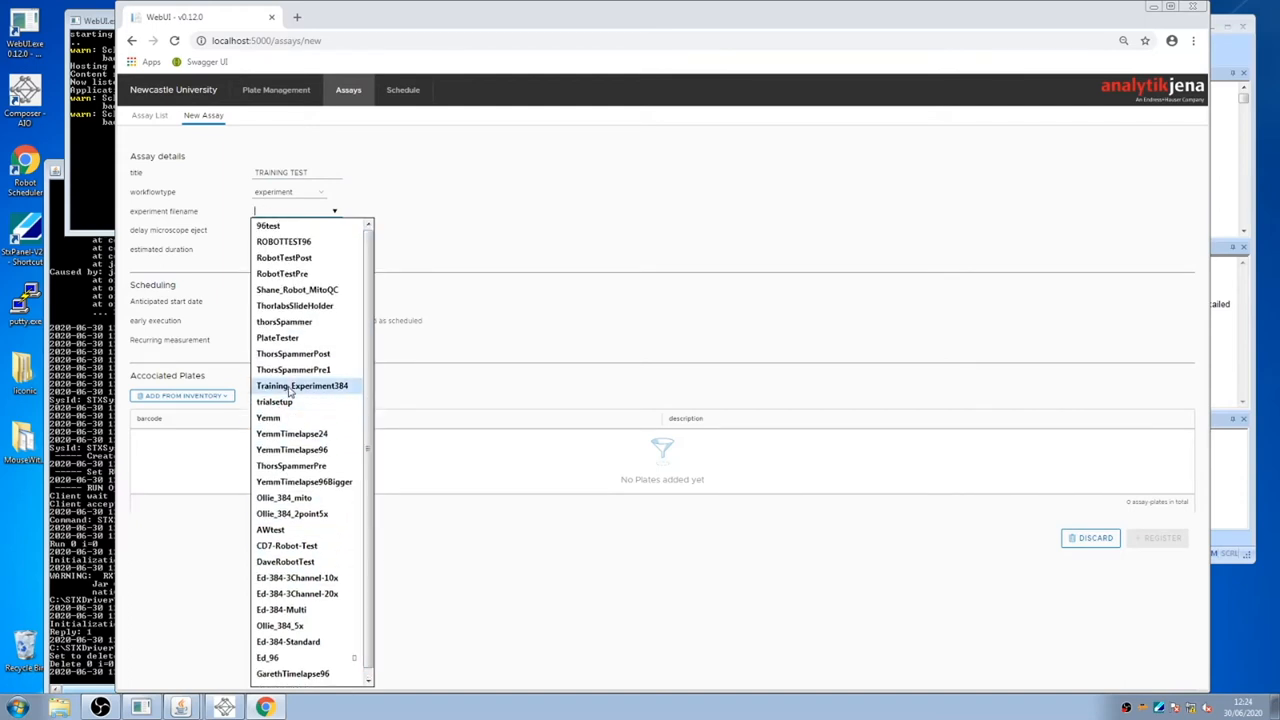
{"action": "left_click", "coordinate": [304, 384]}
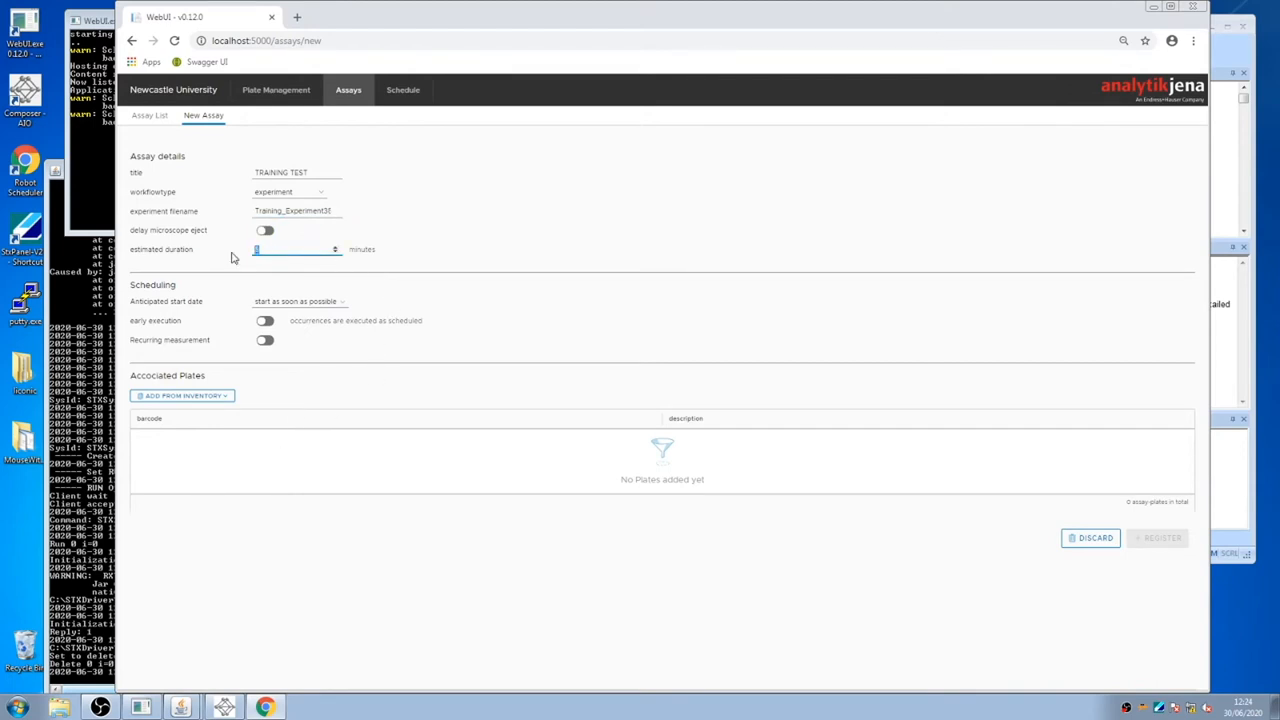
{"action": "type", "text": "10"}
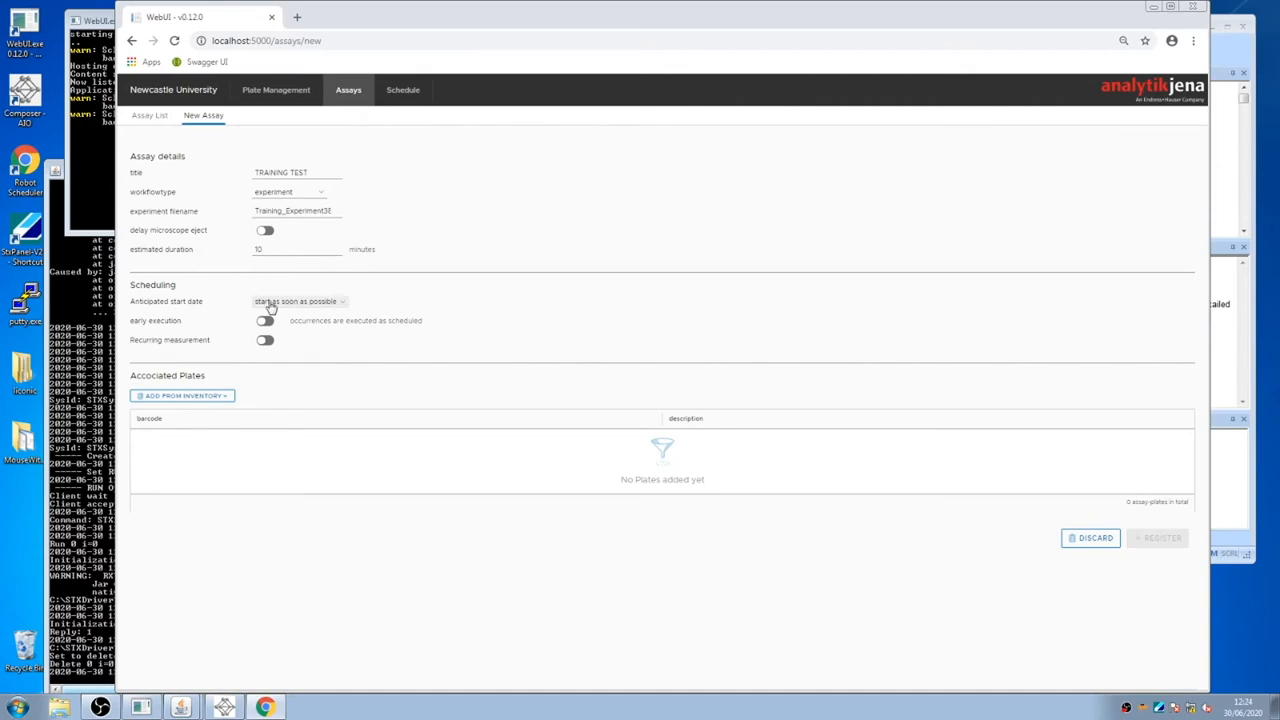
Keep the start date at 'start as soon as possible' and enable Early execution.
{"action": "left_click", "coordinate": [298, 300]}
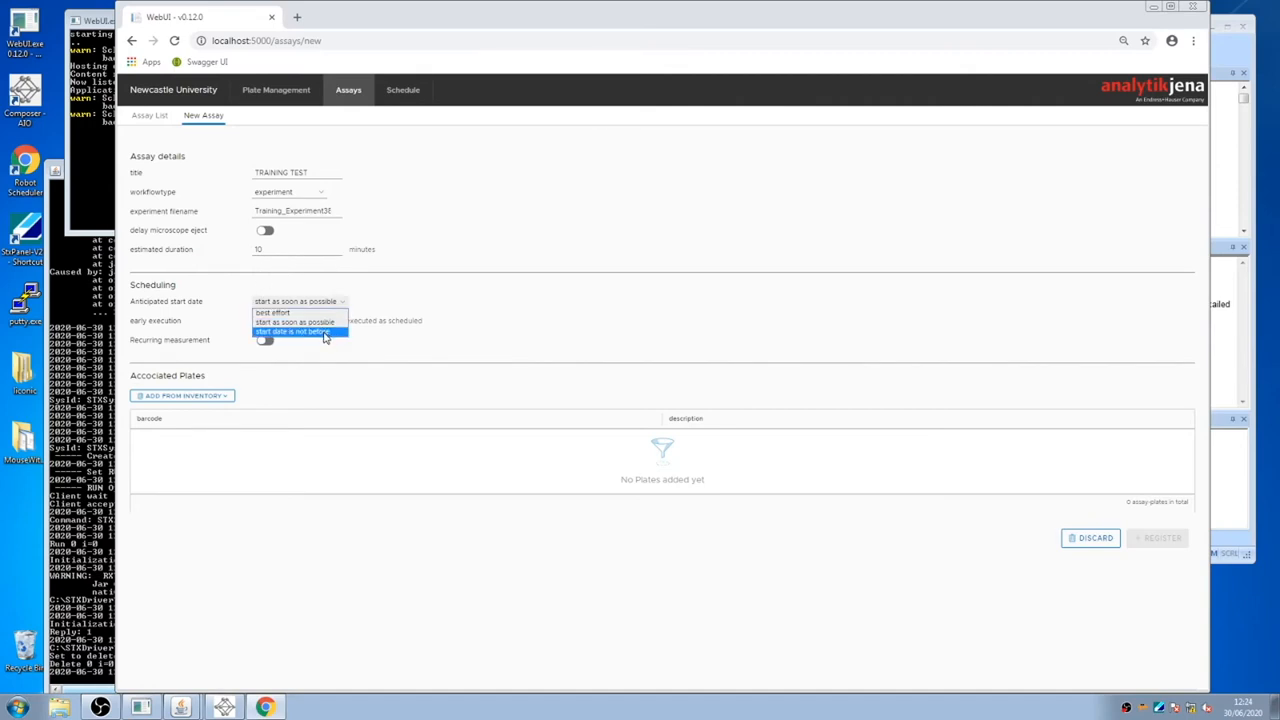
{"action": "left_click", "coordinate": [292, 332]}
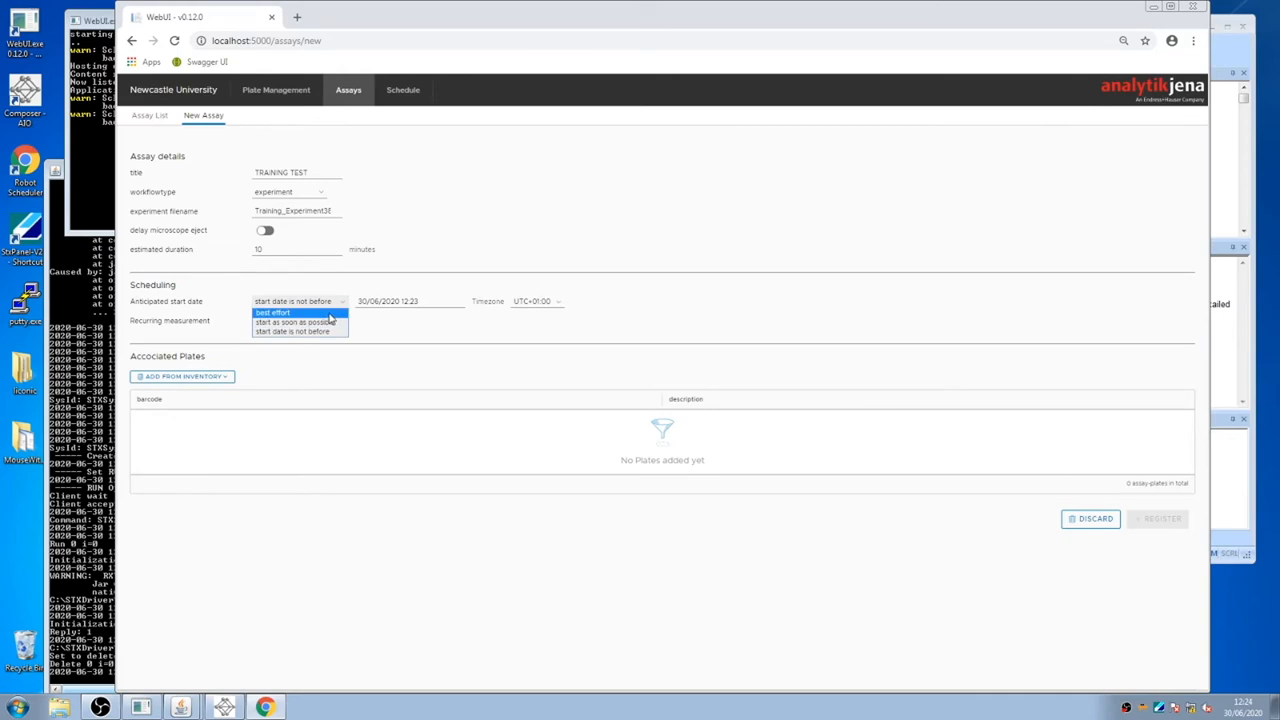
{"action": "left_click", "coordinate": [296, 322]}
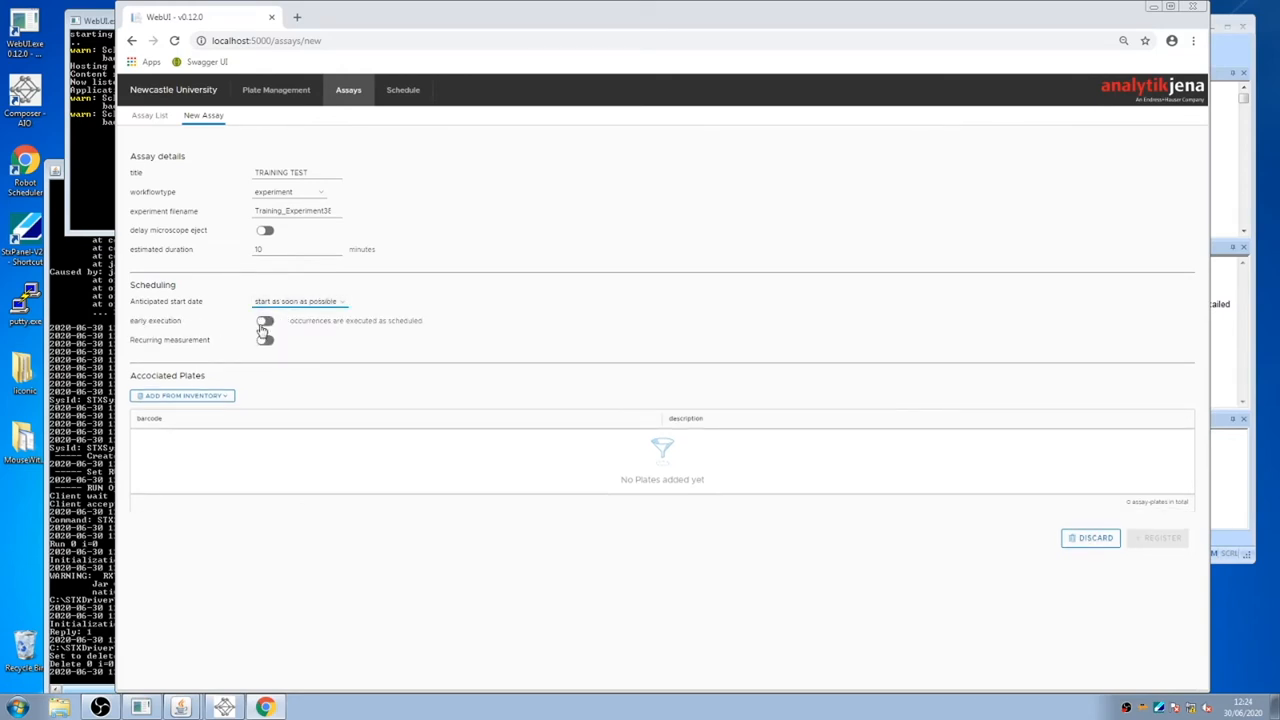
{"action": "left_click", "coordinate": [264, 320]}
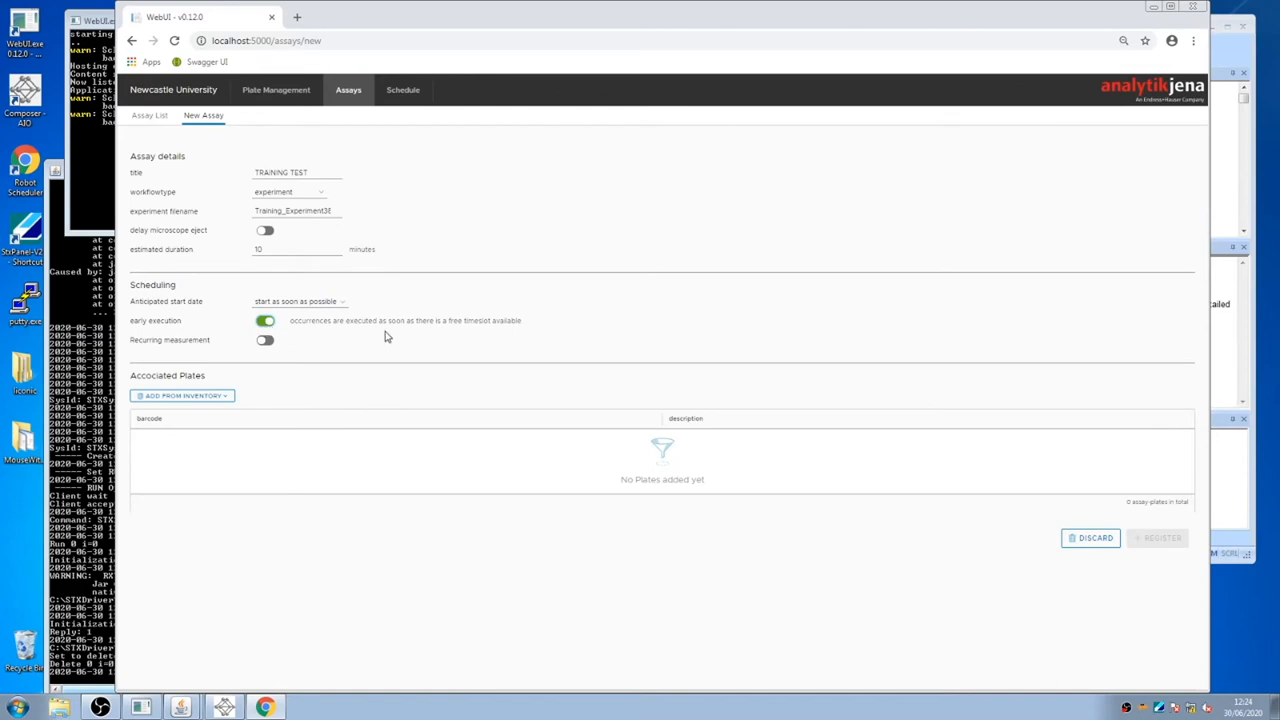
{"action": "mouse_move", "coordinate": [372, 356]}
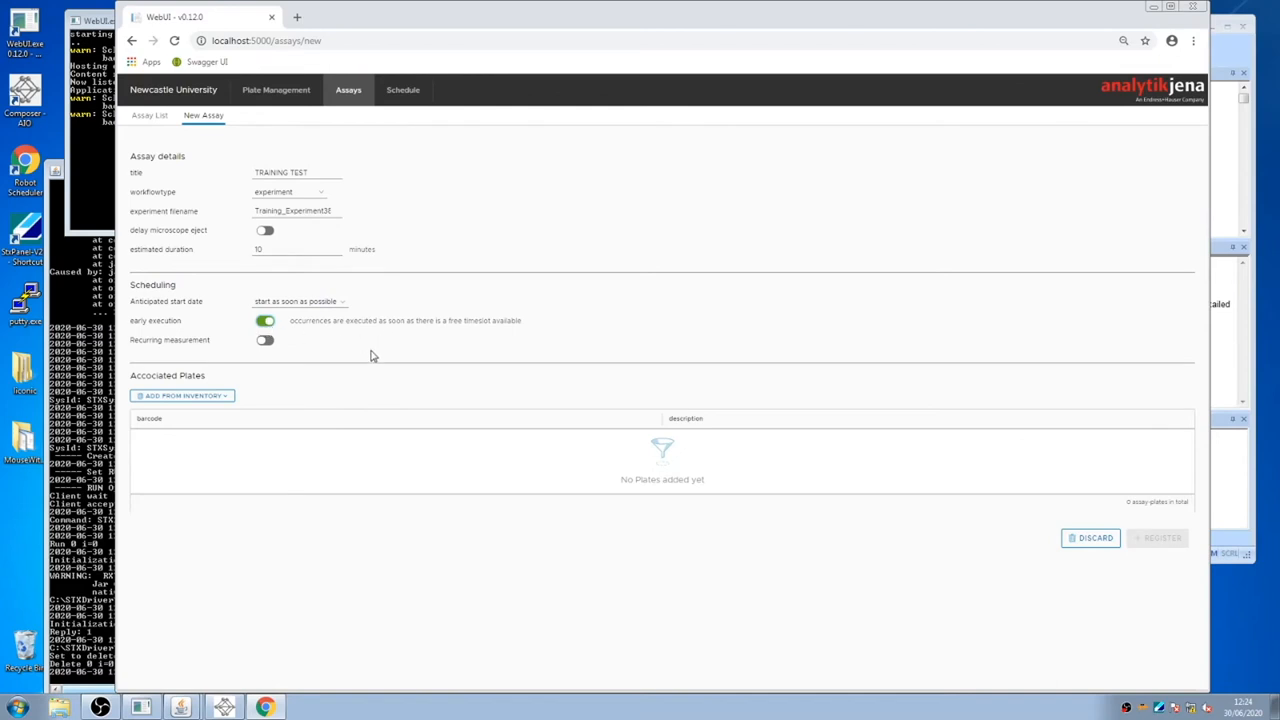
{"action": "mouse_move", "coordinate": [260, 360]}
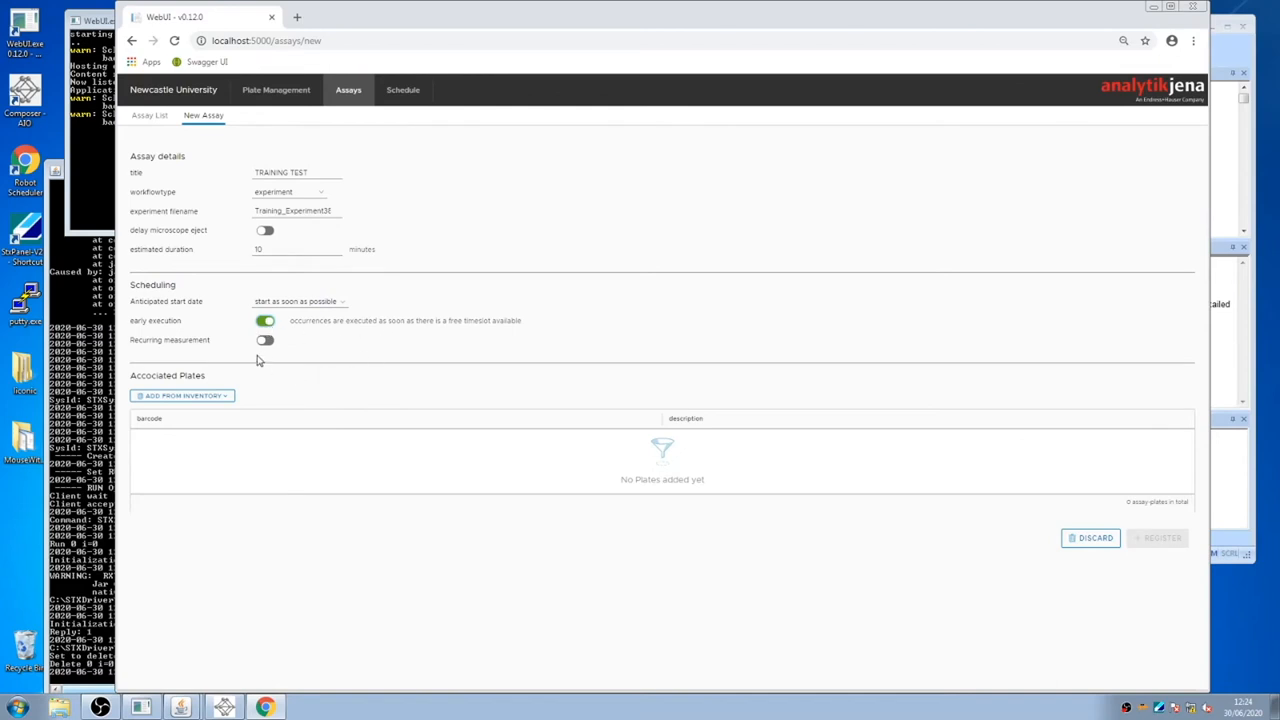
{"action": "mouse_move", "coordinate": [254, 356]}
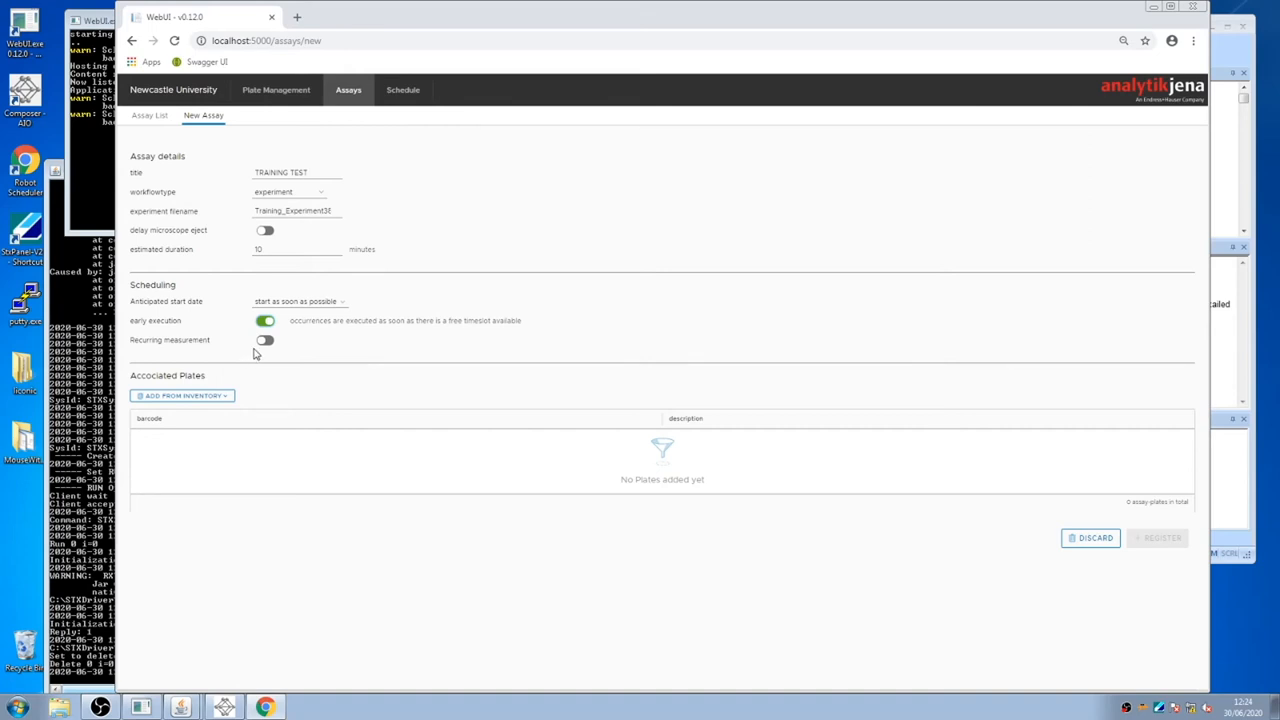
{"action": "mouse_move", "coordinate": [260, 348]}
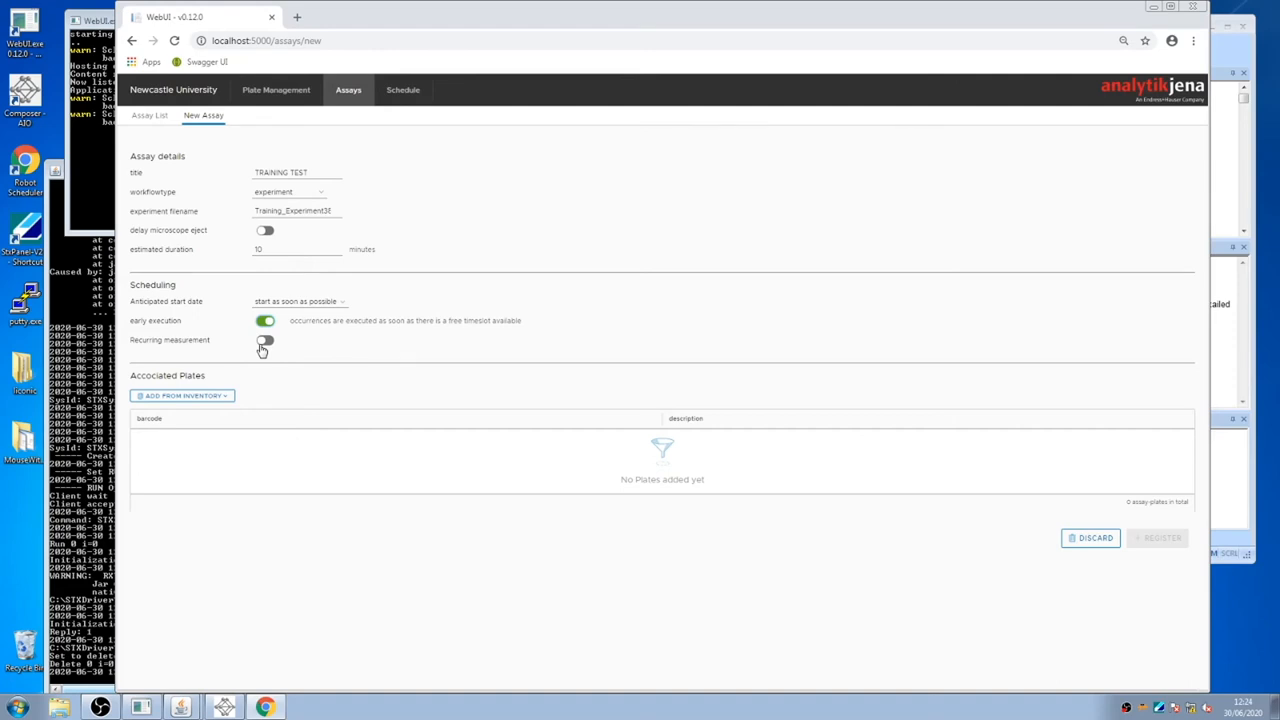
{"action": "mouse_move", "coordinate": [270, 352]}
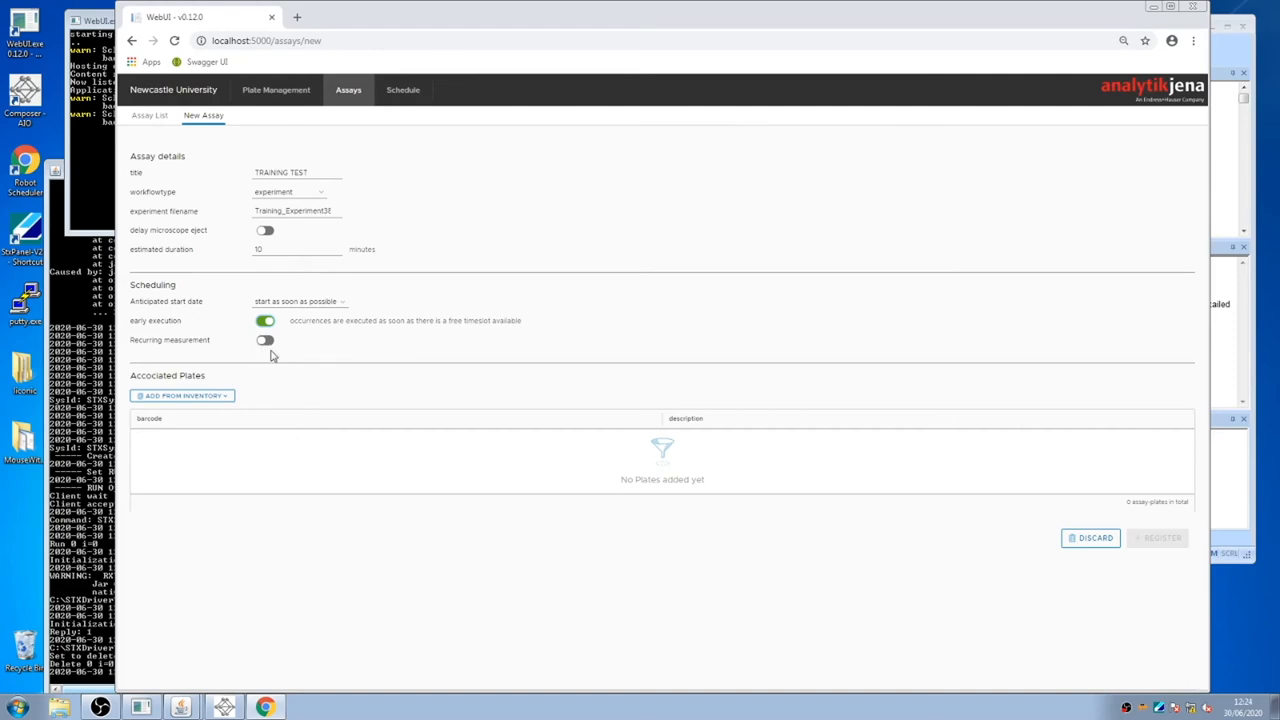
{"action": "mouse_move", "coordinate": [276, 362]}
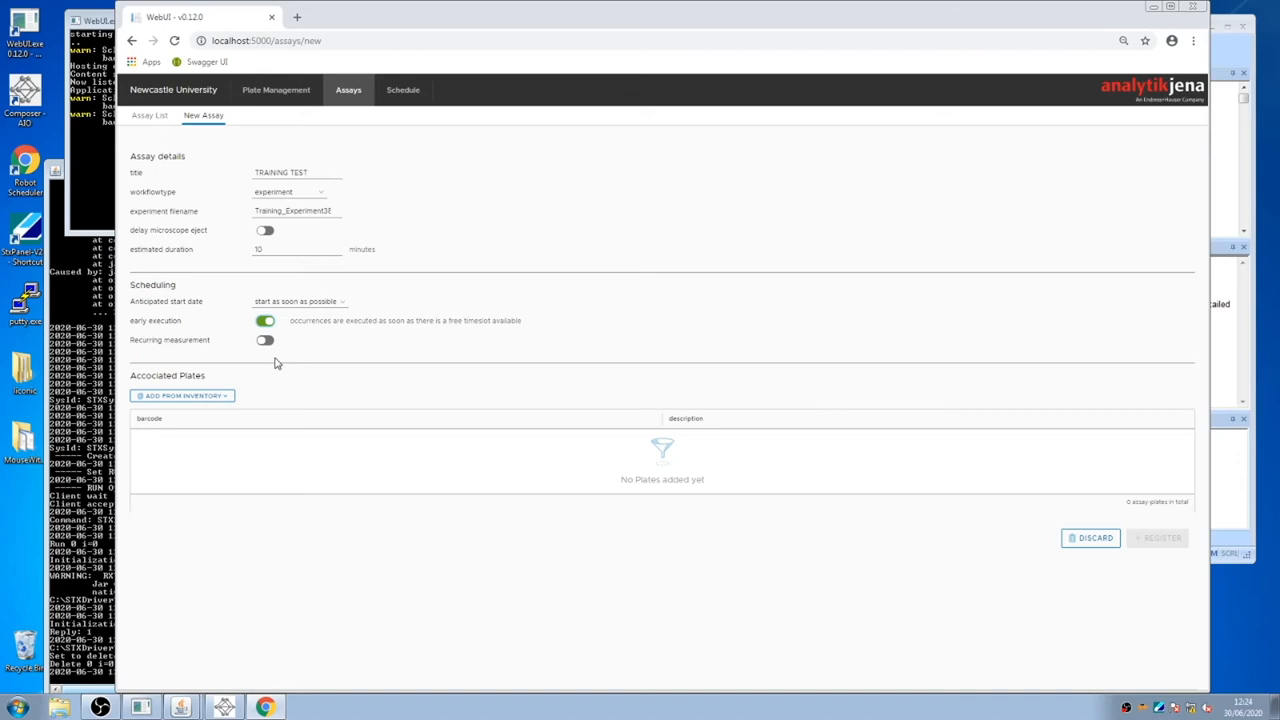
{"action": "mouse_move", "coordinate": [280, 368]}
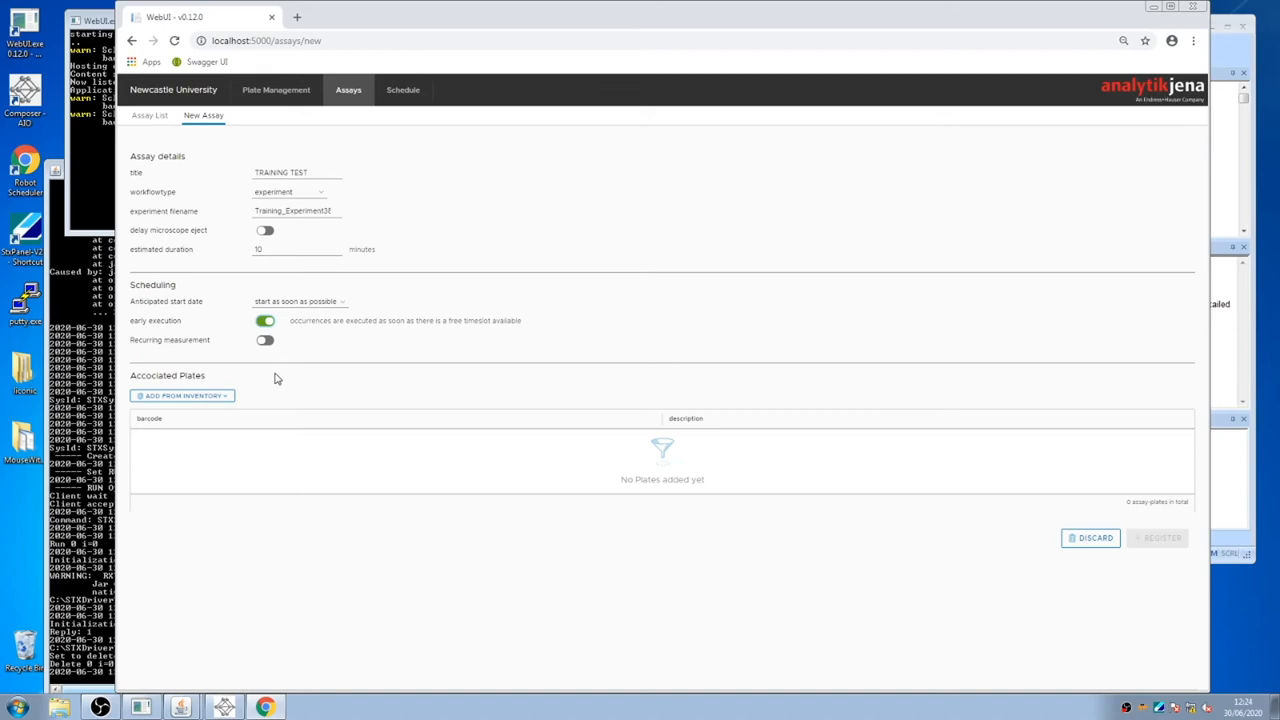
{"action": "mouse_move", "coordinate": [270, 384]}
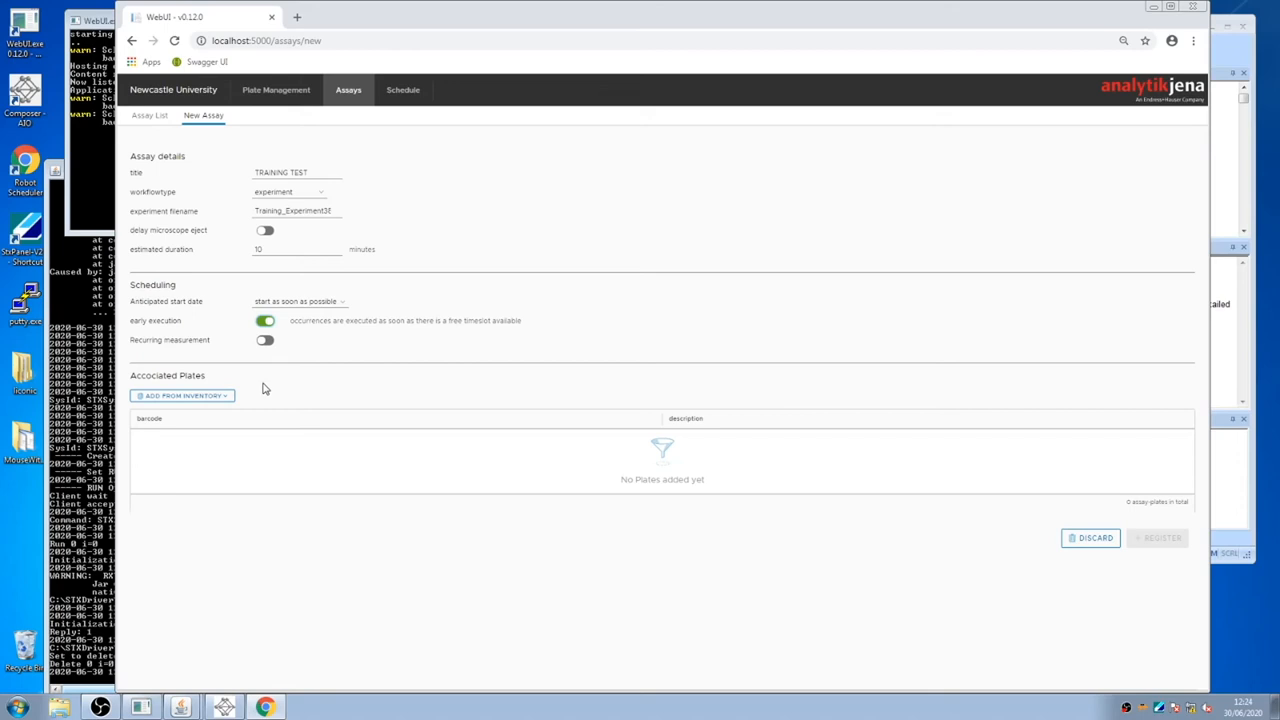
{"action": "mouse_move", "coordinate": [258, 390]}
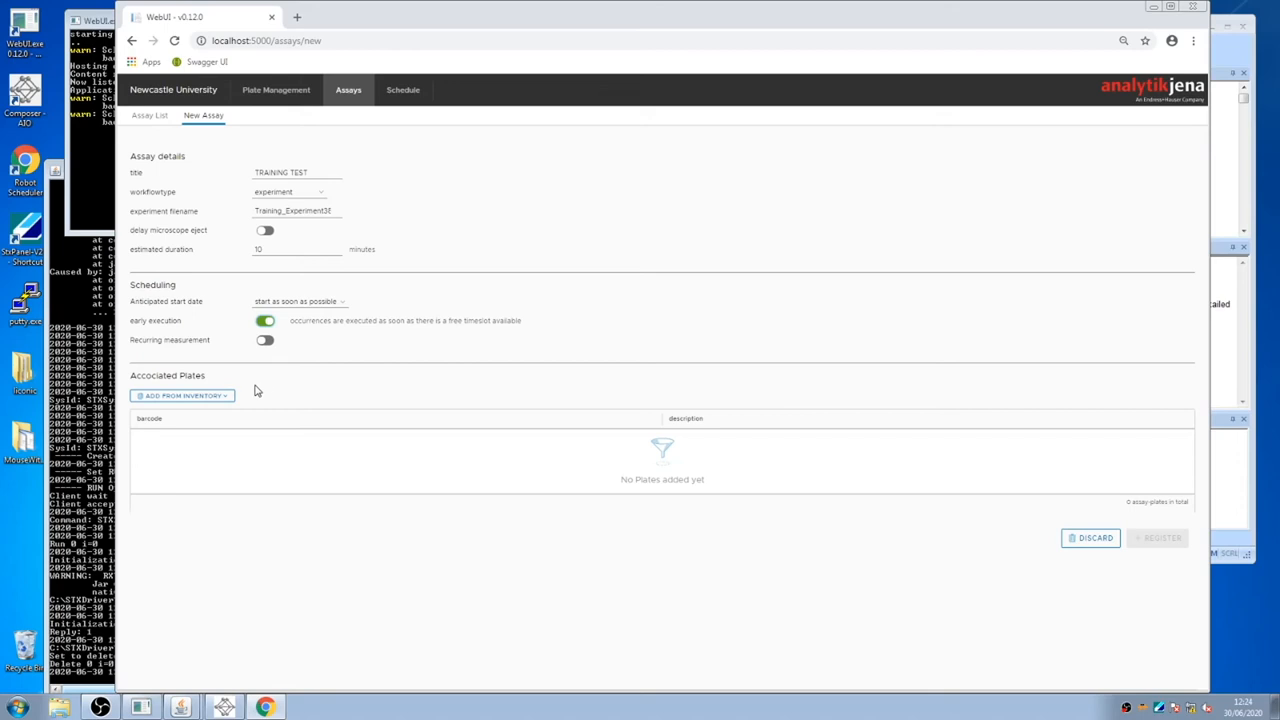
Add plates 1004 and 1005 from inventory and register the assay as Assay #41.
{"action": "left_click", "coordinate": [182, 396]}
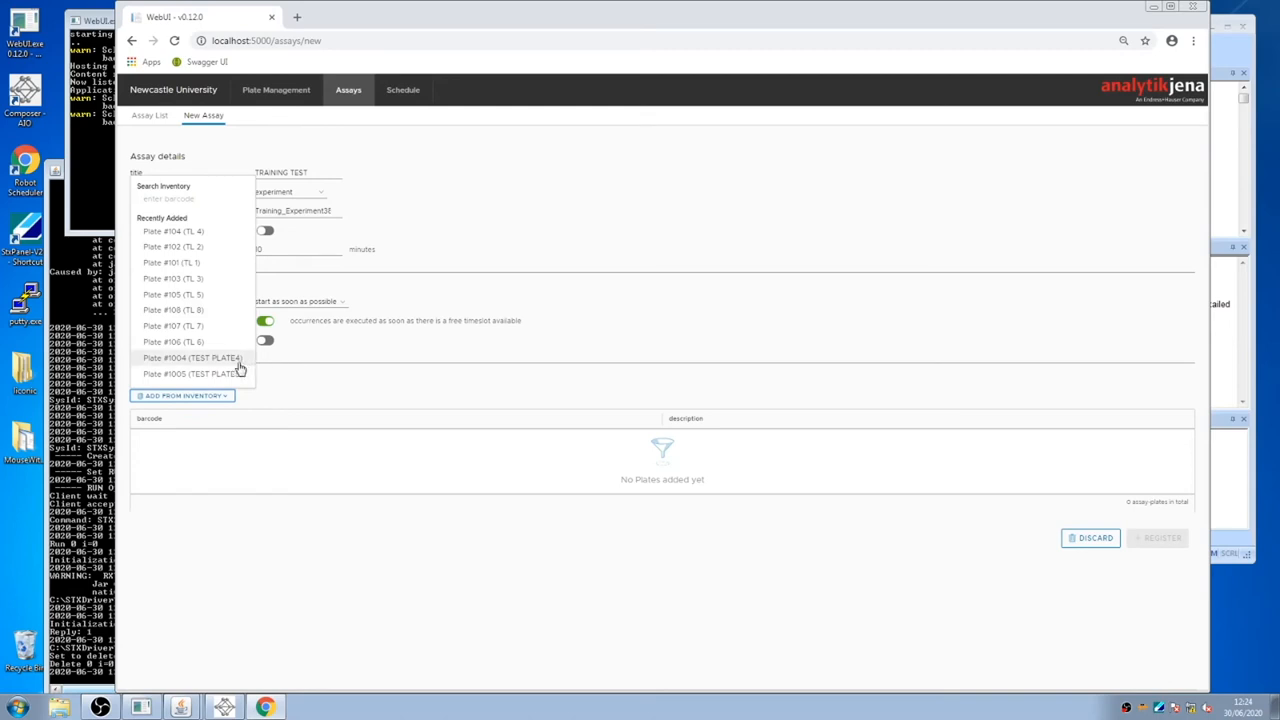
{"action": "left_click", "coordinate": [192, 356]}
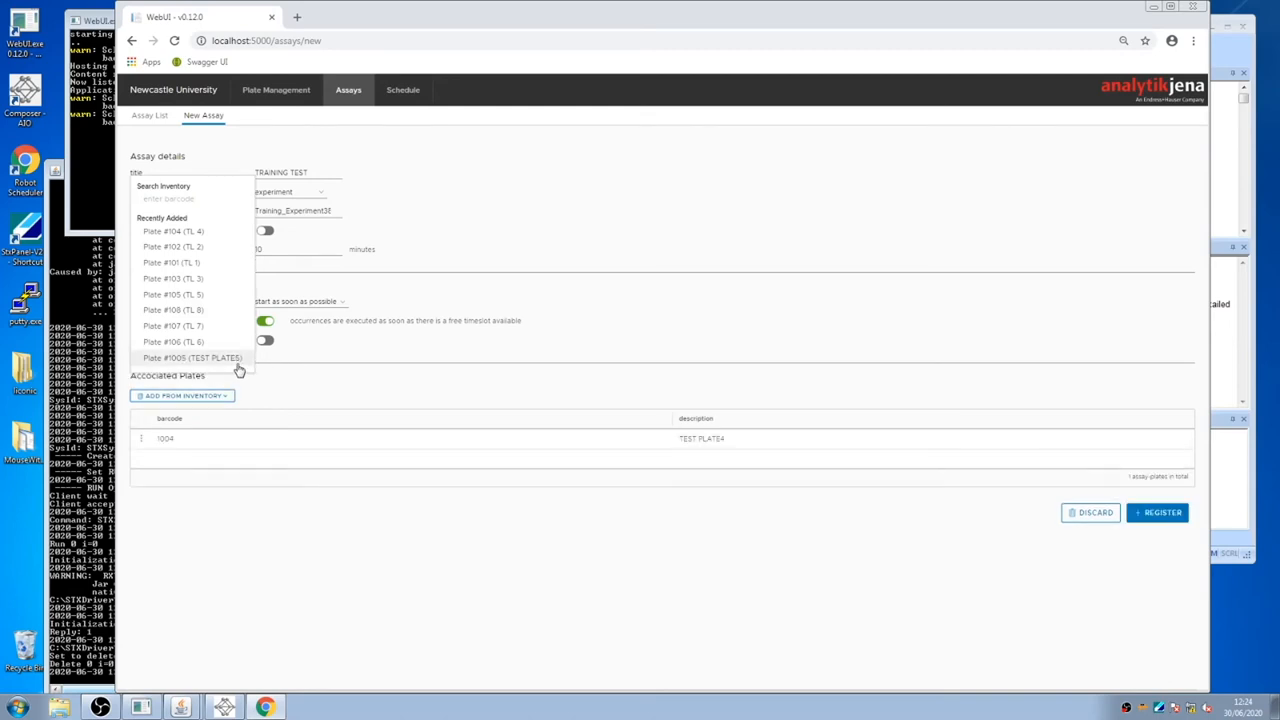
{"action": "left_click", "coordinate": [192, 356]}
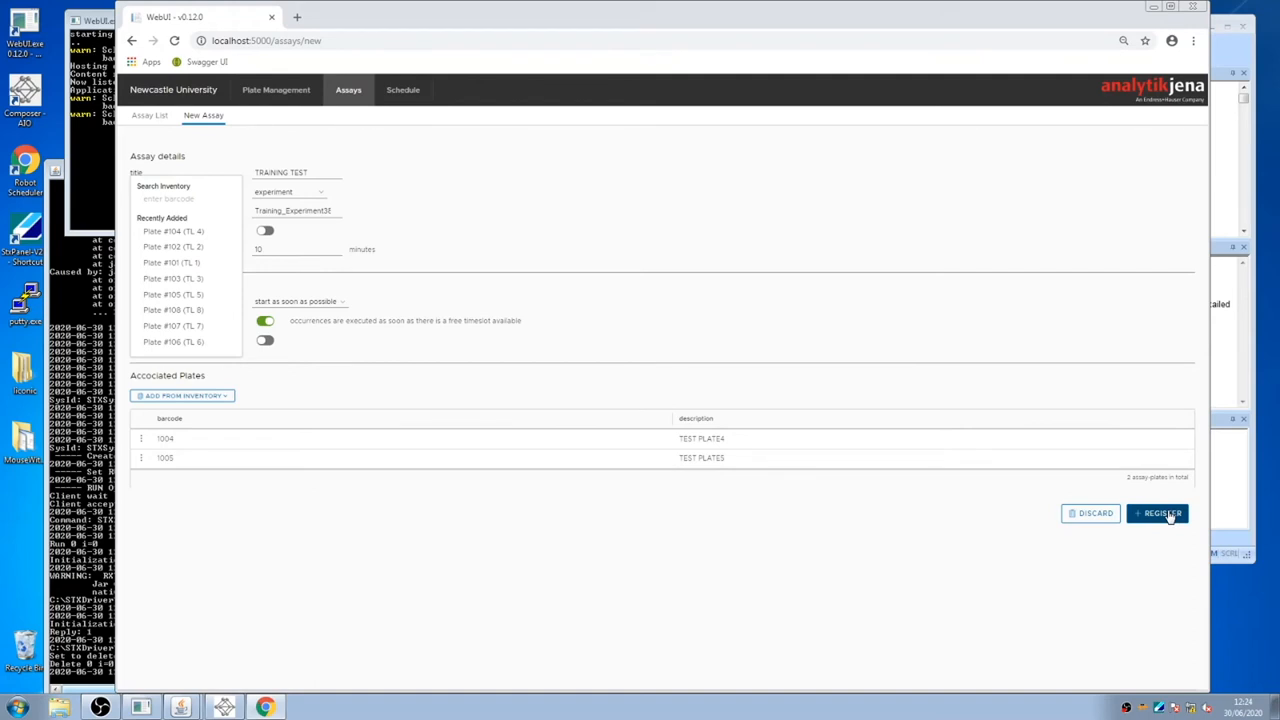
{"action": "left_click", "coordinate": [1156, 512]}
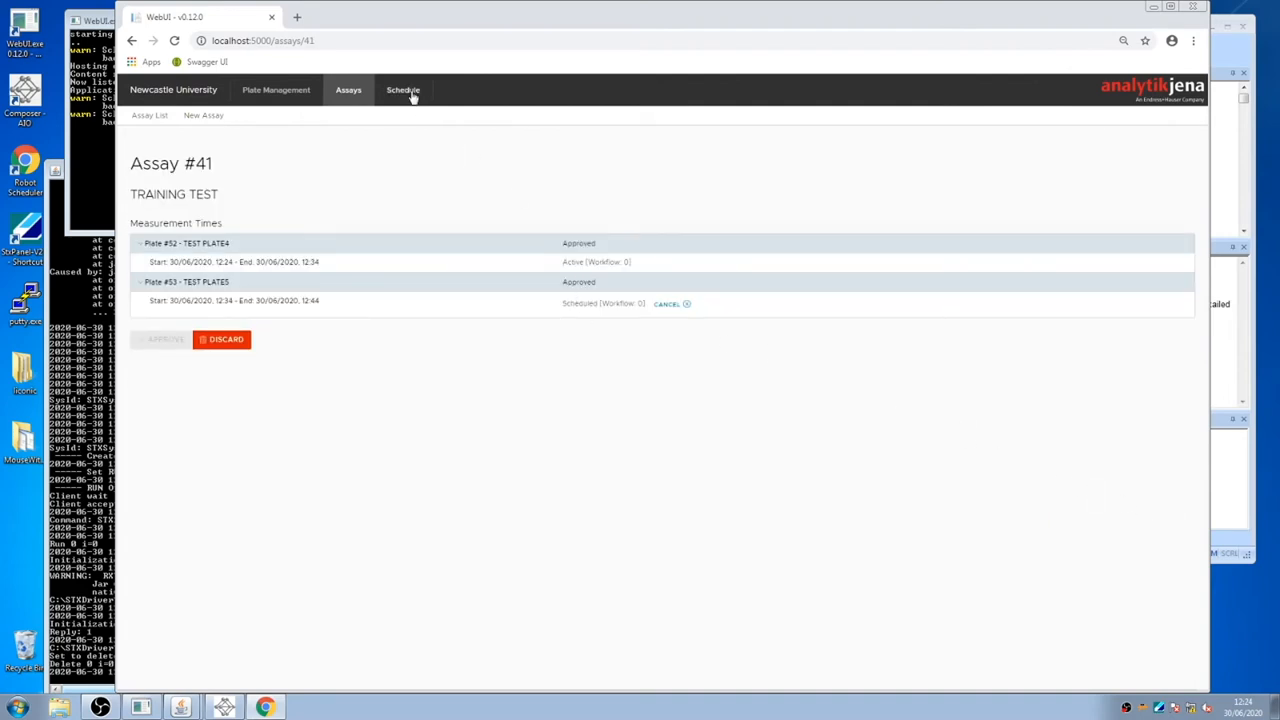
View the schedule, then switch to the Plate Management registration page.
{"action": "left_click", "coordinate": [404, 88]}
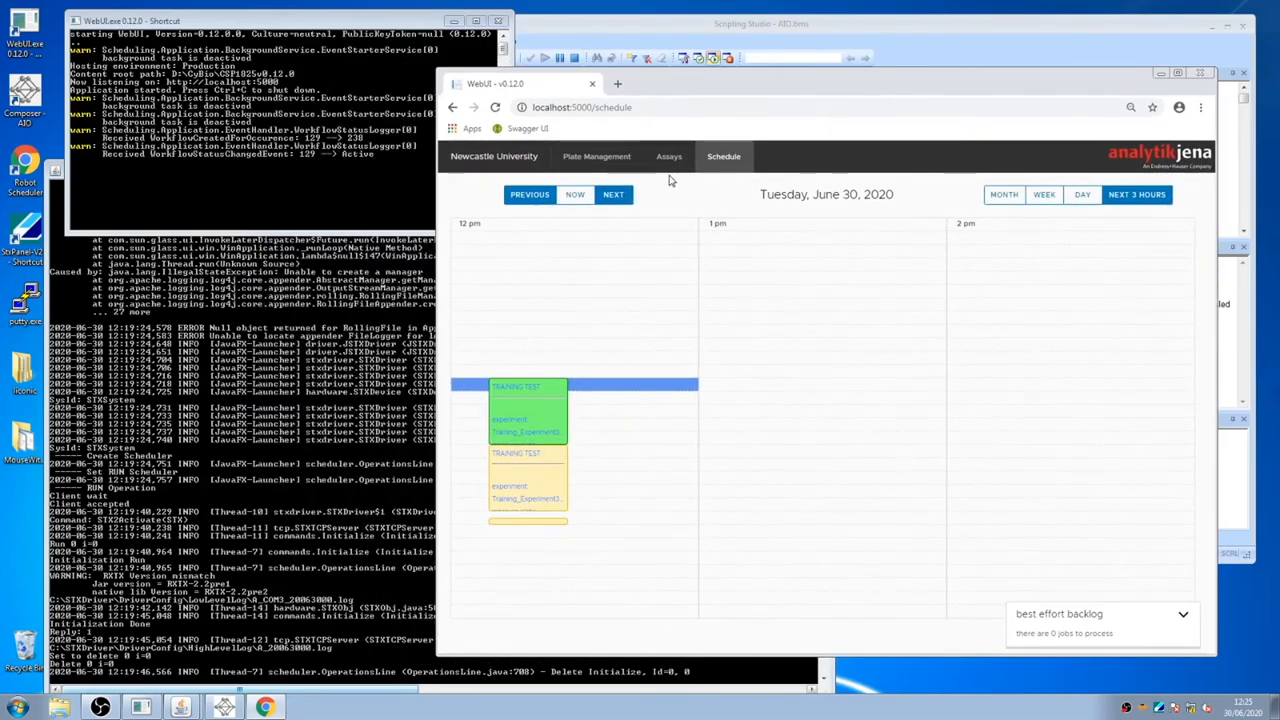
{"action": "left_click", "coordinate": [596, 156]}
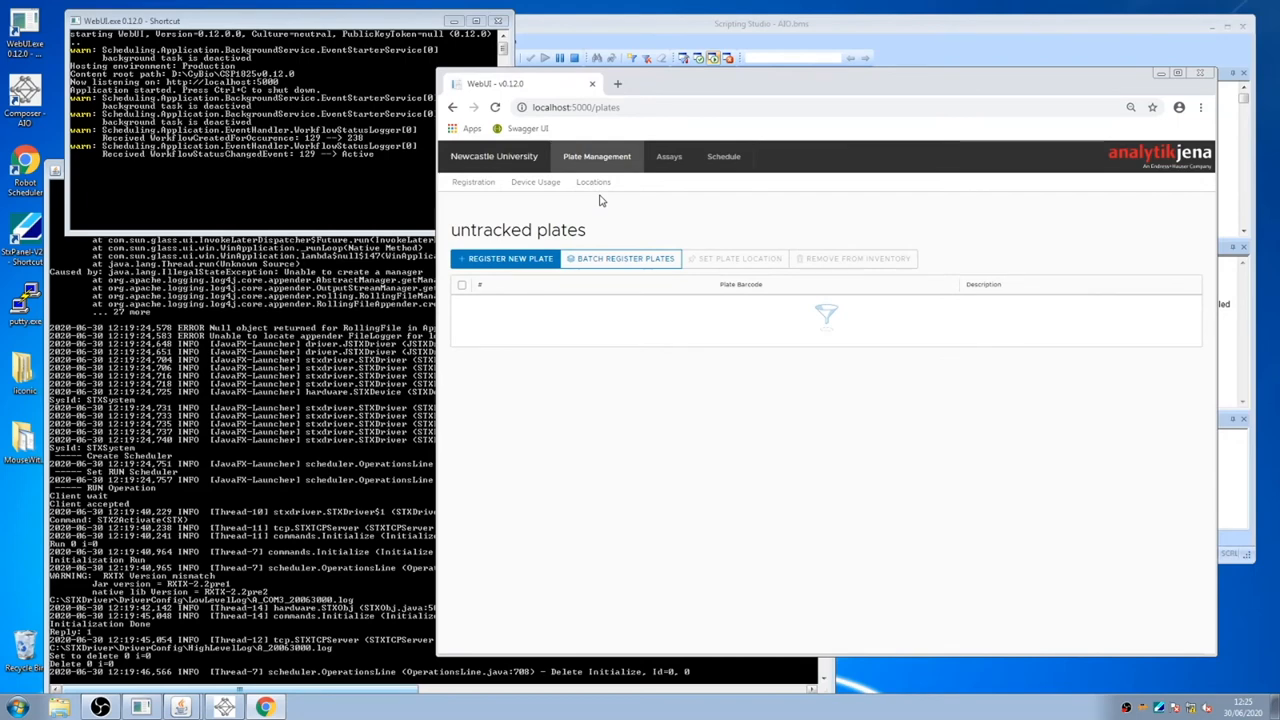
Show the Device Usage view with Rack 1 plates and last scan result 1004.
{"action": "left_click", "coordinate": [536, 182]}
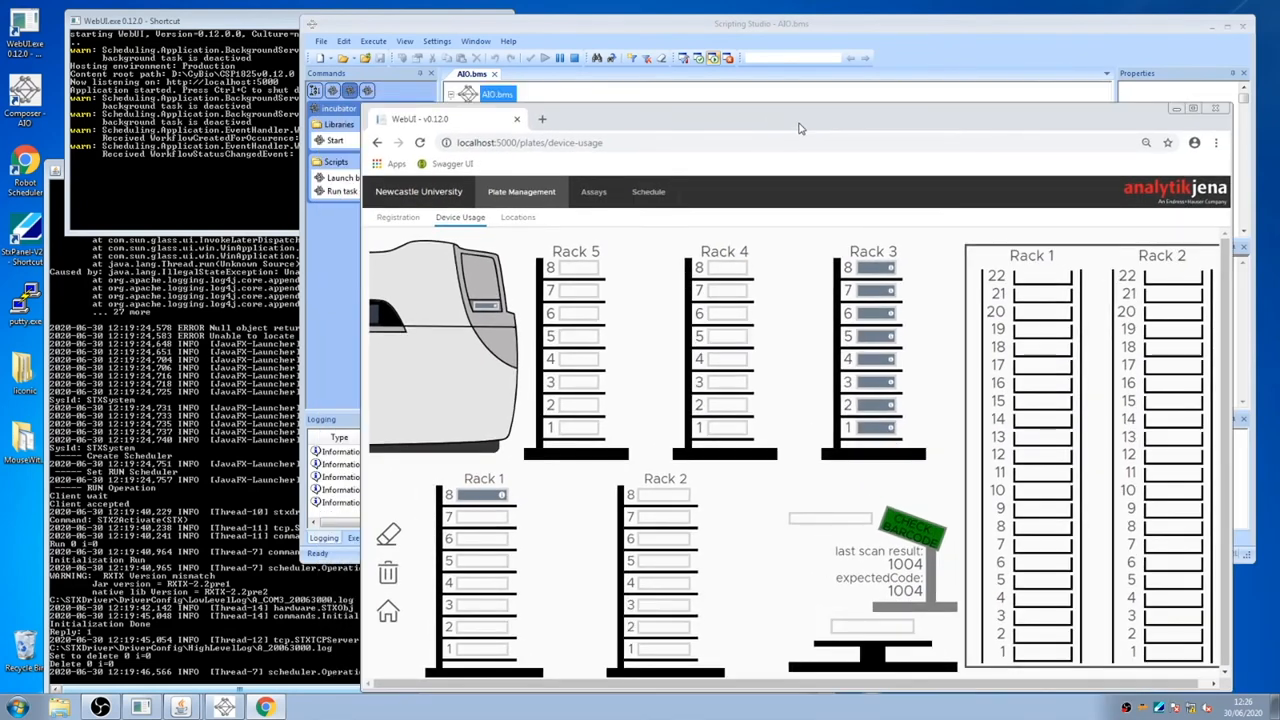
{"action": "mouse_move", "coordinate": [748, 128]}
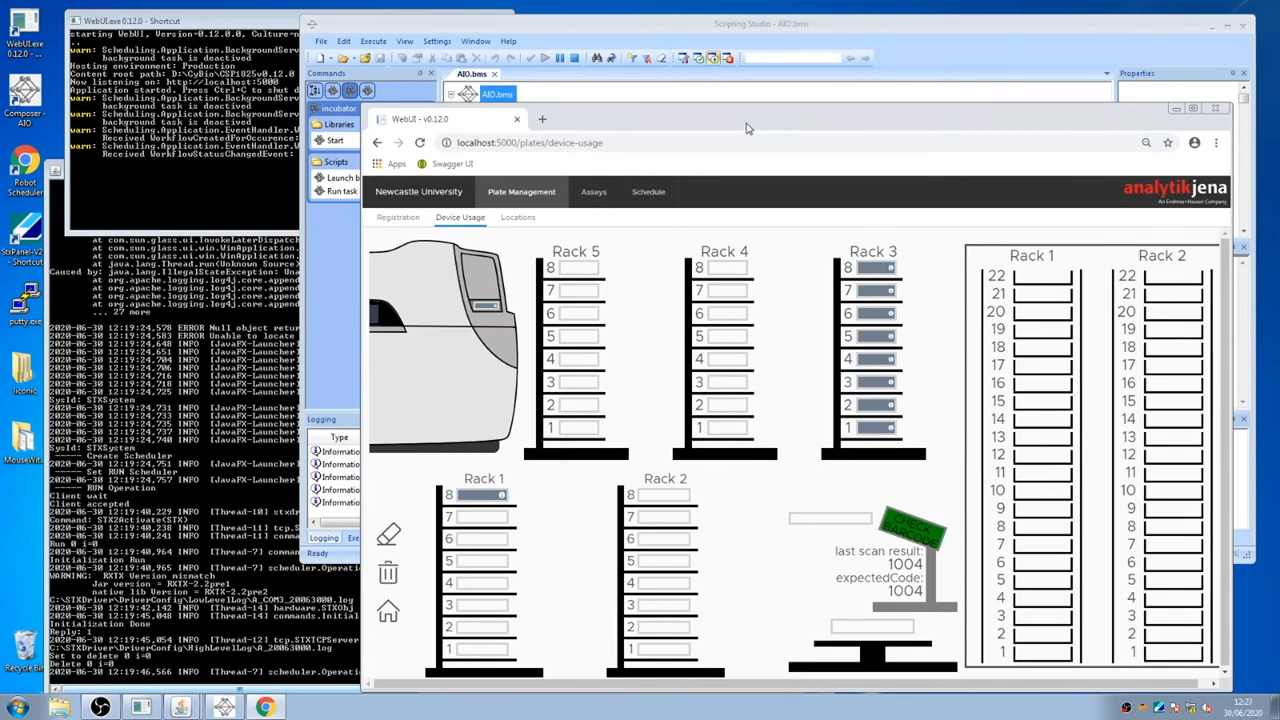
{"action": "mouse_move", "coordinate": [848, 628]}
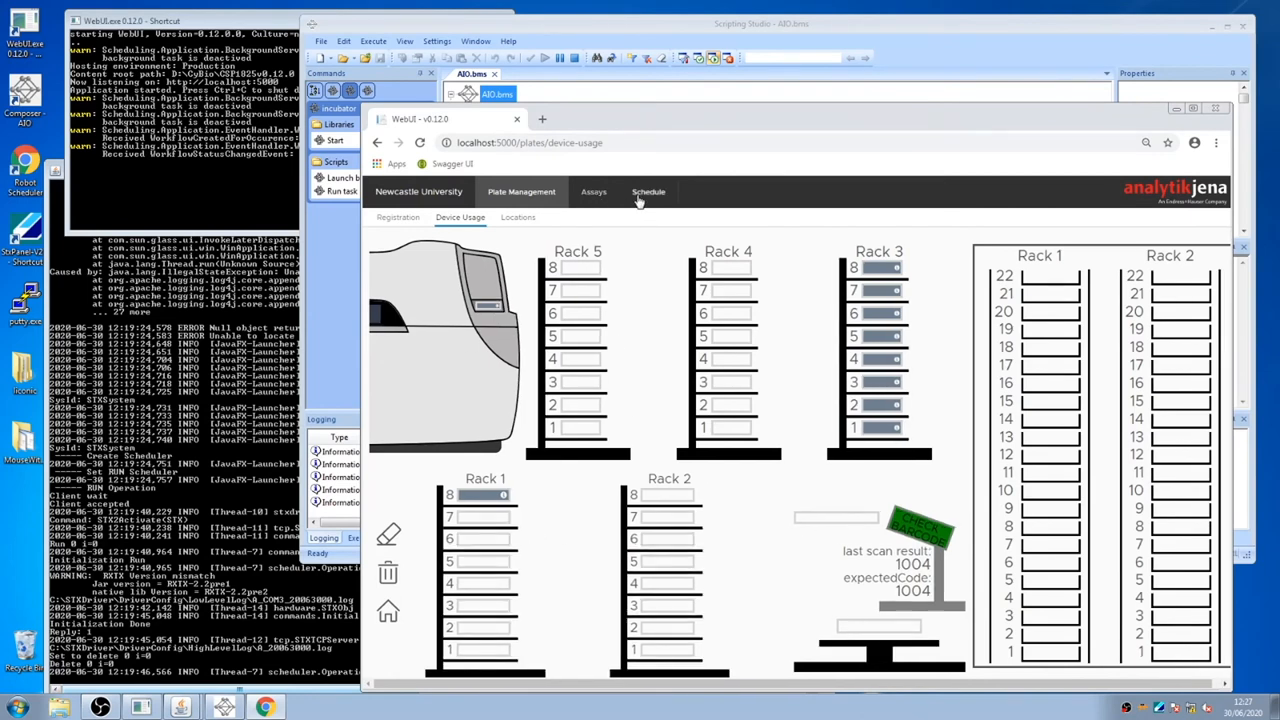
Follow the run between Schedule and Device Usage, then list assays showing Assay 41.
{"action": "left_click", "coordinate": [648, 192]}
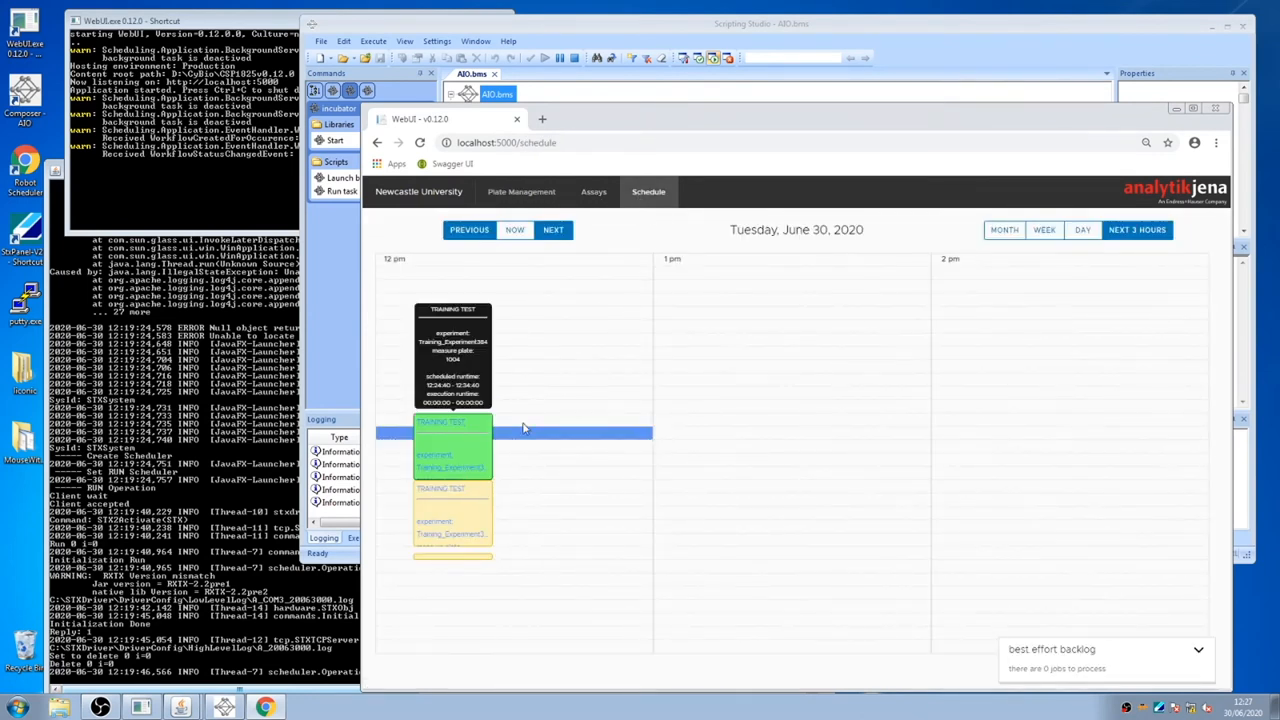
{"action": "left_click", "coordinate": [520, 192]}
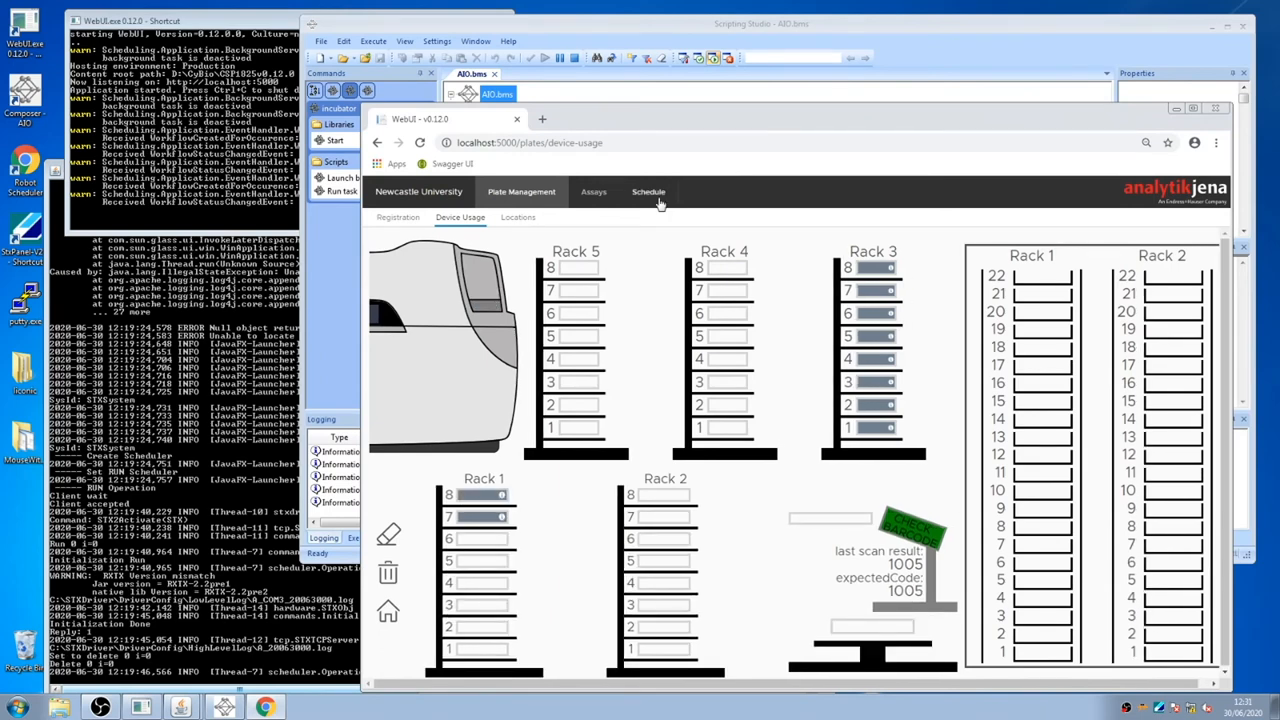
{"action": "left_click", "coordinate": [648, 192]}
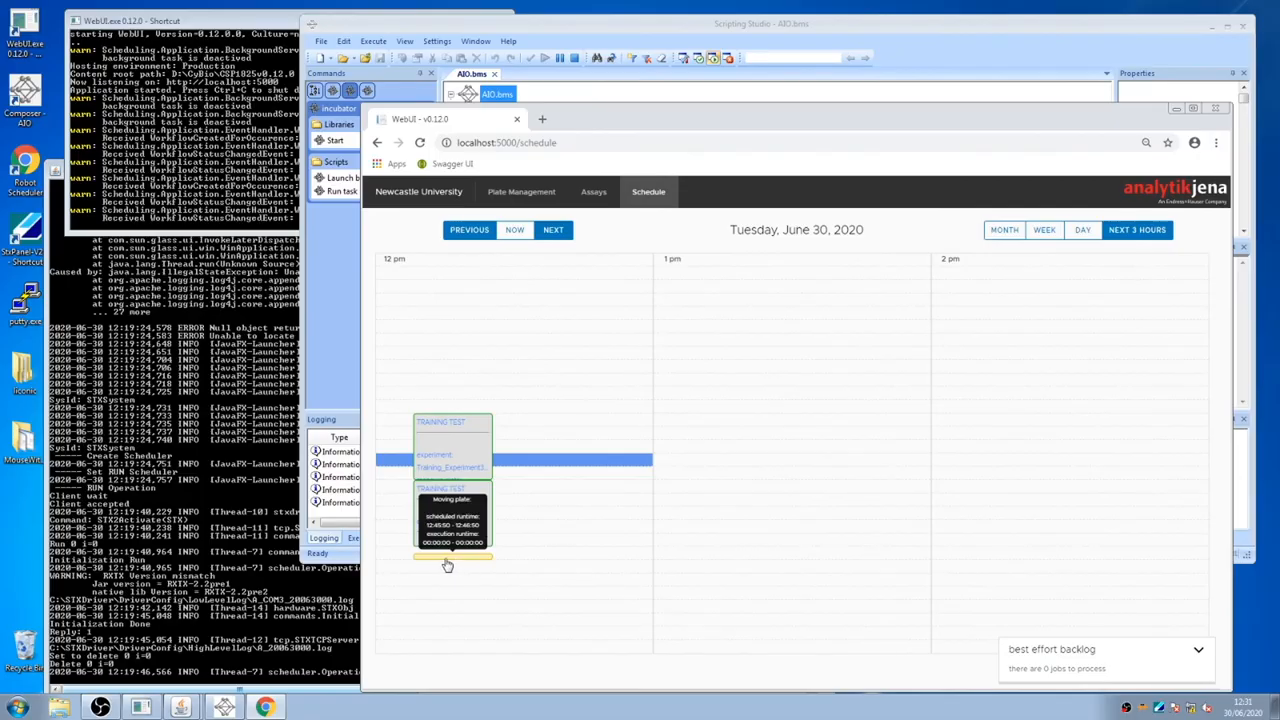
{"action": "left_click", "coordinate": [592, 192]}
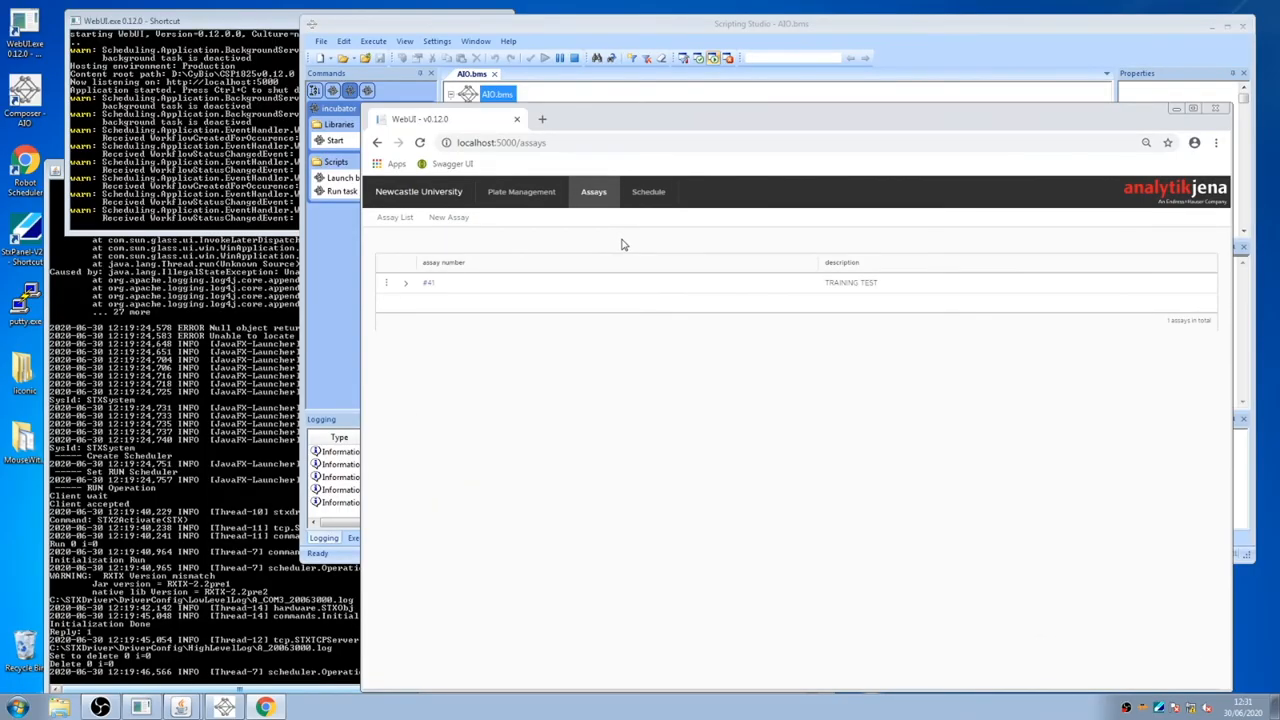
{"action": "mouse_move", "coordinate": [520, 192]}
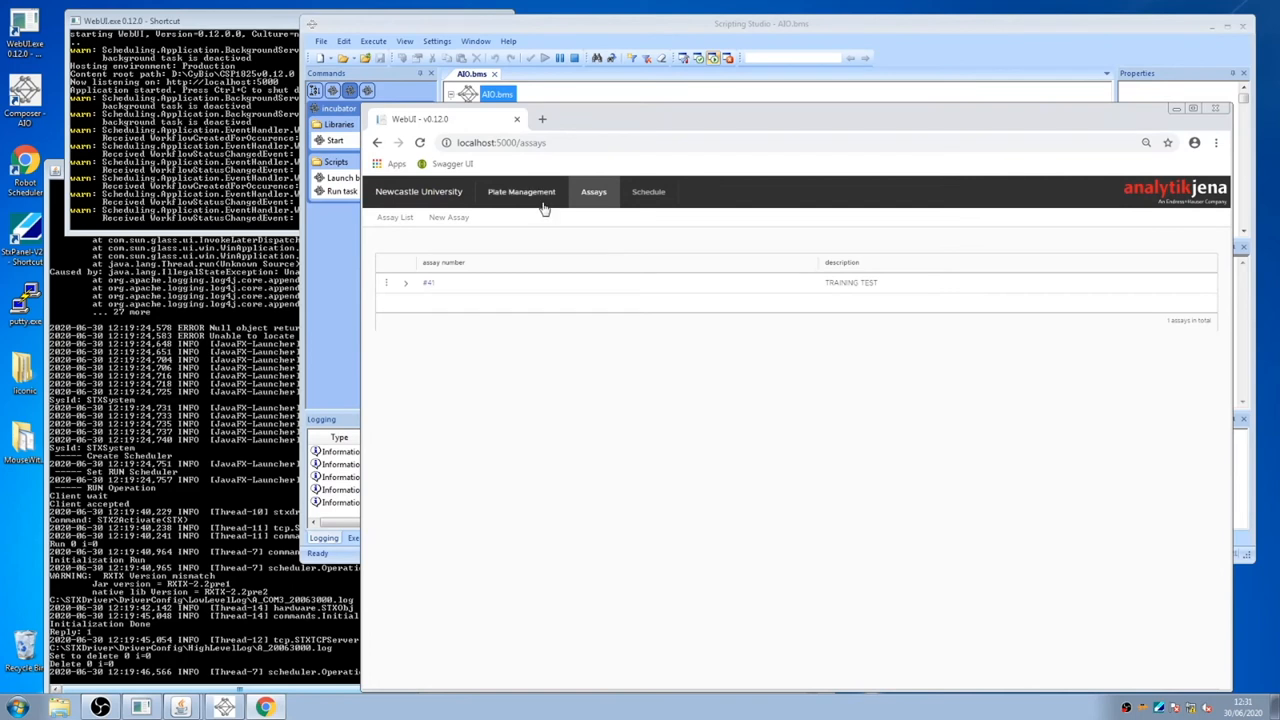
Home the robot from Device Usage and confirm the movement with YES.
{"action": "left_click", "coordinate": [520, 192]}
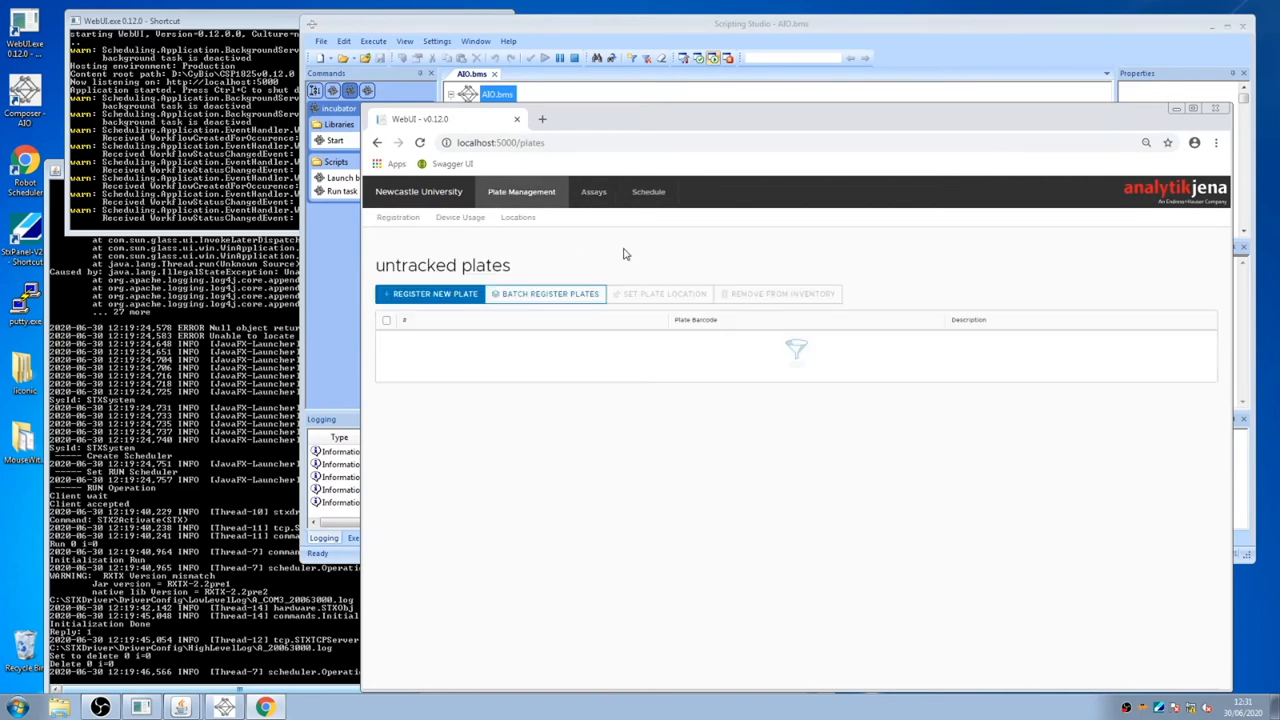
{"action": "left_click", "coordinate": [460, 216]}
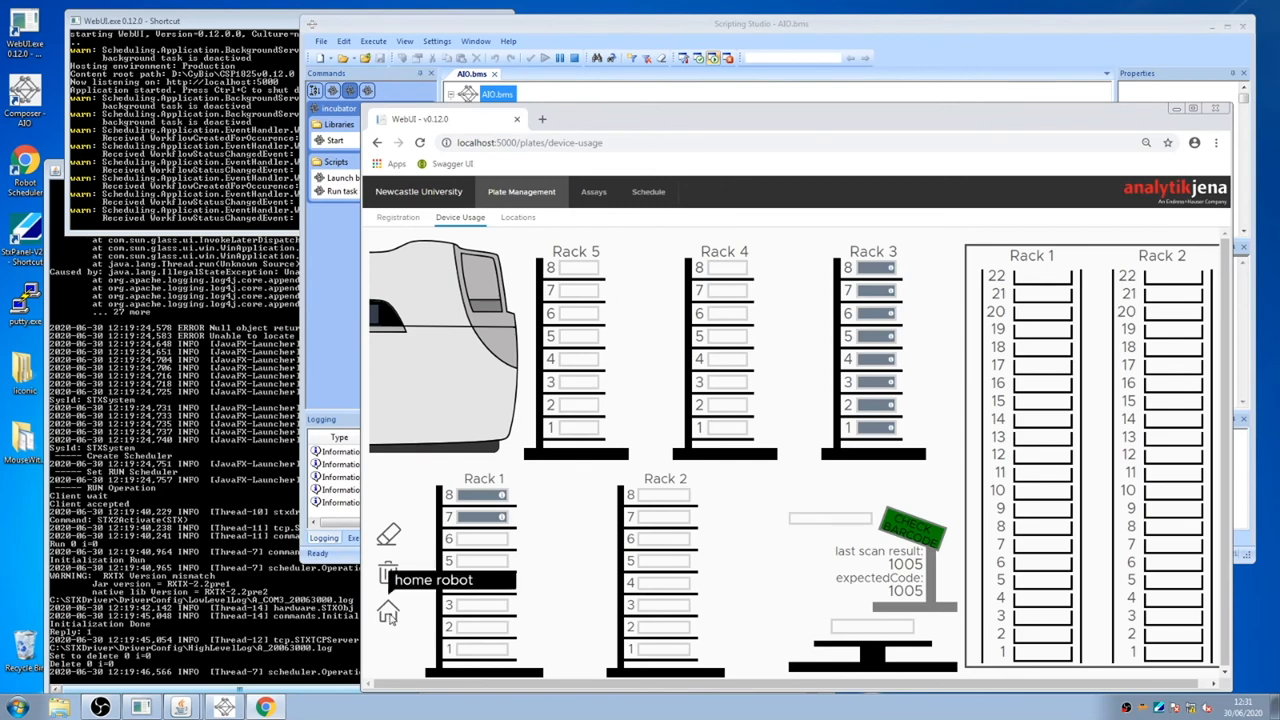
{"action": "left_click", "coordinate": [388, 614]}
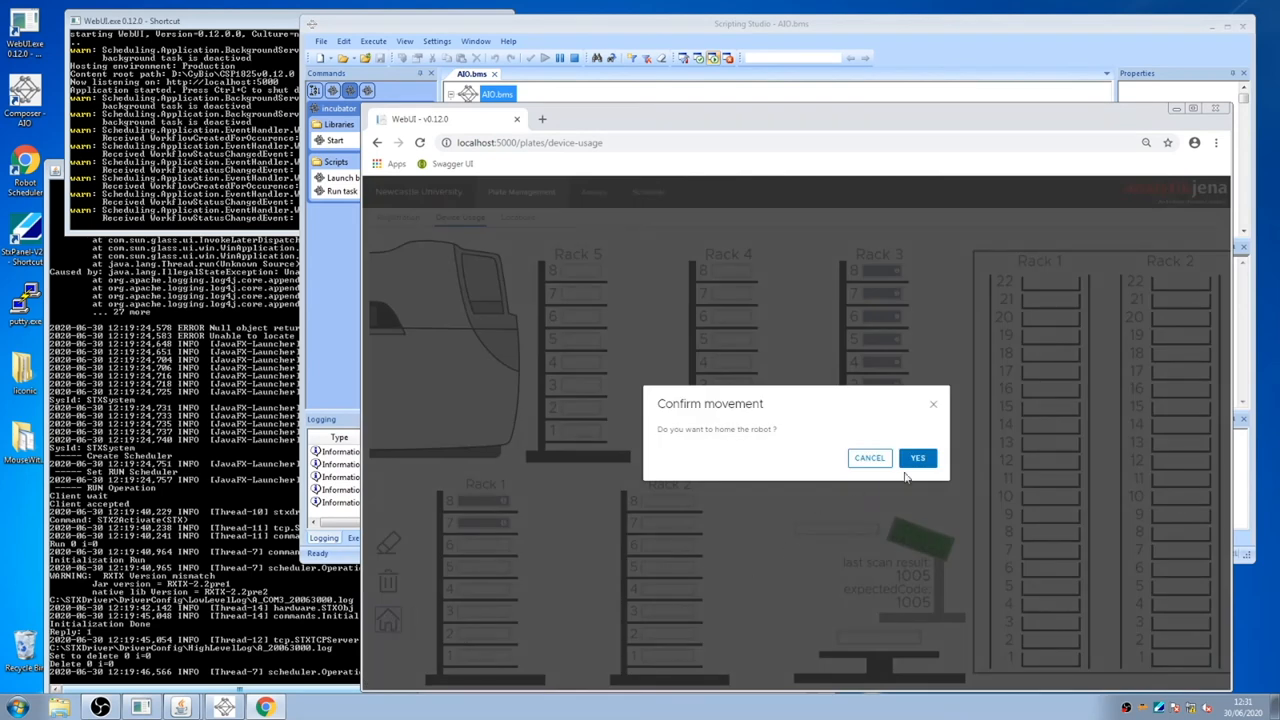
{"action": "left_click", "coordinate": [916, 456]}
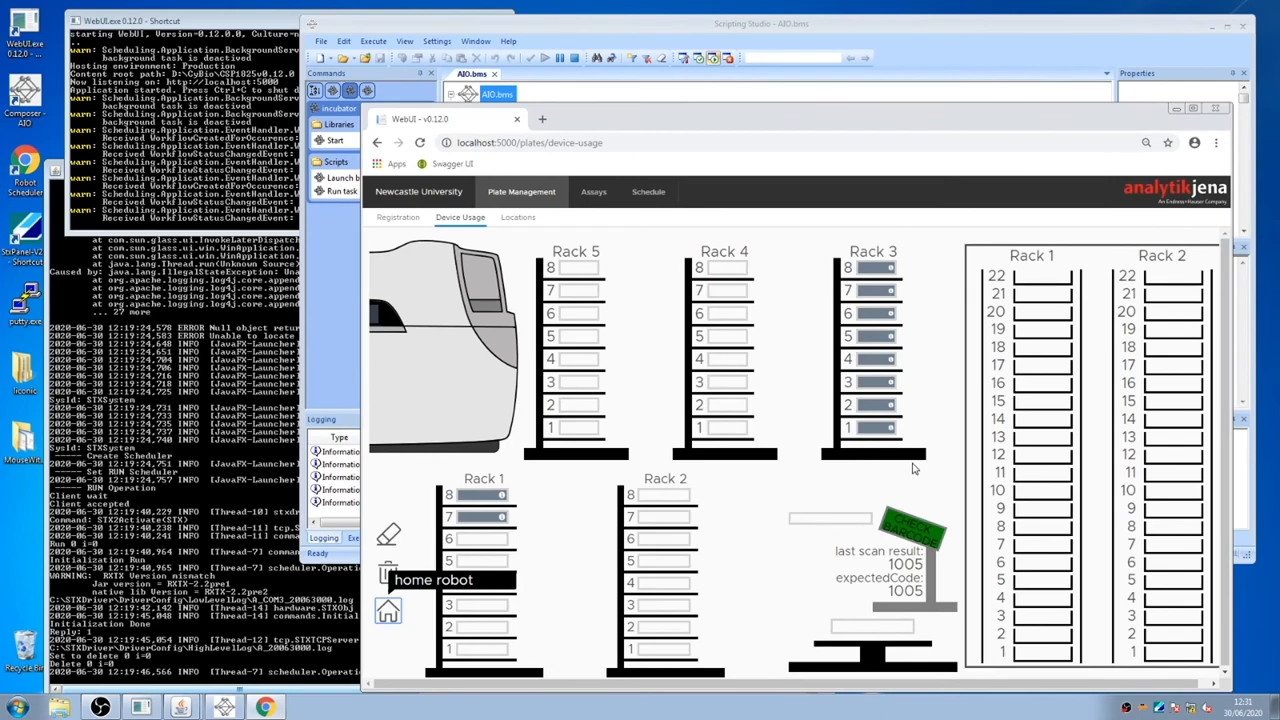
{"action": "mouse_move", "coordinate": [894, 464]}
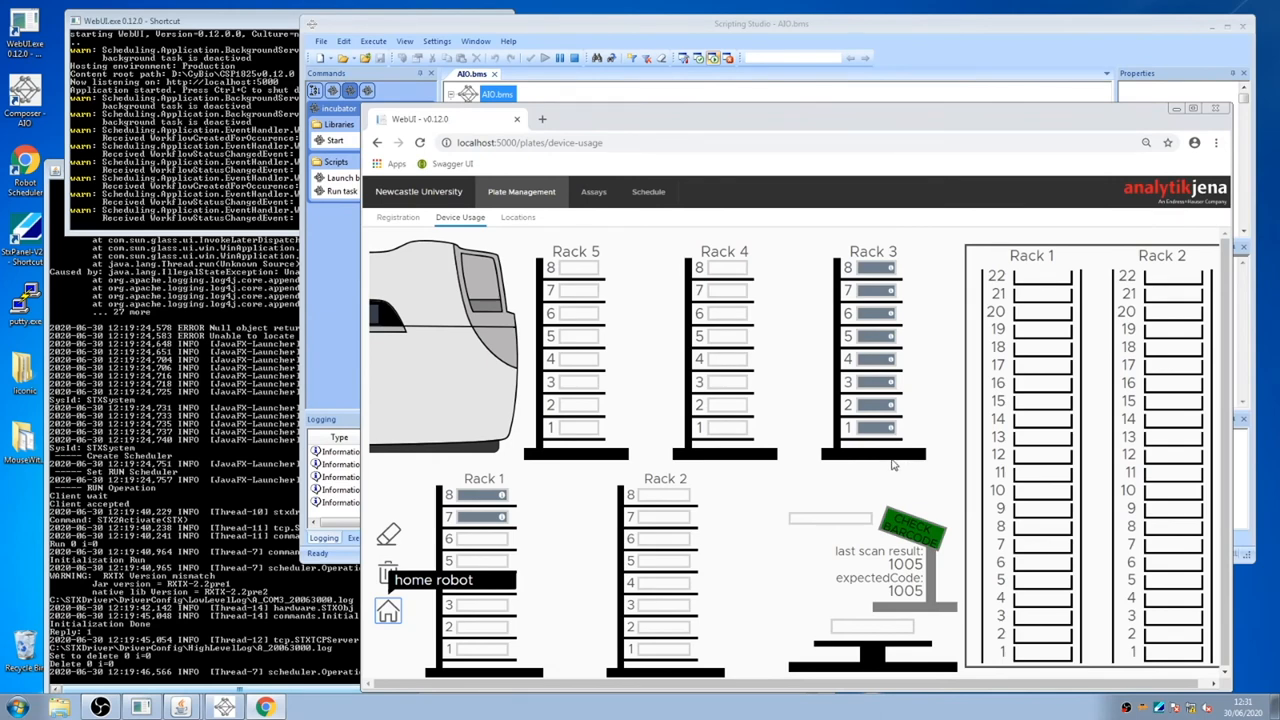
{"action": "mouse_move", "coordinate": [668, 444]}
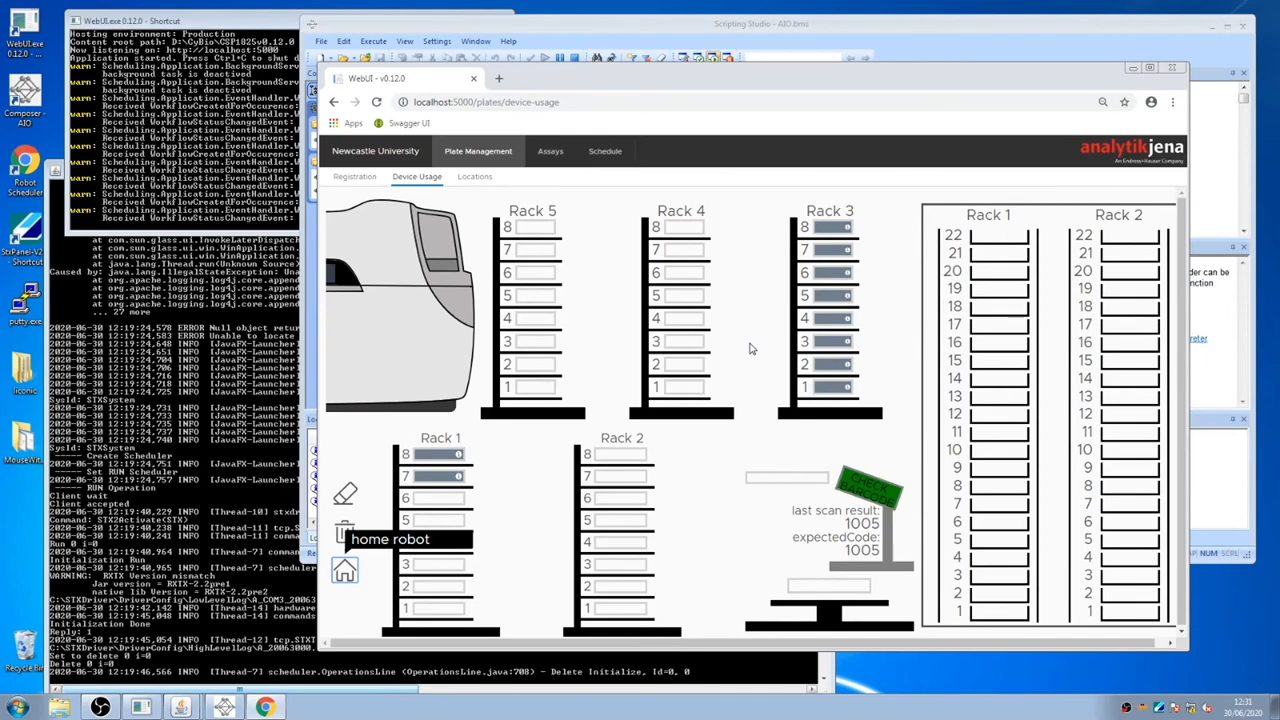
Delete the TRAINING TEST assay from the assay list, then return to Plate Management.
{"action": "left_click", "coordinate": [550, 152]}
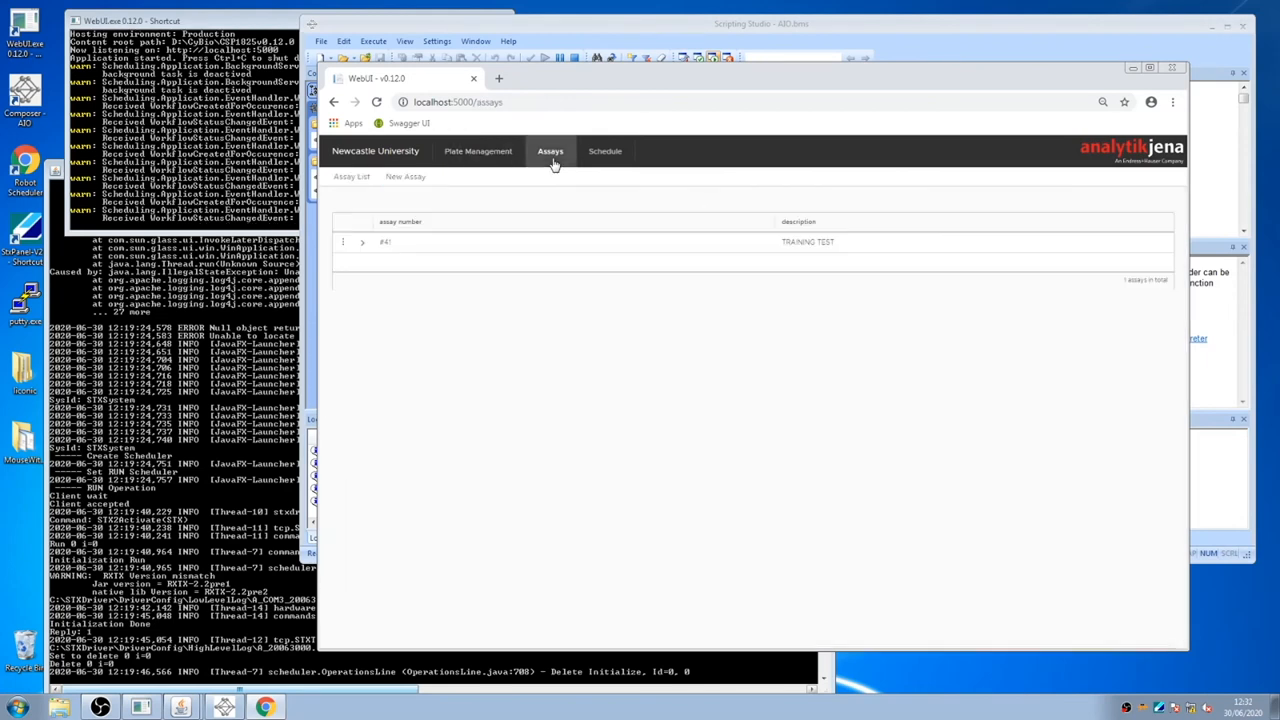
{"action": "left_click", "coordinate": [344, 240]}
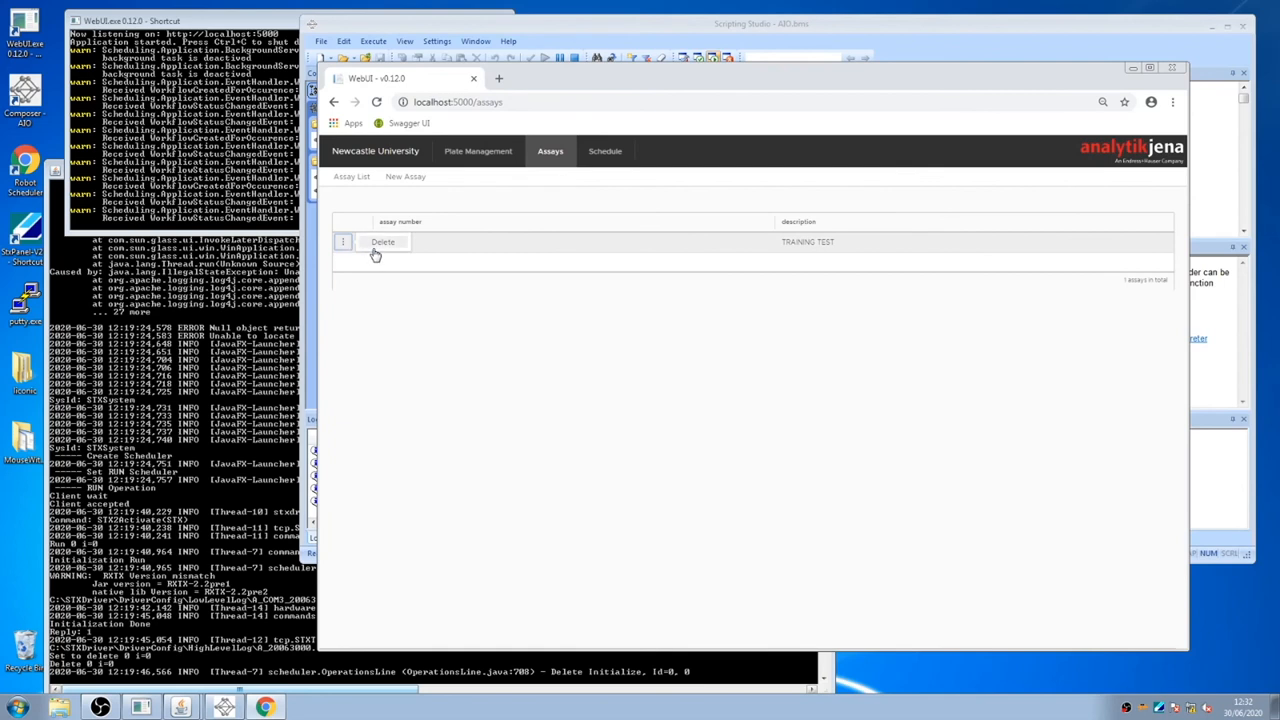
{"action": "left_click", "coordinate": [384, 242]}
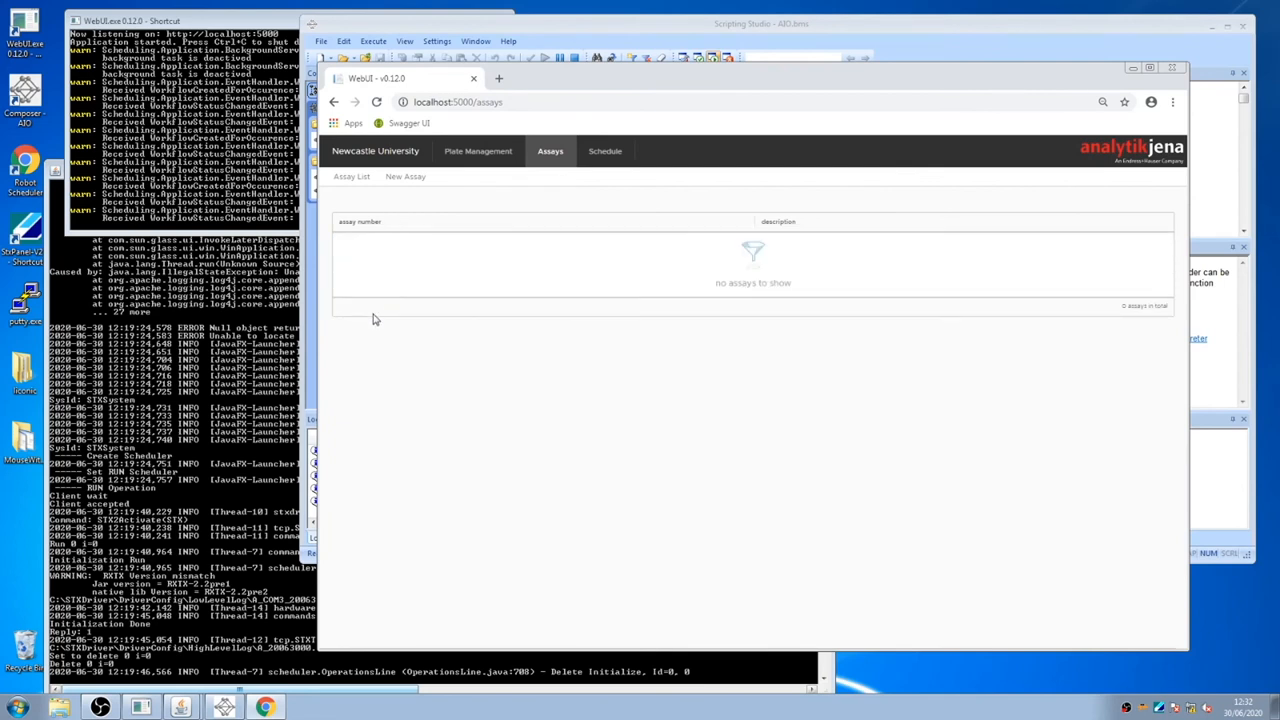
{"action": "left_click", "coordinate": [478, 152]}
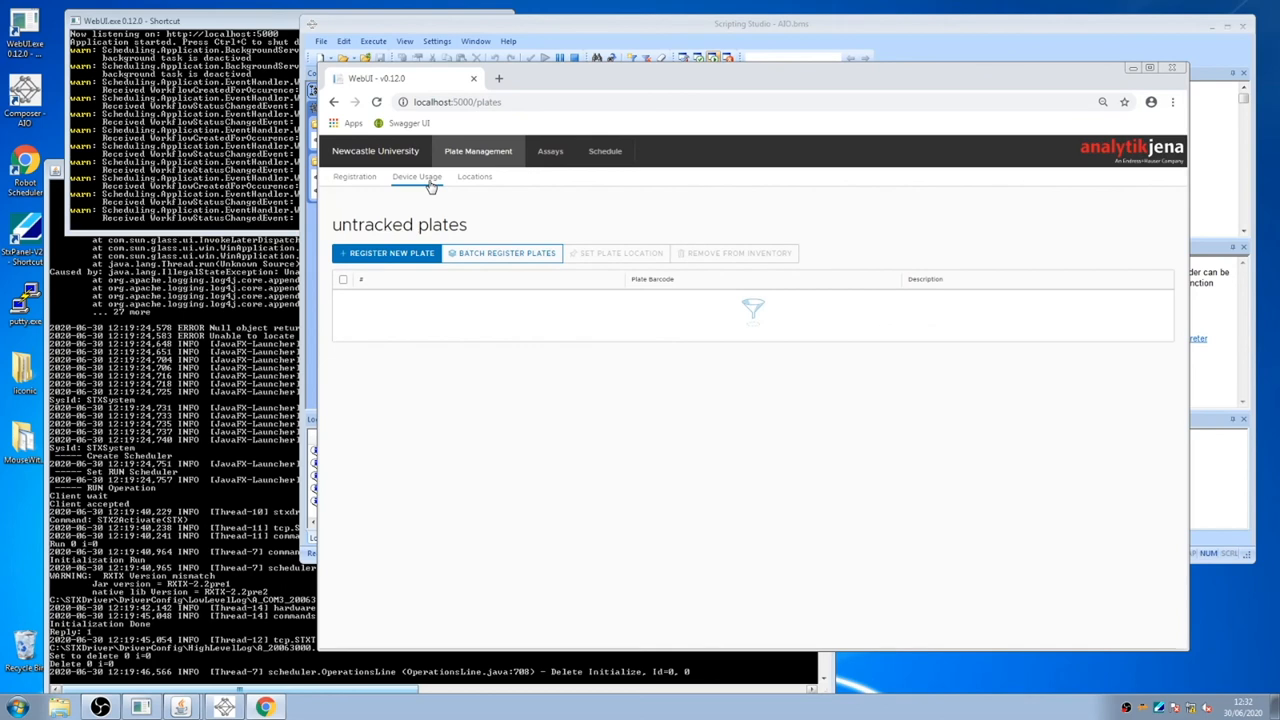
In Device Usage, permanently delete the plate from the inventory so Rack 1 frees its slot.
{"action": "left_click", "coordinate": [416, 176]}
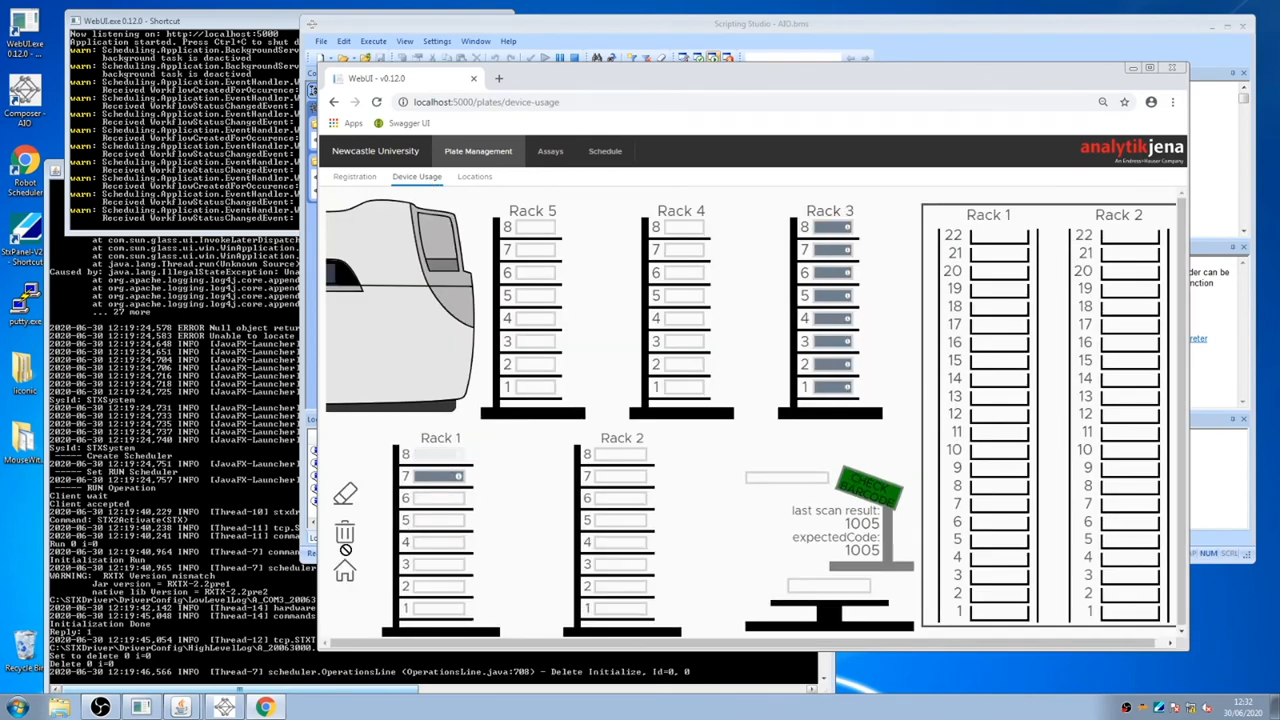
{"action": "left_click", "coordinate": [344, 540]}
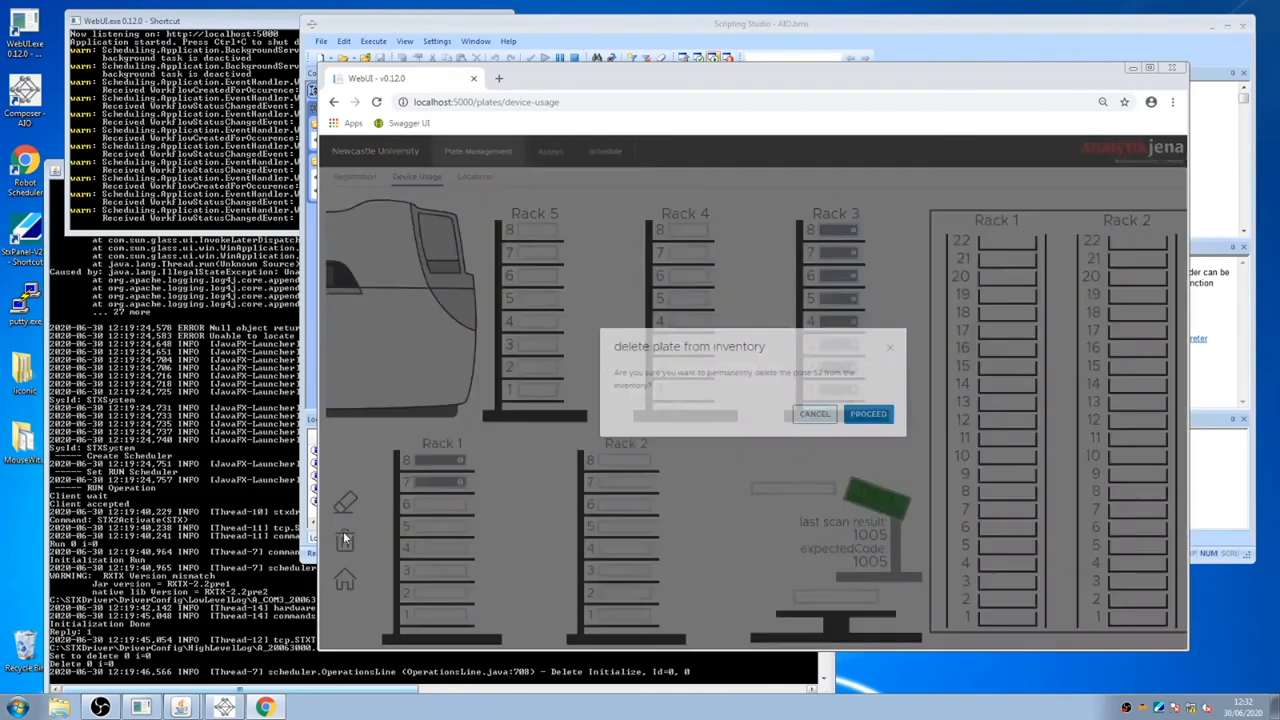
{"action": "left_click", "coordinate": [868, 412]}
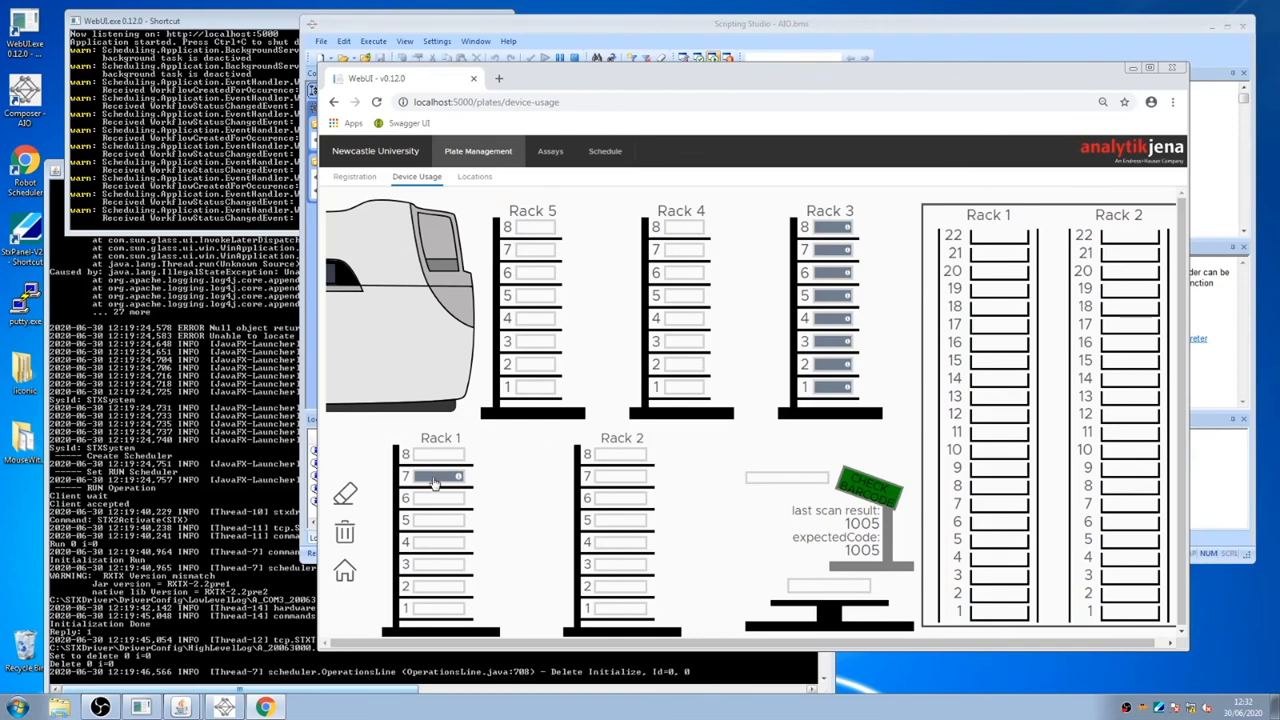
{"action": "mouse_move", "coordinate": [436, 478]}
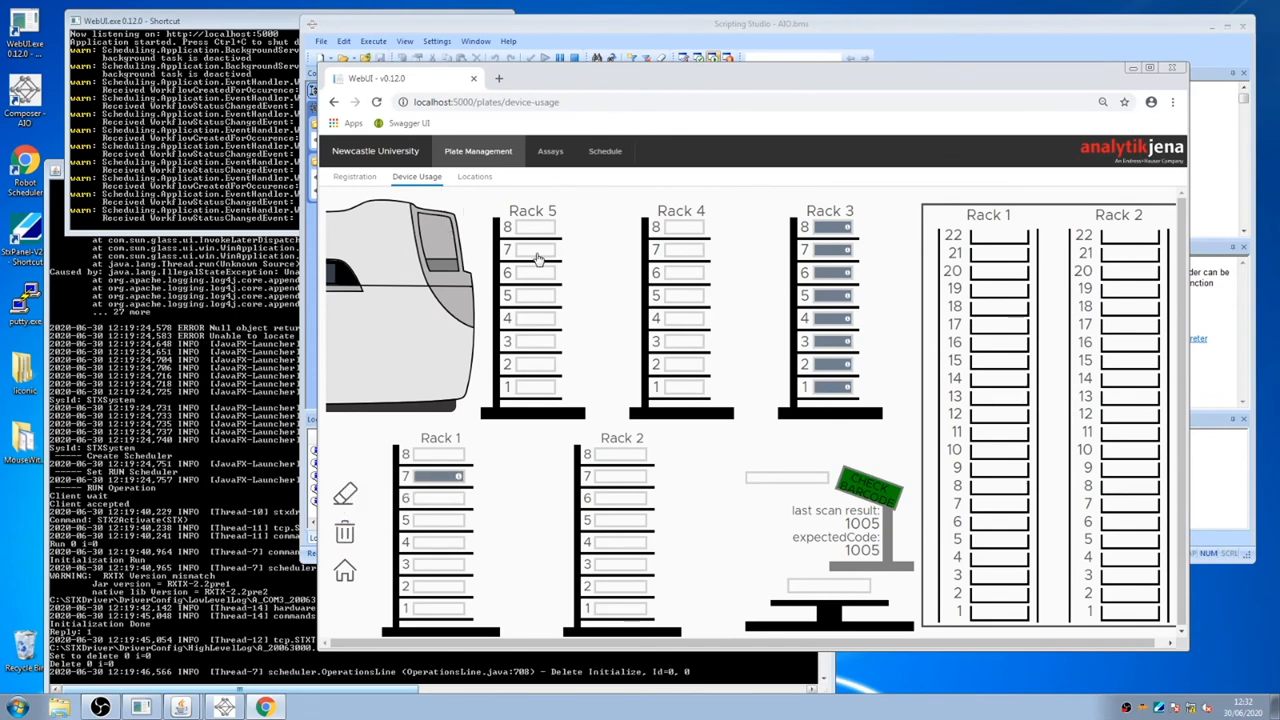
{"action": "mouse_move", "coordinate": [444, 464]}
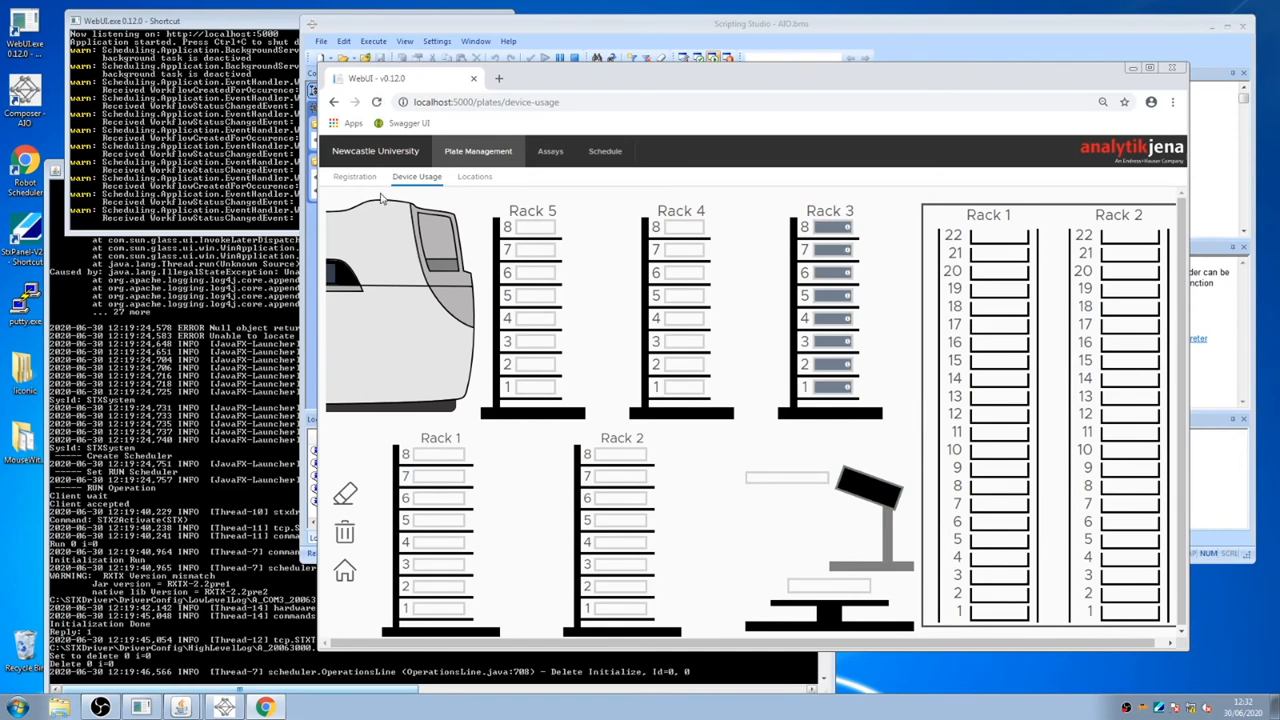
Close the scheduler browser window, leaving only the console windows on the desktop.
{"action": "left_click", "coordinate": [354, 176]}
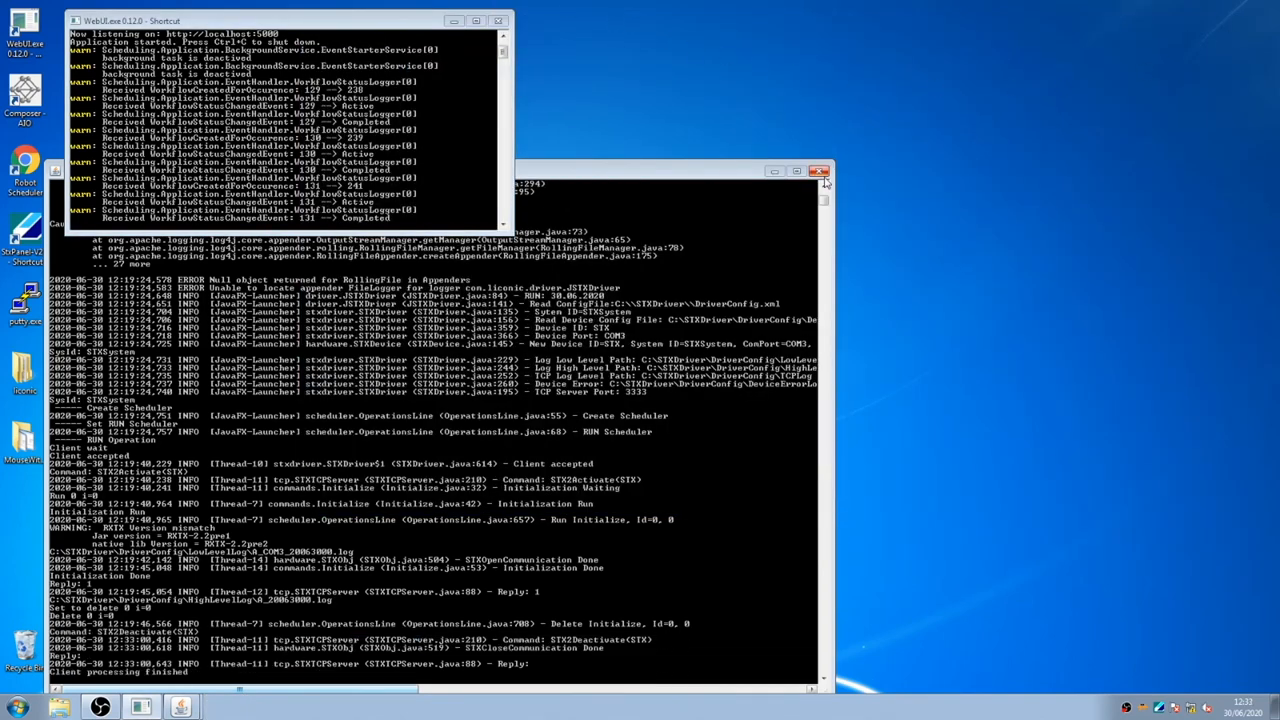
Close the STX driver log and WebUI server consoles, then bring up the Start menu.
{"action": "left_click", "coordinate": [820, 172]}
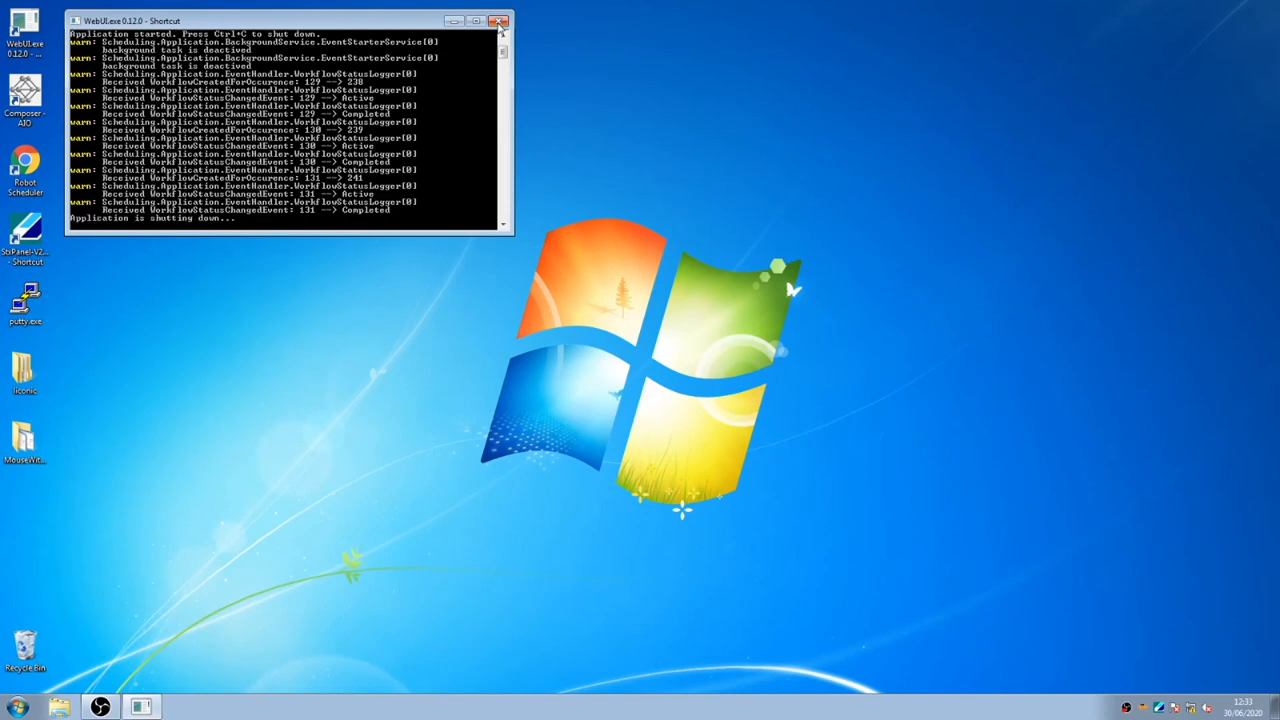
{"action": "mouse_move", "coordinate": [350, 514]}
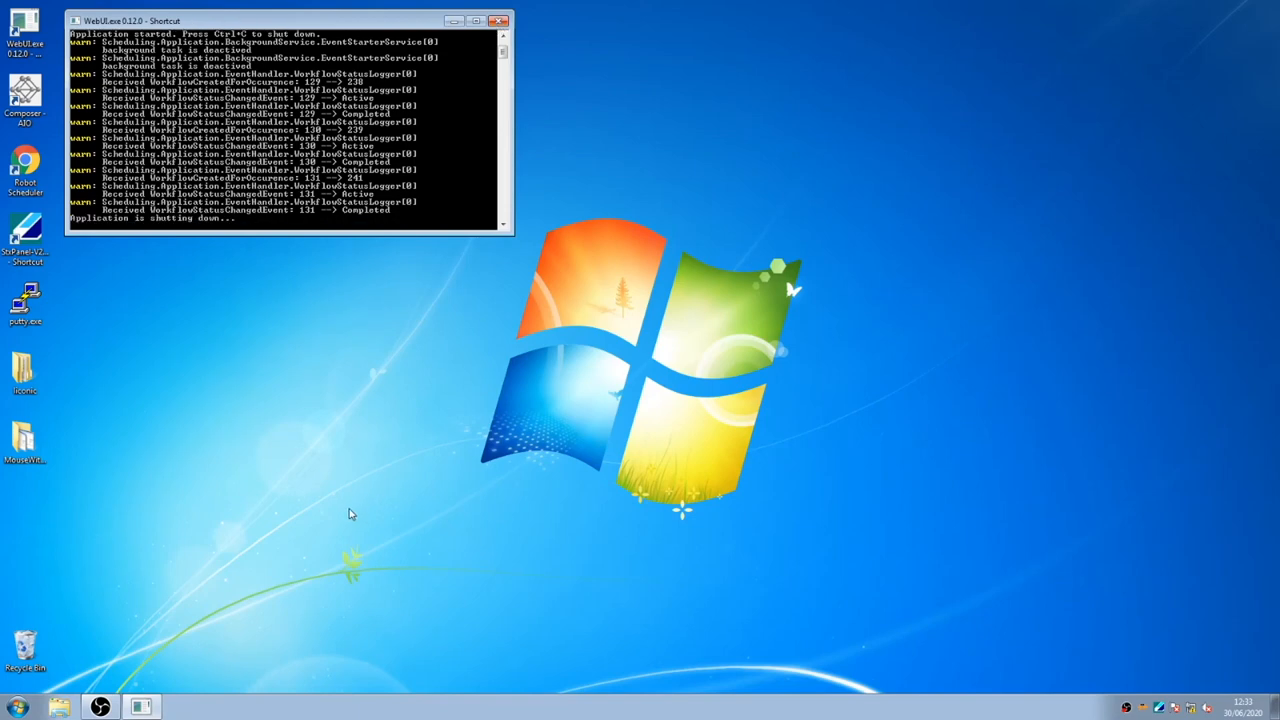
{"action": "left_click", "coordinate": [500, 20]}
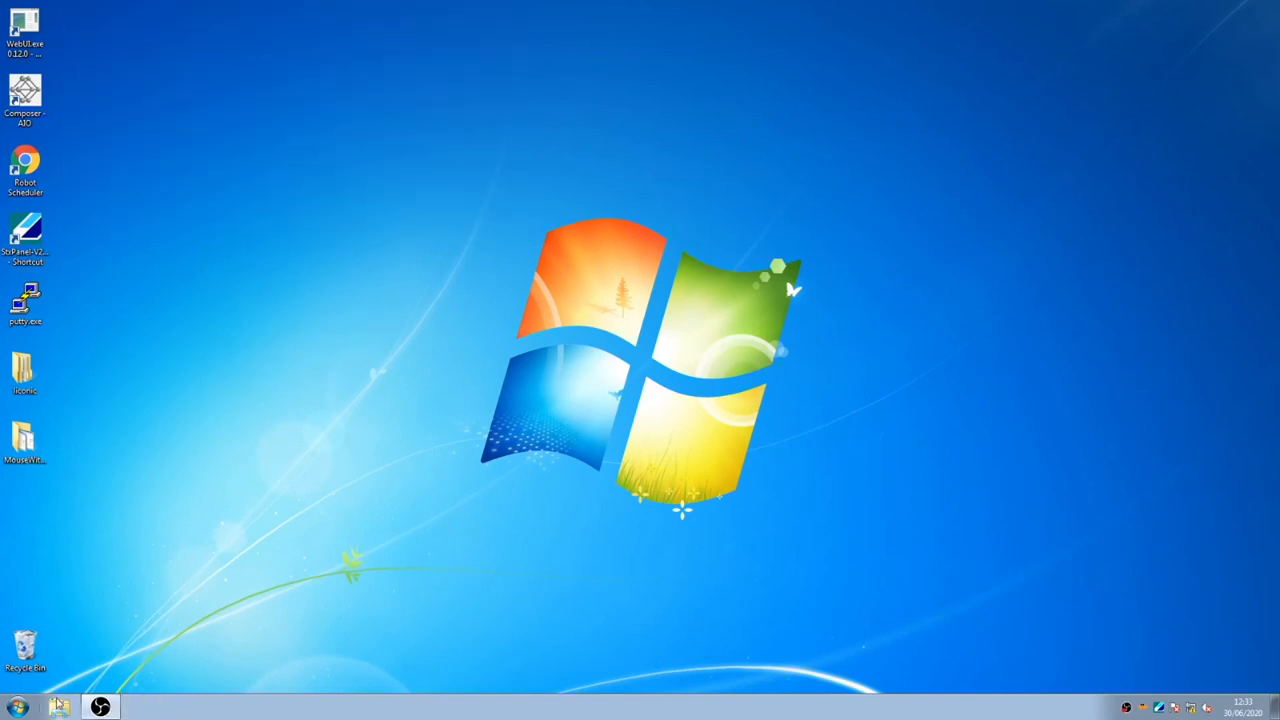
{"action": "left_click", "coordinate": [16, 708]}
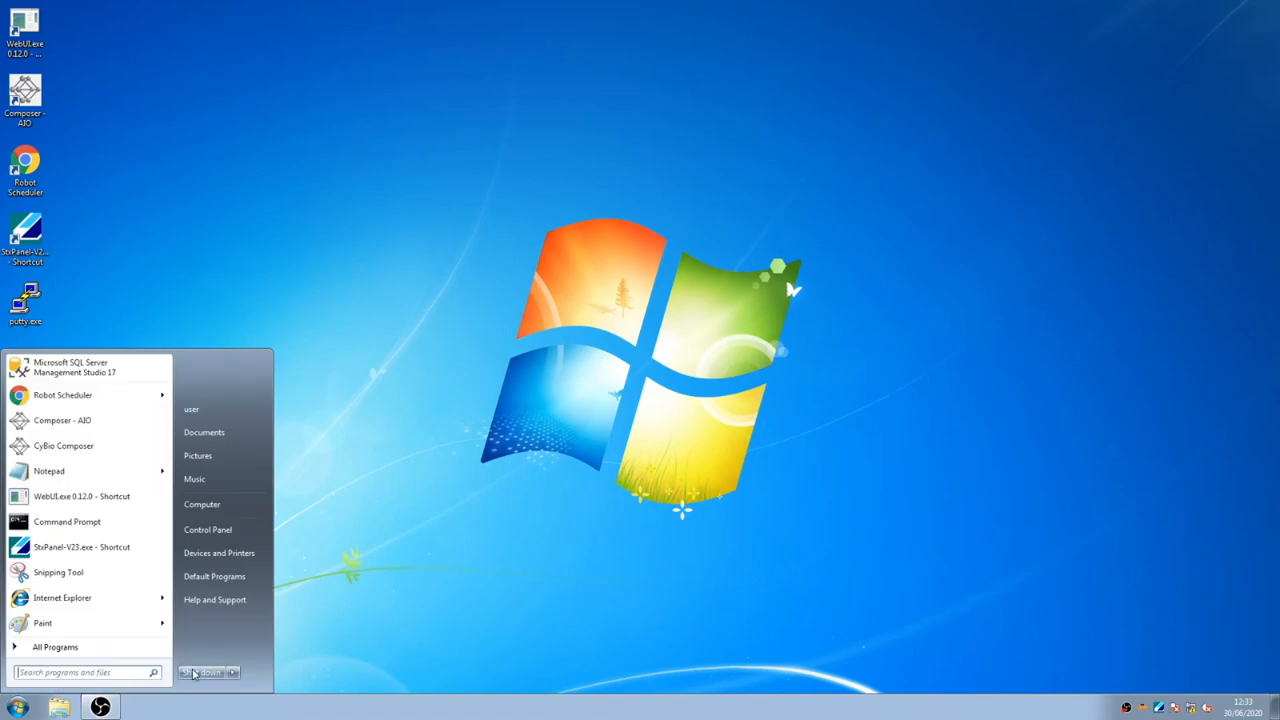